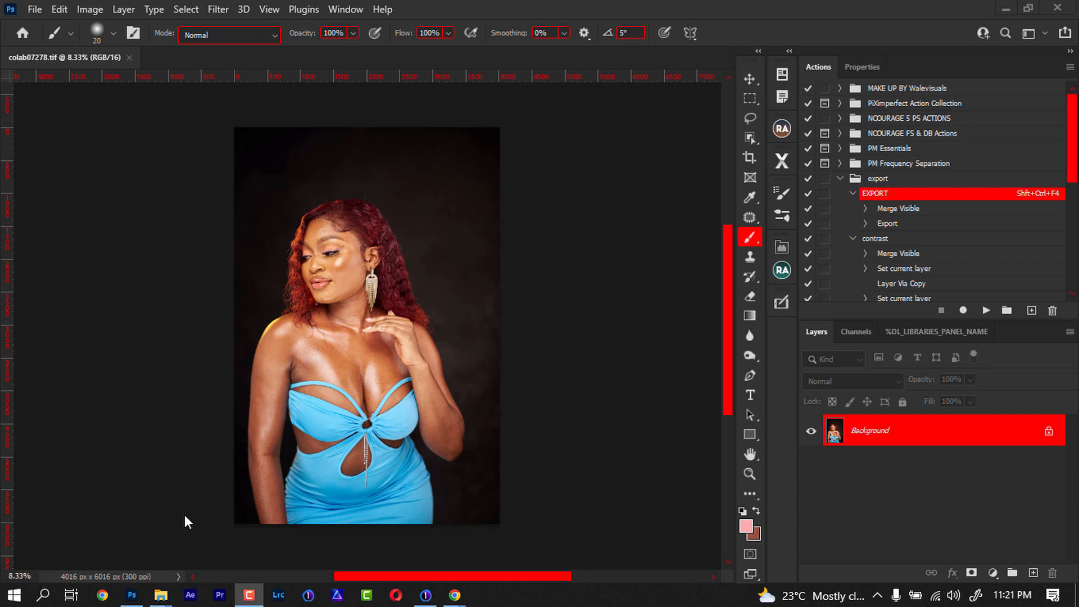
pyautogui.moveTo(486, 415)
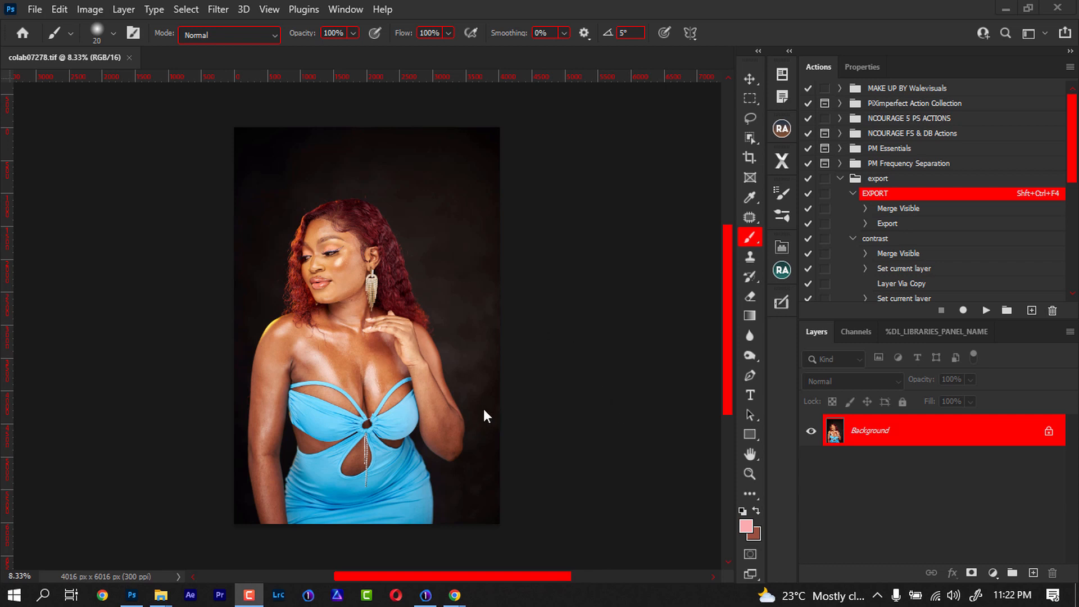
pyautogui.moveTo(455, 396)
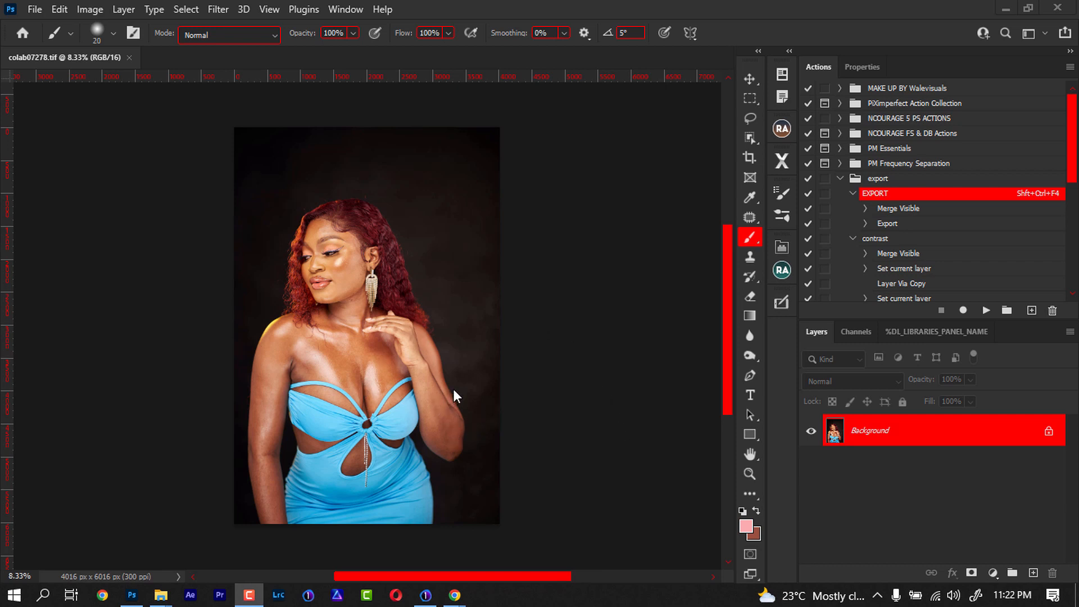
# Step: Crop to 4:5 with the frame dragged wider past both sides and commit the crop
pyautogui.click(749, 157)
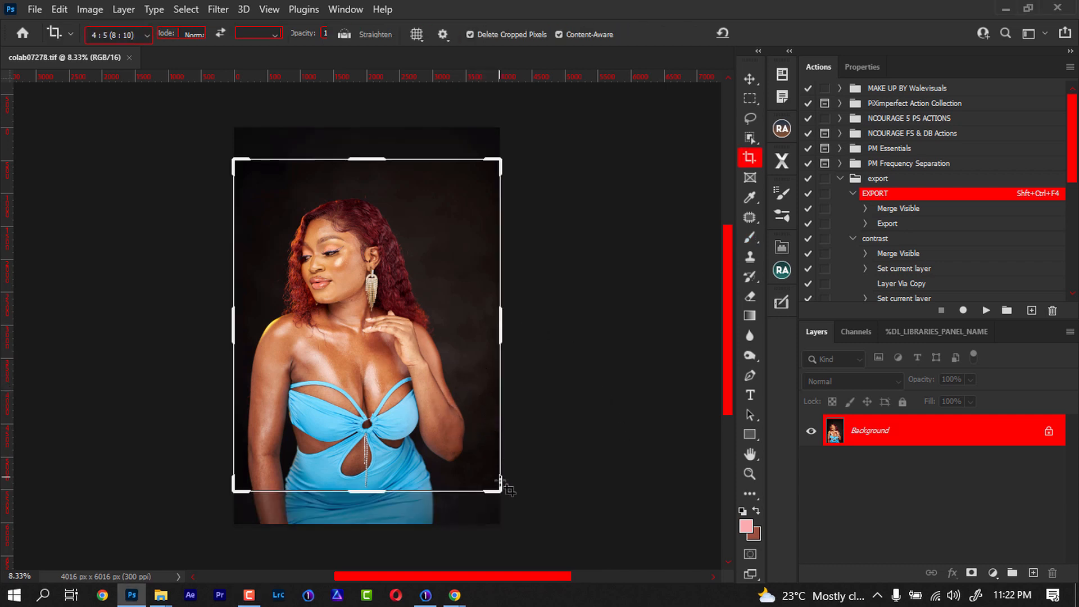
pyautogui.moveTo(366, 162); pyautogui.dragTo(366, 152)
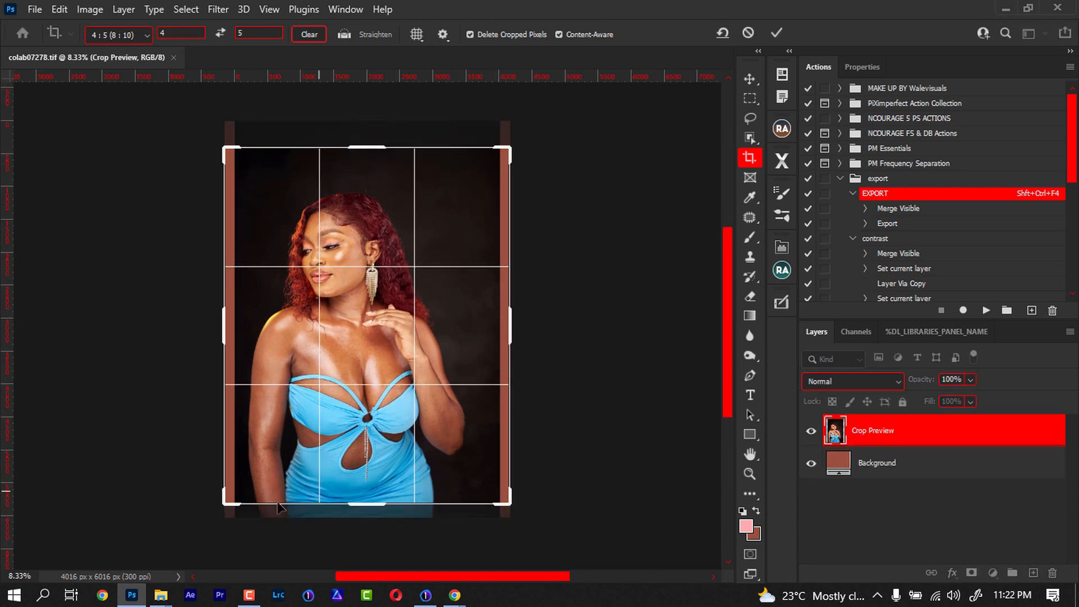
pyautogui.click(776, 32)
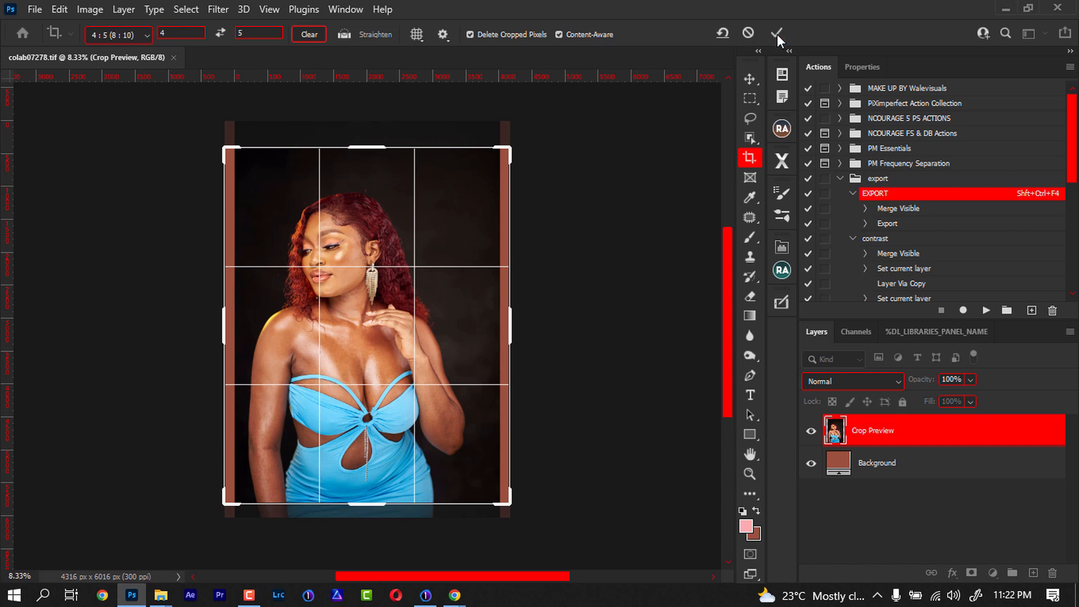
pyautogui.click(775, 32)
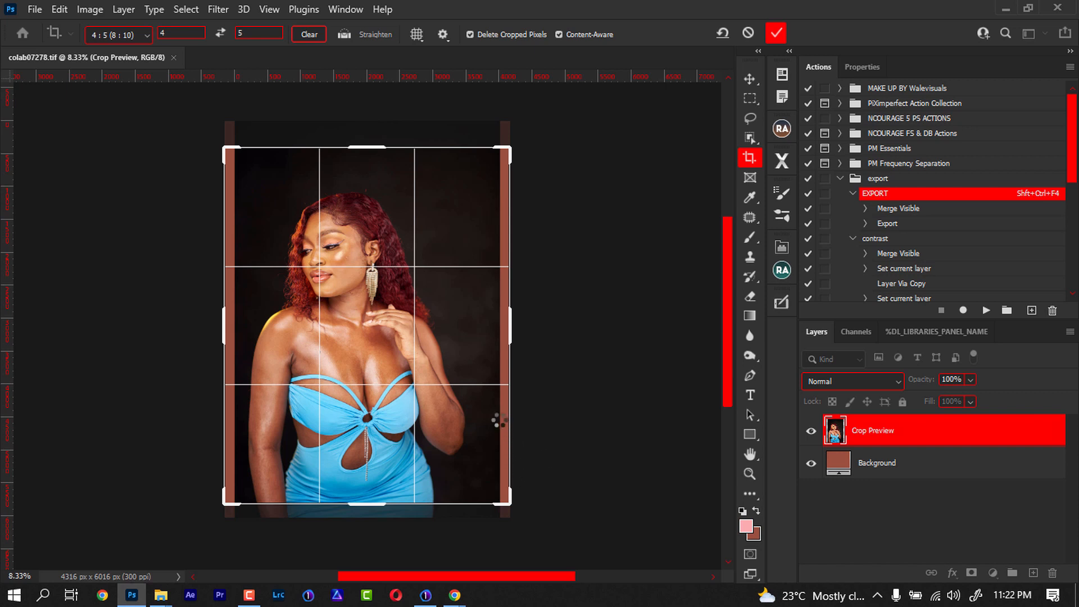
pyautogui.click(775, 33)
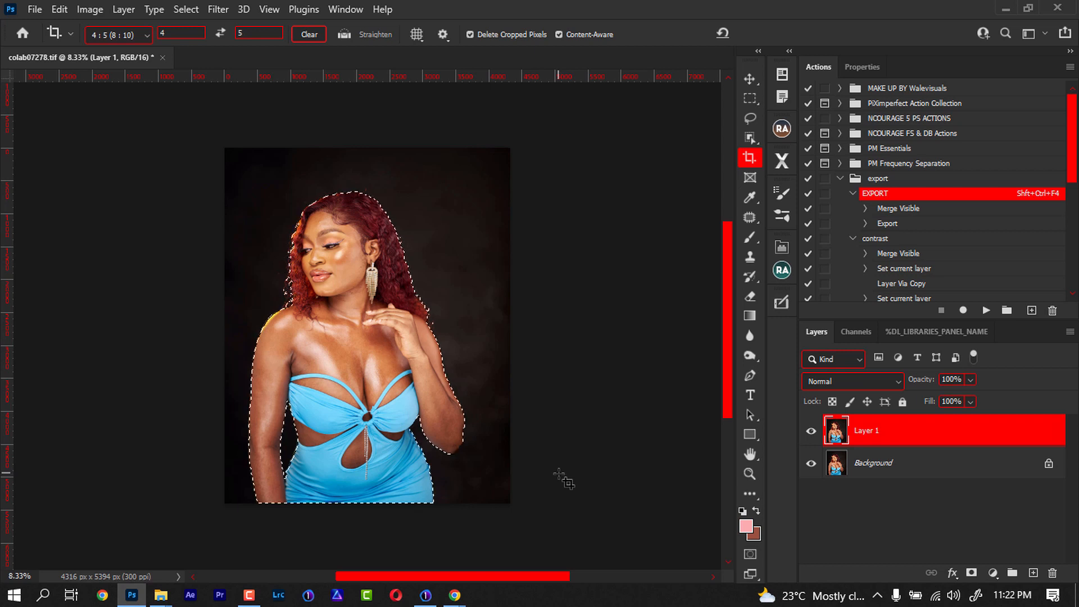
pyautogui.moveTo(213, 263)
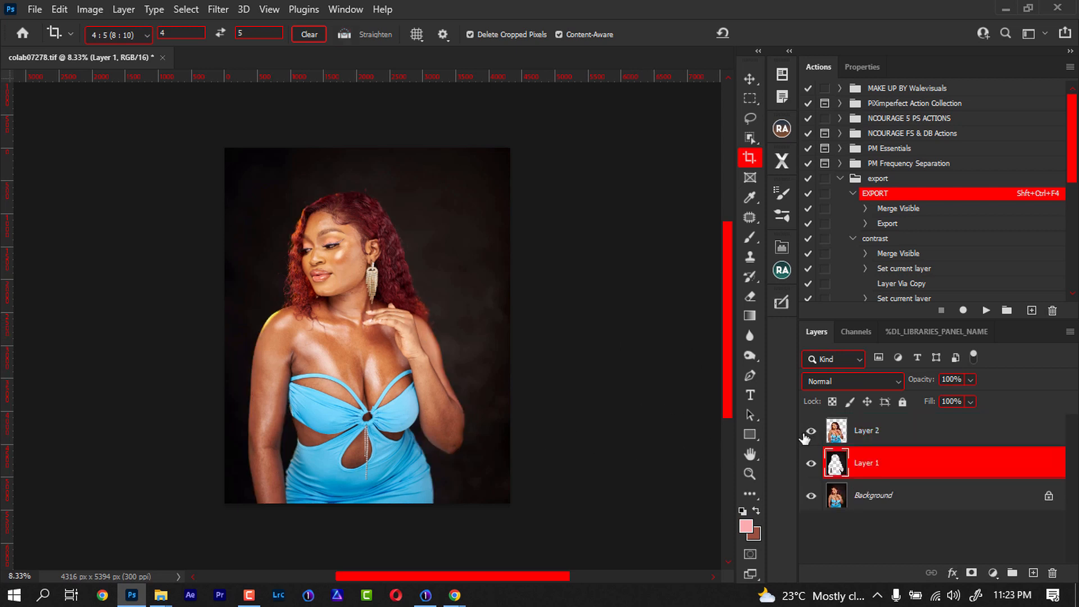
# Step: Select the cut-out figure layer to work on it
pyautogui.click(811, 495)
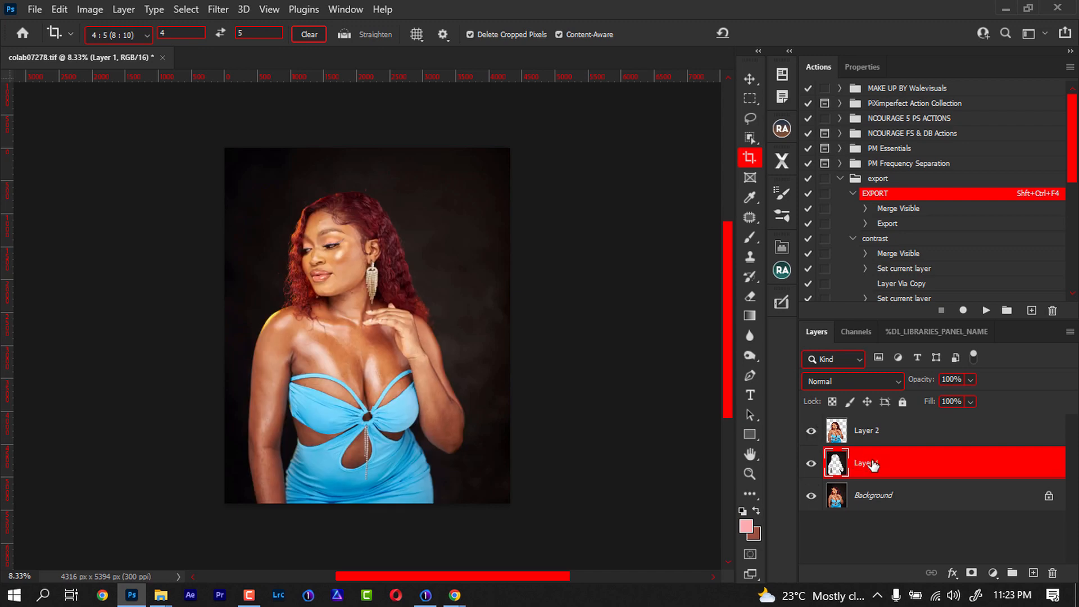
pyautogui.moveTo(160, 595)
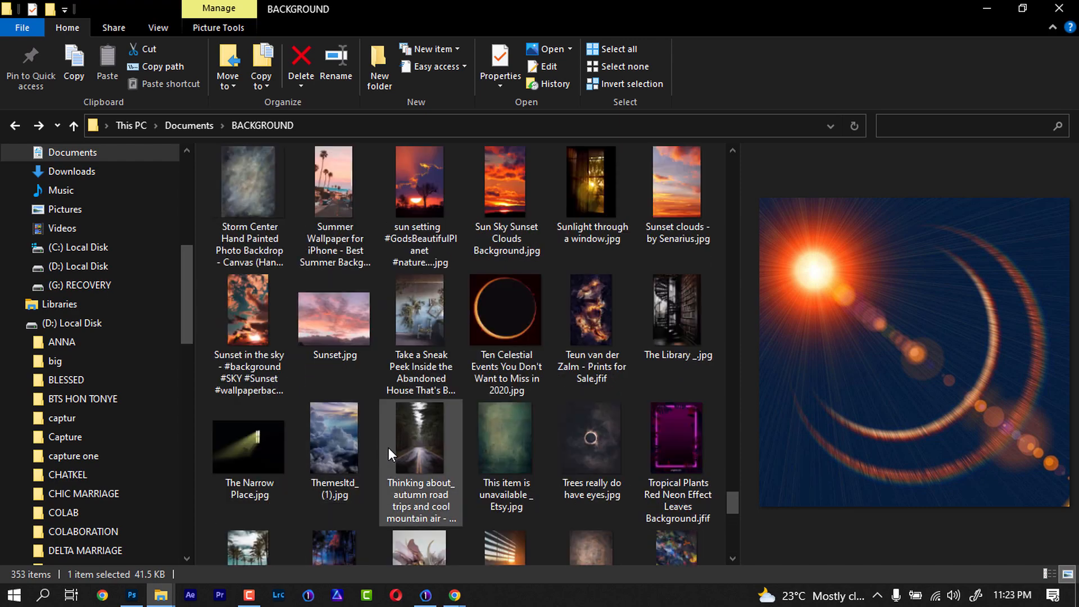
# Step: Scroll the BACKGROUND folder and select Muslin Backdrop Lonardo _ Denny Mfg_.jpg
pyautogui.scroll(3)
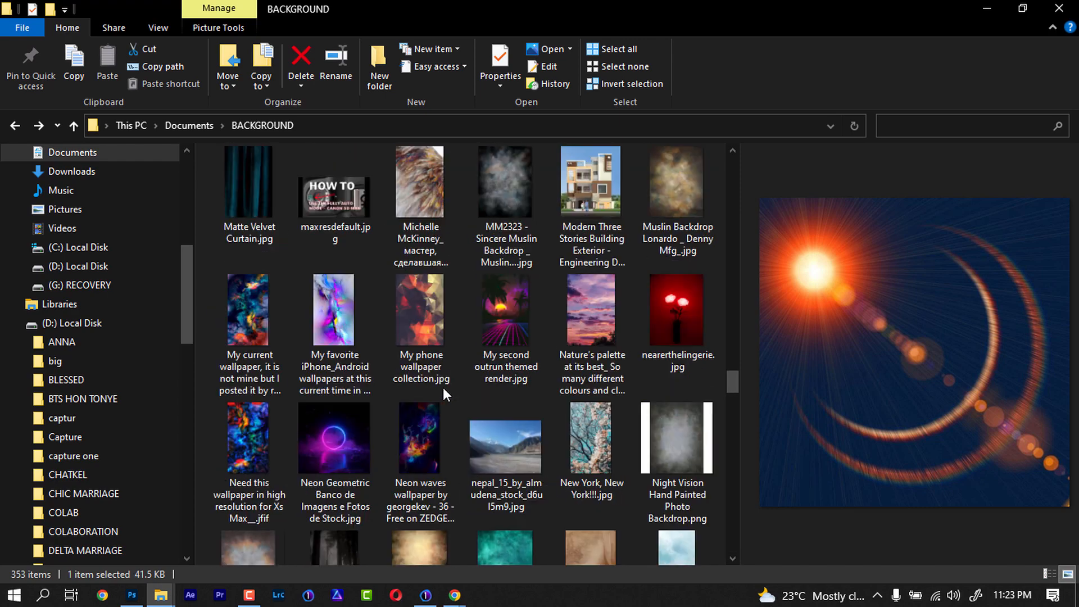
pyautogui.scroll(-3)
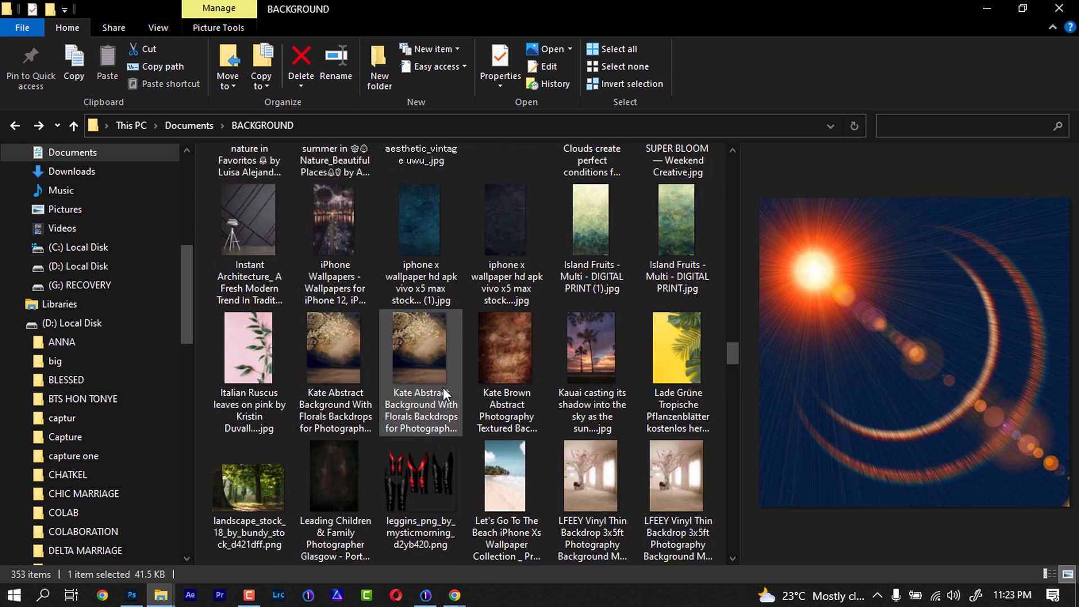
pyautogui.scroll(-3)
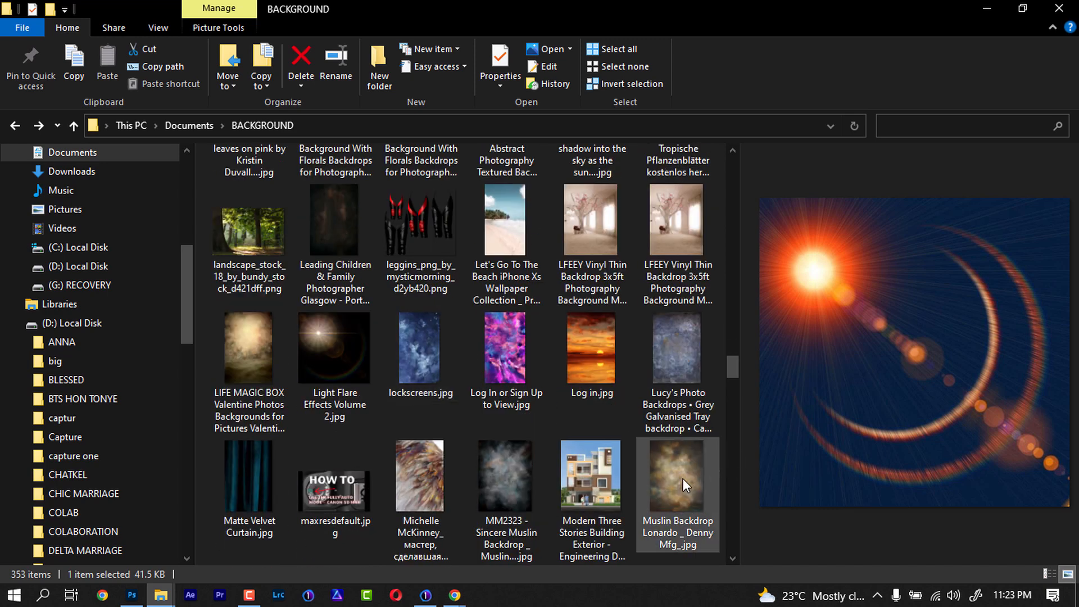
pyautogui.click(677, 475)
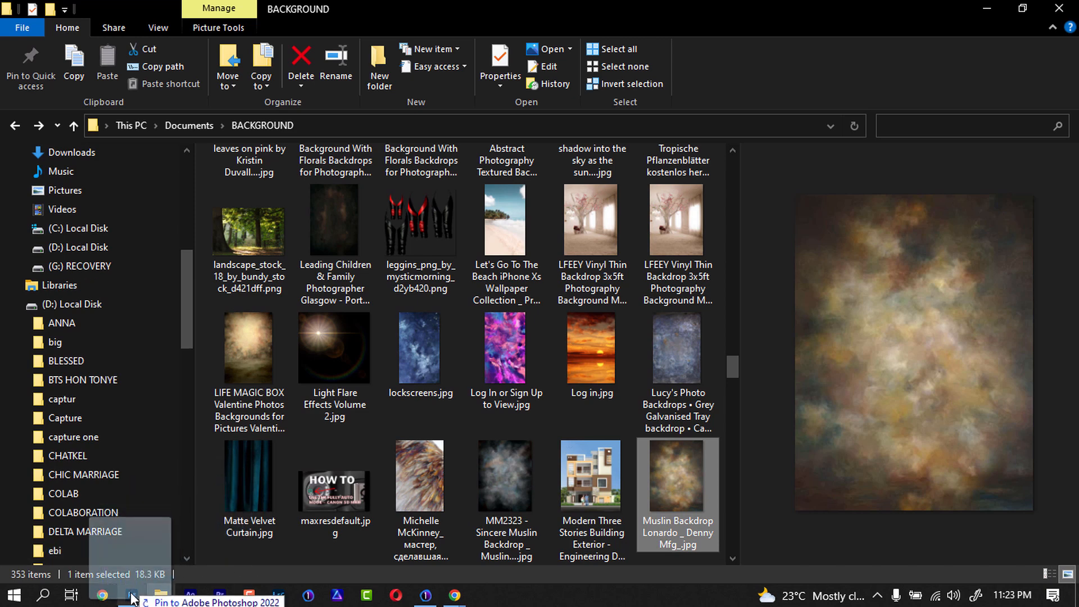
pyautogui.click(131, 595)
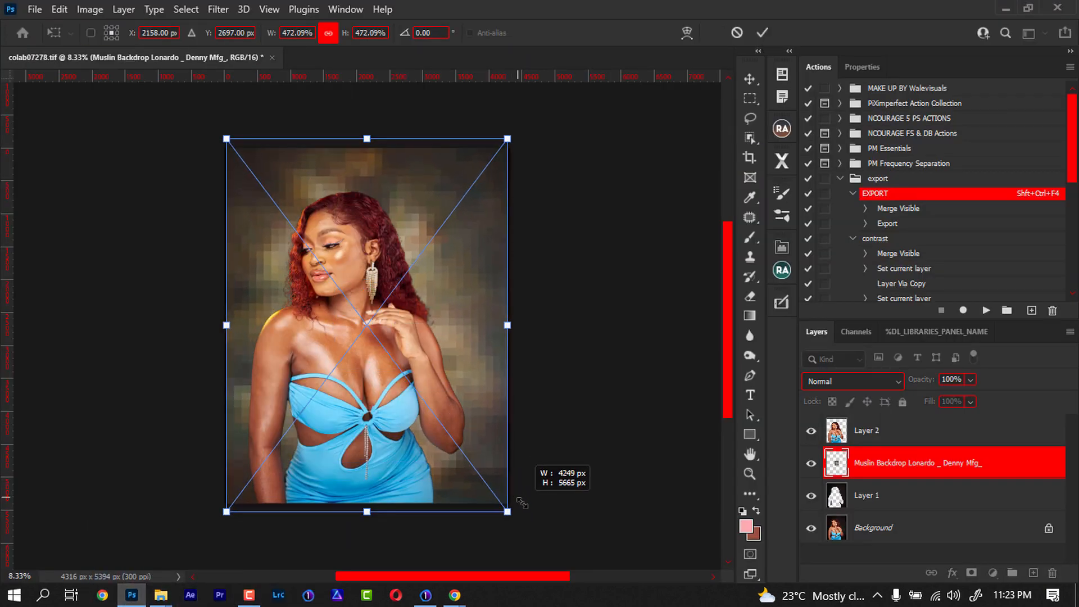
pyautogui.click(749, 159)
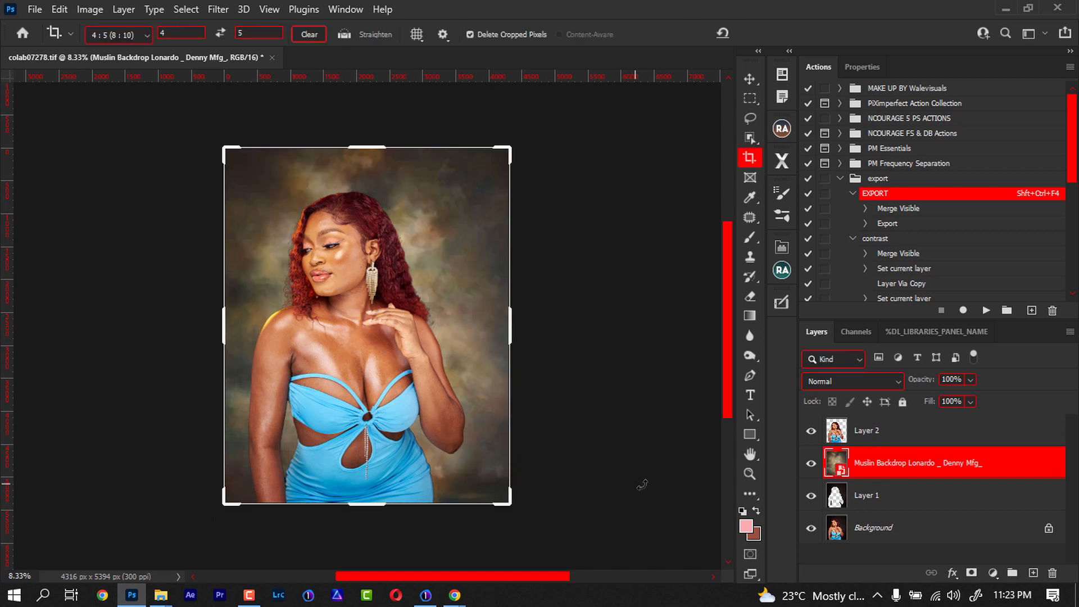
pyautogui.click(852, 381)
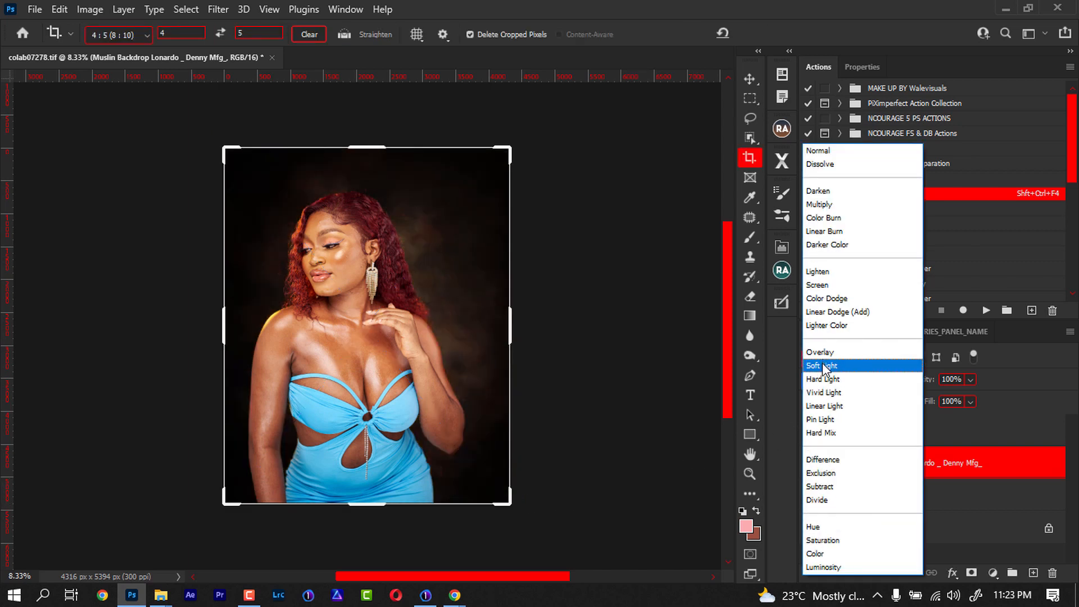
pyautogui.click(823, 365)
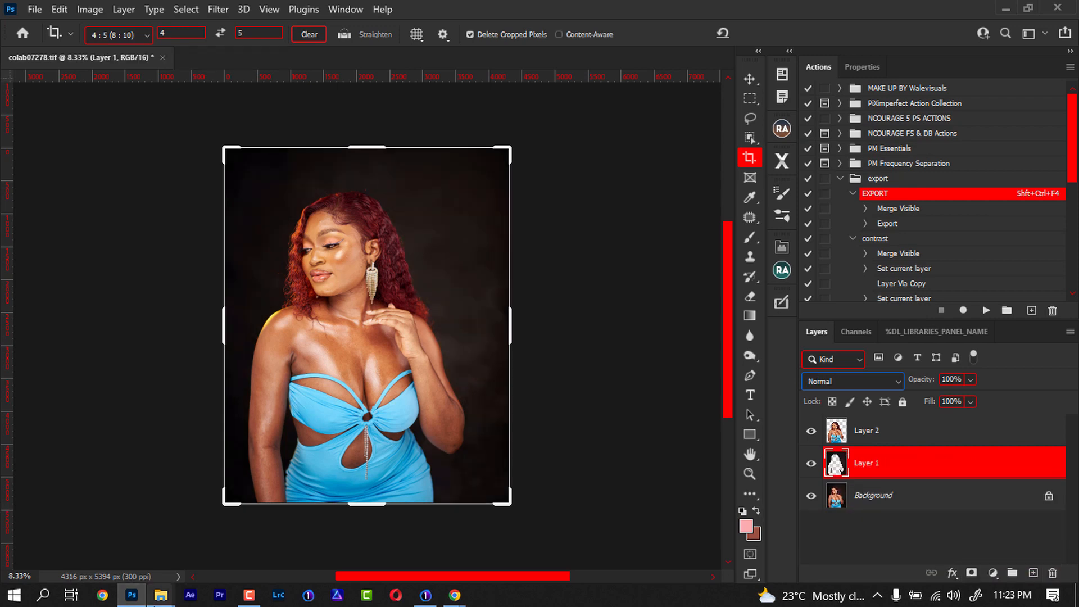
pyautogui.click(162, 594)
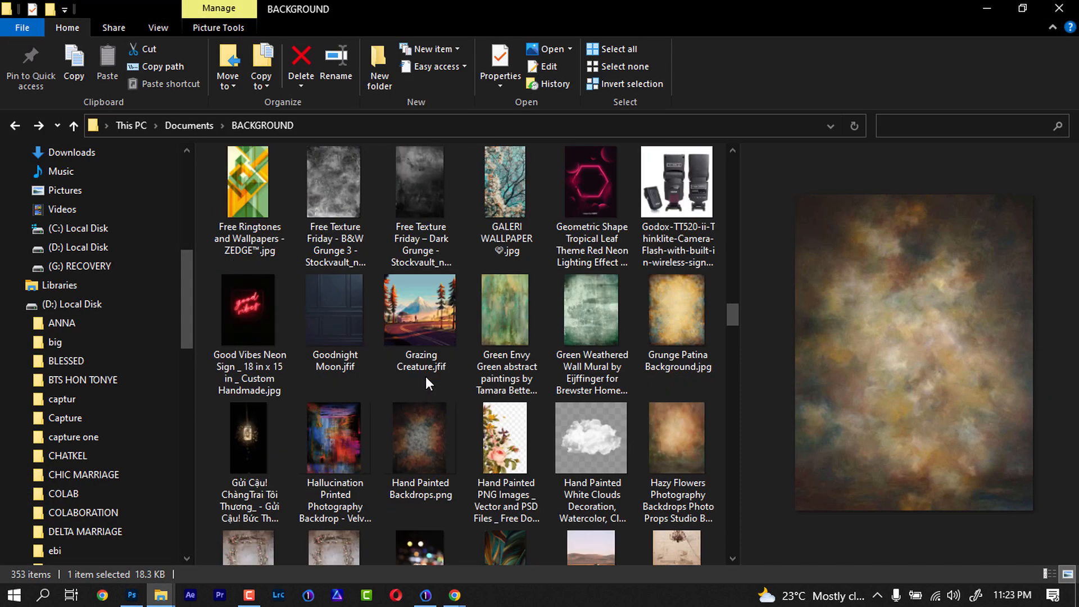
# Step: Enter the BG folder and browse the kinz grunch pack subfolder
pyautogui.scroll(3)
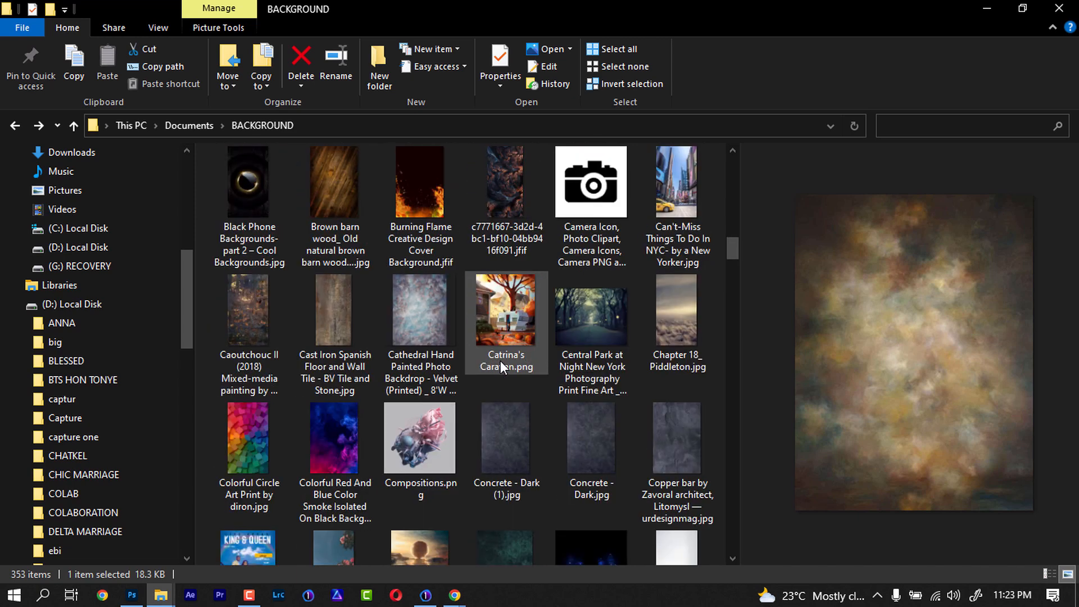
pyautogui.scroll(3)
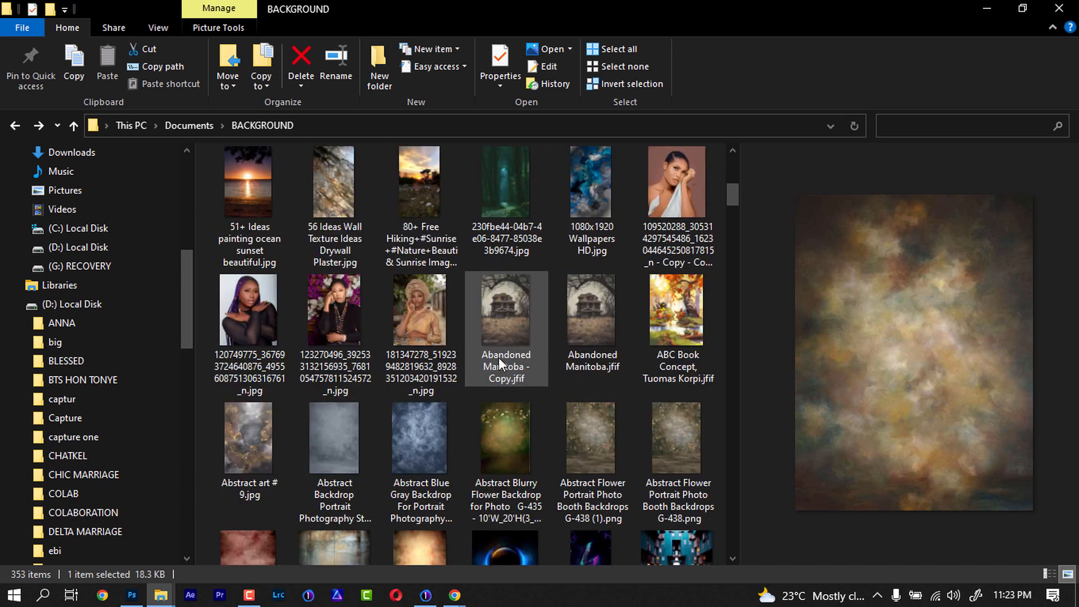
pyautogui.scroll(3)
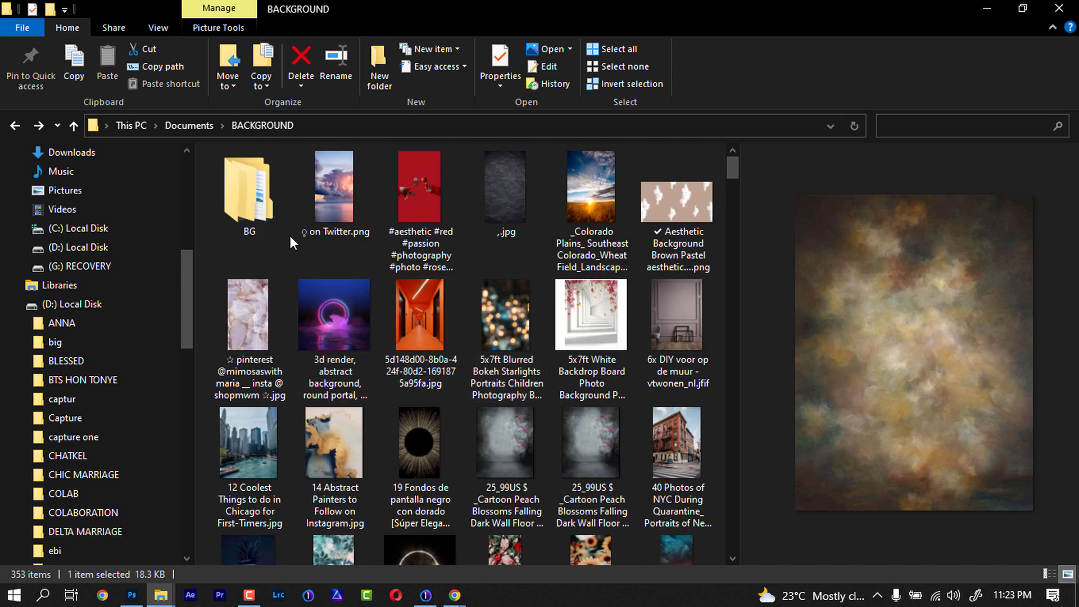
pyautogui.doubleClick(248, 185)
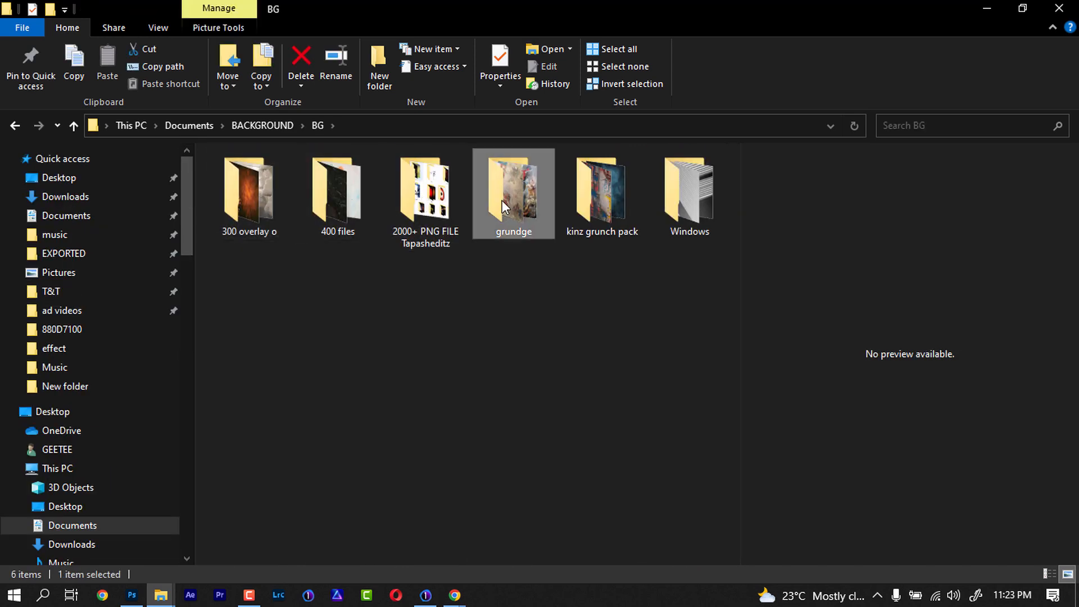
pyautogui.doubleClick(513, 189)
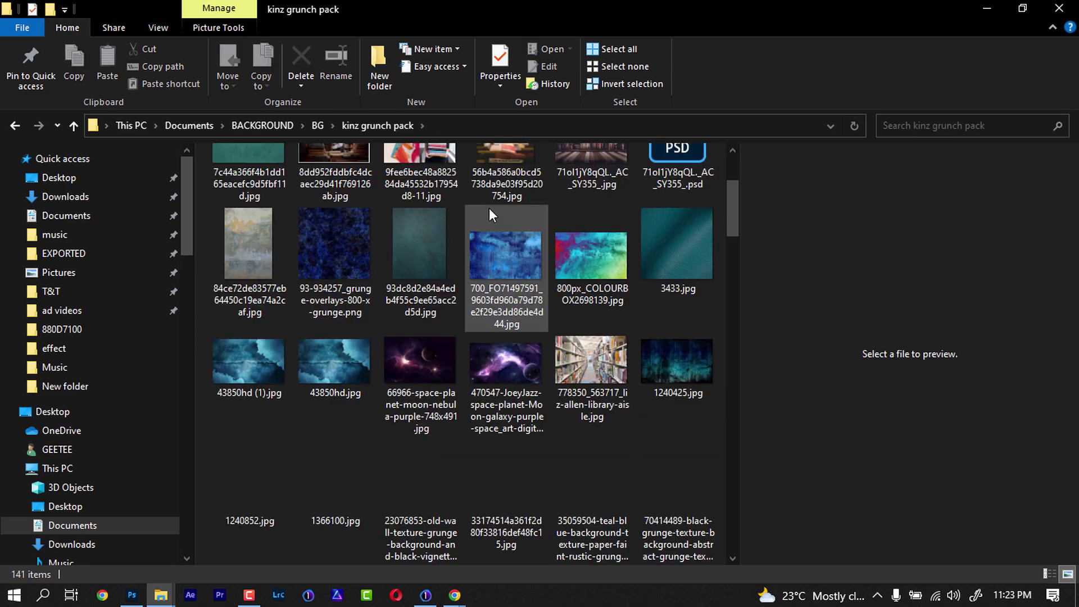
pyautogui.scroll(-3)
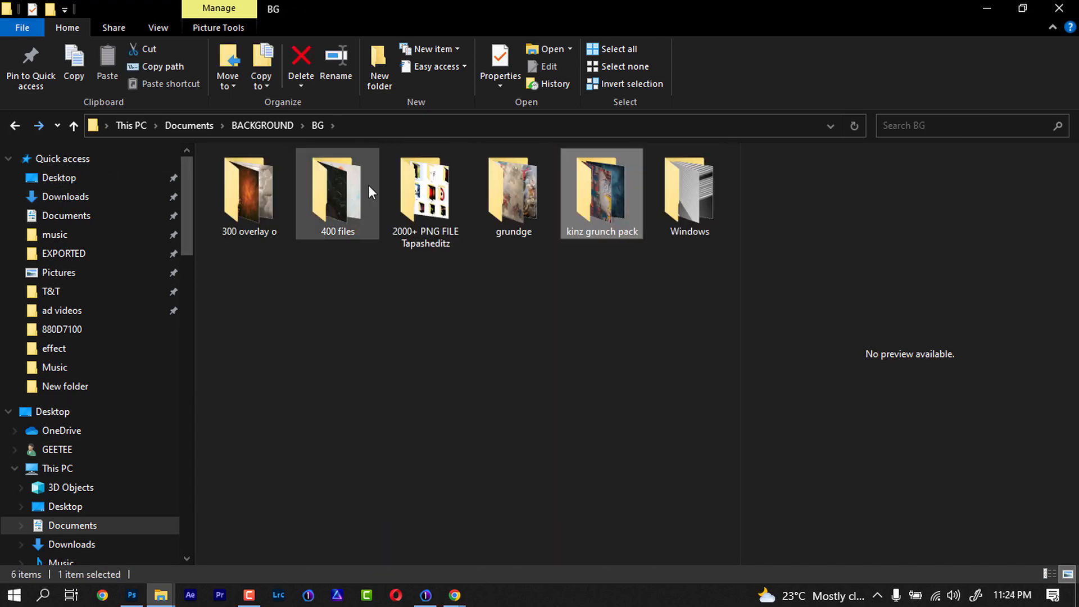
# Step: Enter the 400 files folder and scroll toward kinz bkg (114).jpg
pyautogui.doubleClick(336, 192)
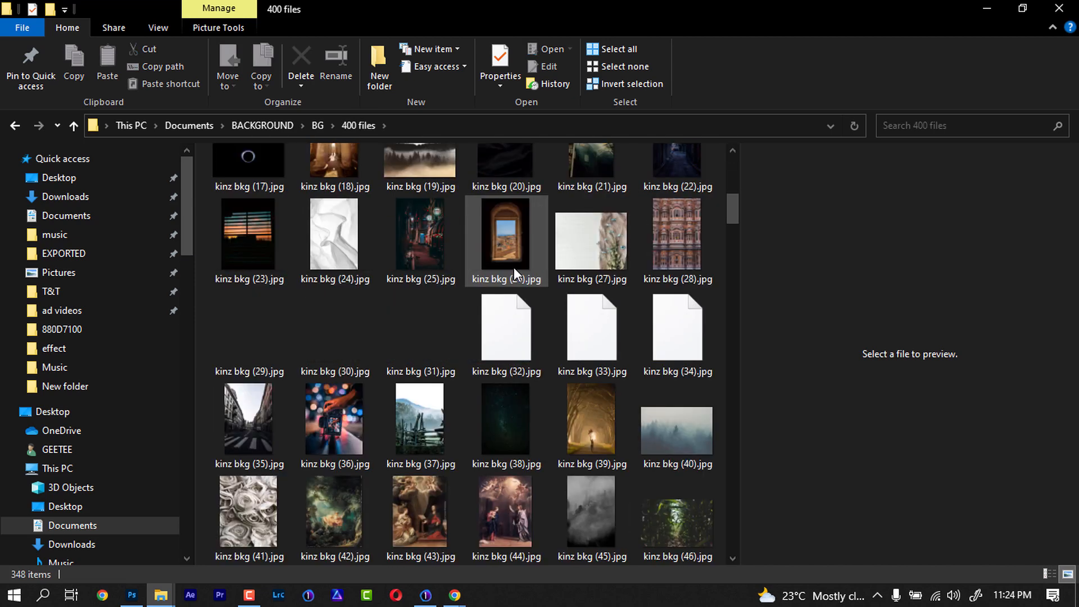
pyautogui.scroll(-3)
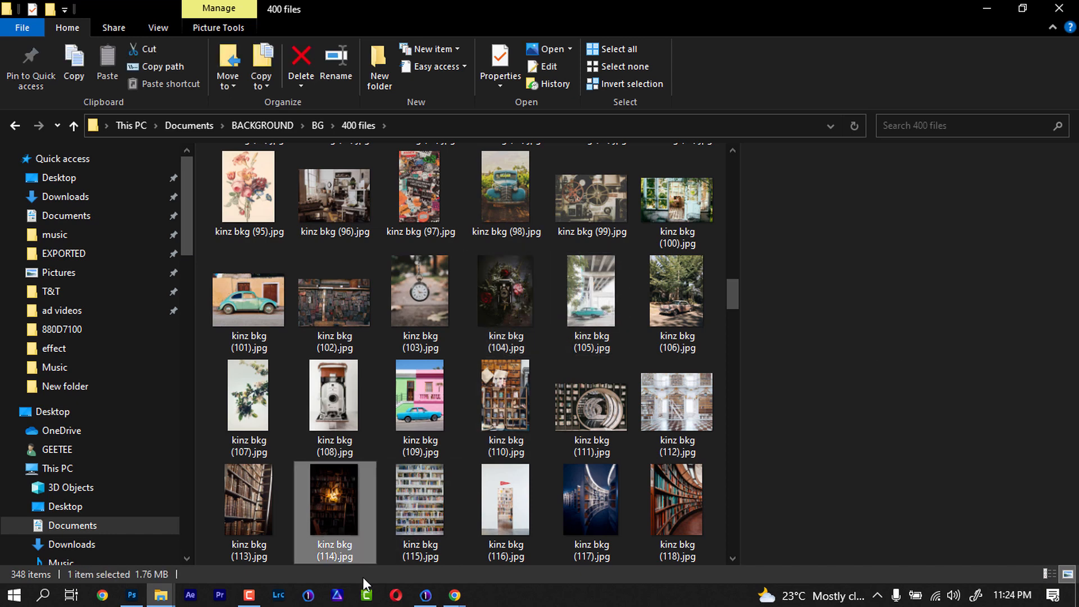
# Step: Return to the portrait and confirm placing the bookshelf backdrop as a layer
pyautogui.click(131, 594)
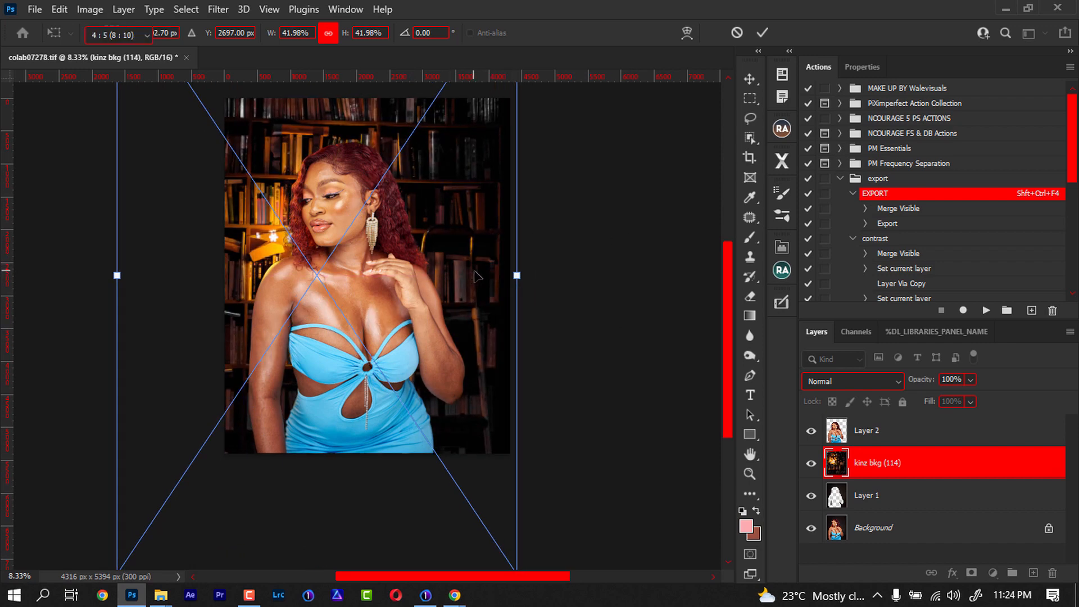
pyautogui.click(761, 33)
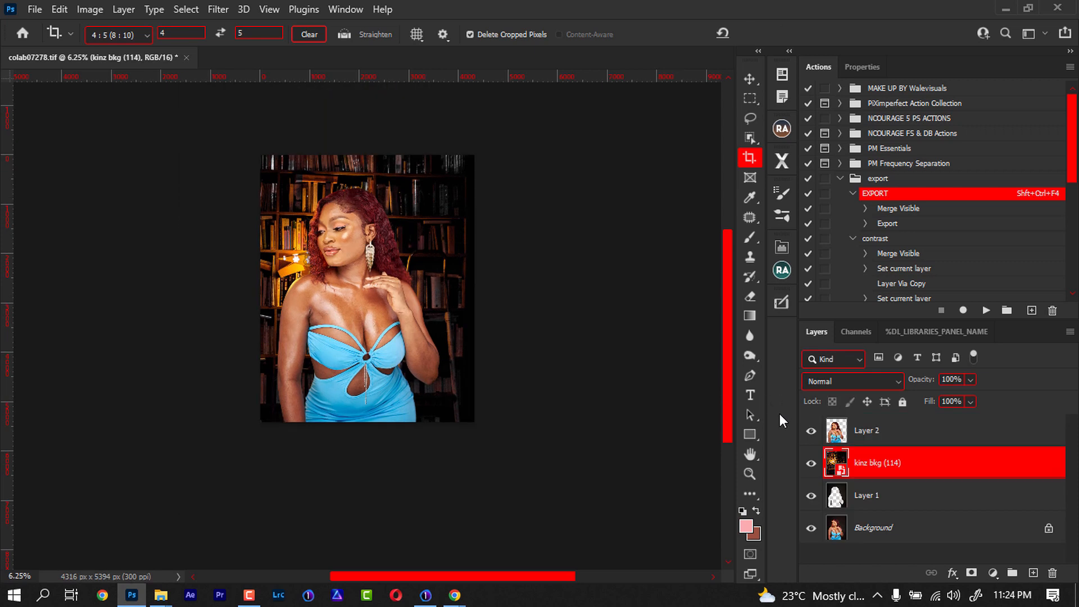
# Step: Set the kinz bkg (114) layer's blend mode to Screen
pyautogui.click(851, 381)
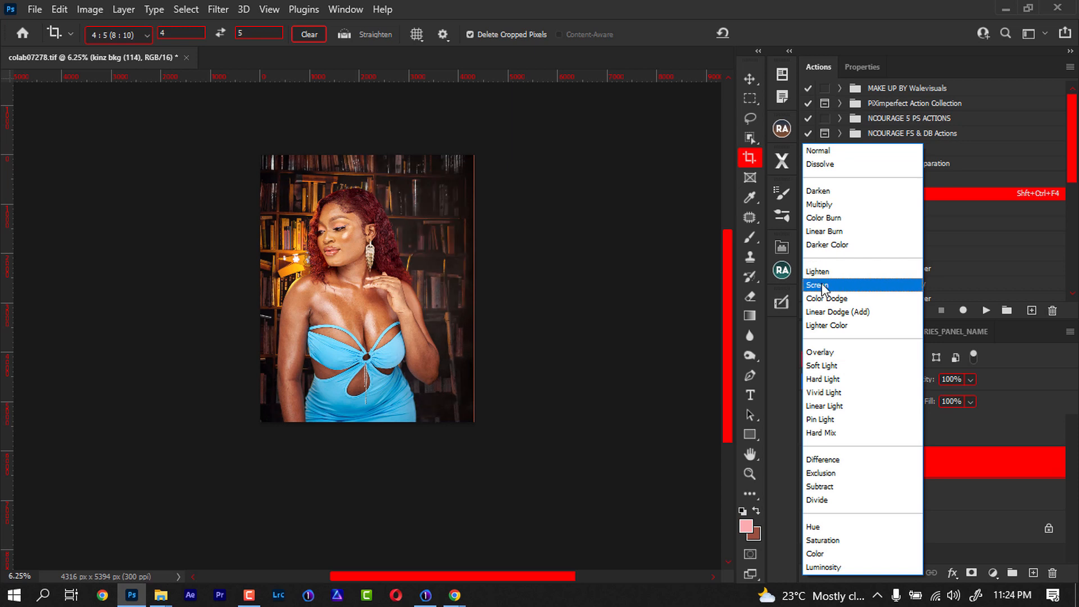
pyautogui.click(819, 284)
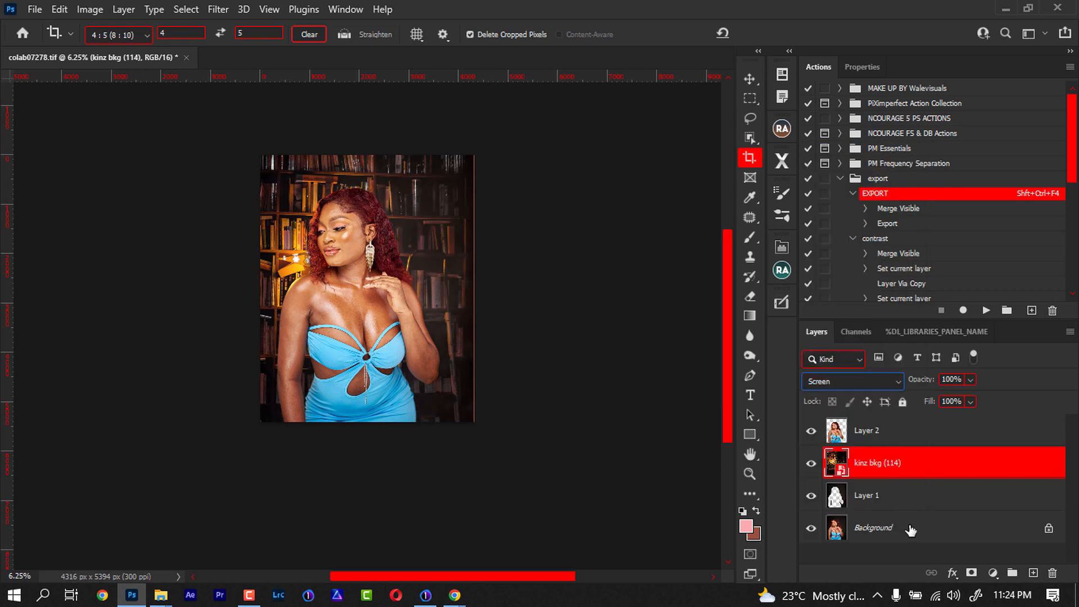
pyautogui.moveTo(871, 470)
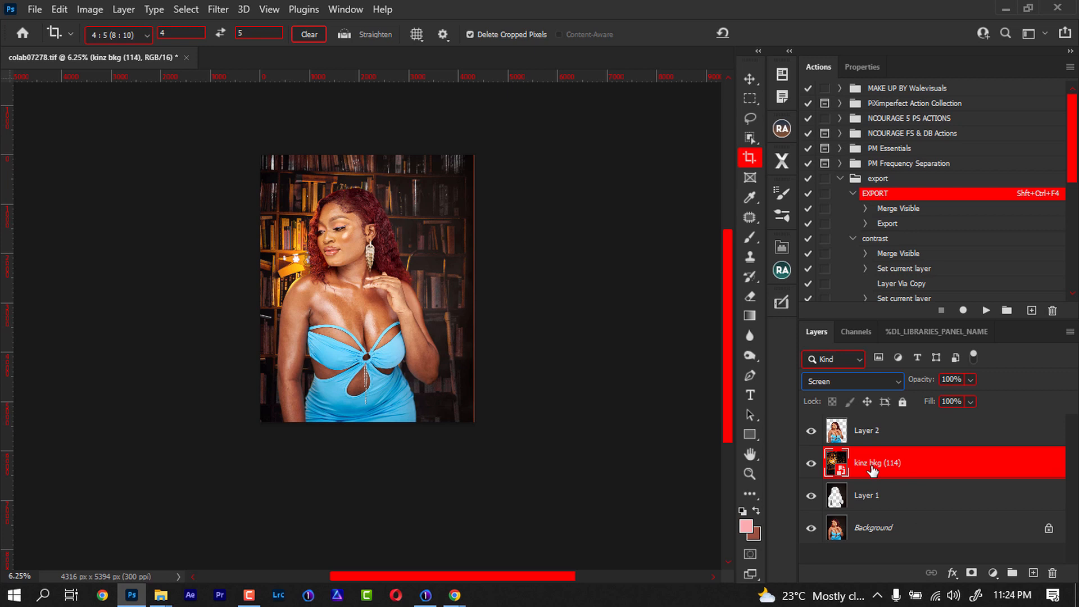
pyautogui.moveTo(872, 471)
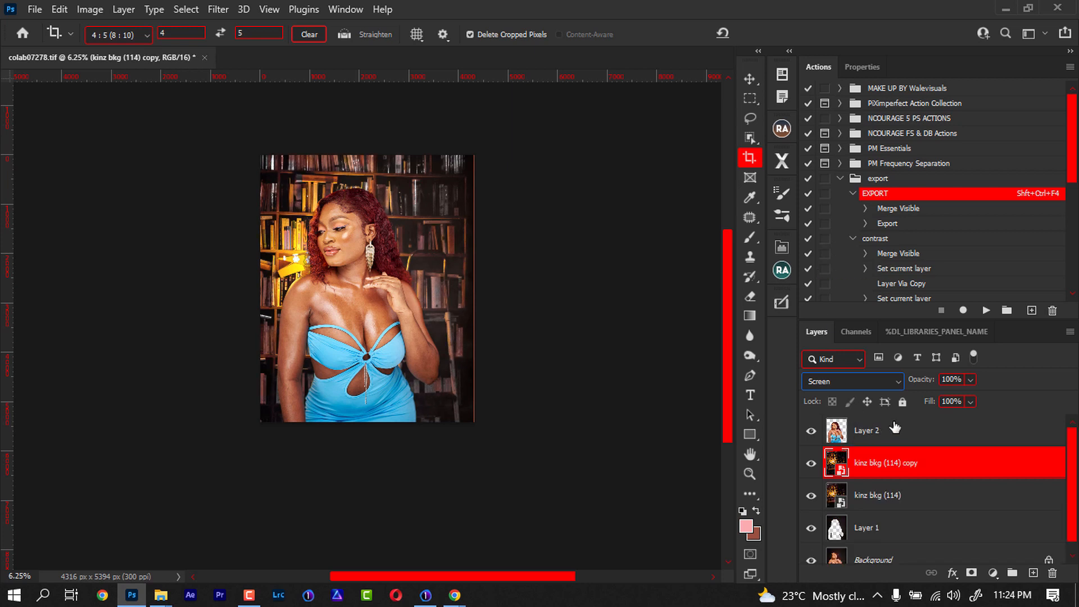
# Step: Set the kinz bkg (114) copy layer's blend mode back to Normal
pyautogui.click(851, 381)
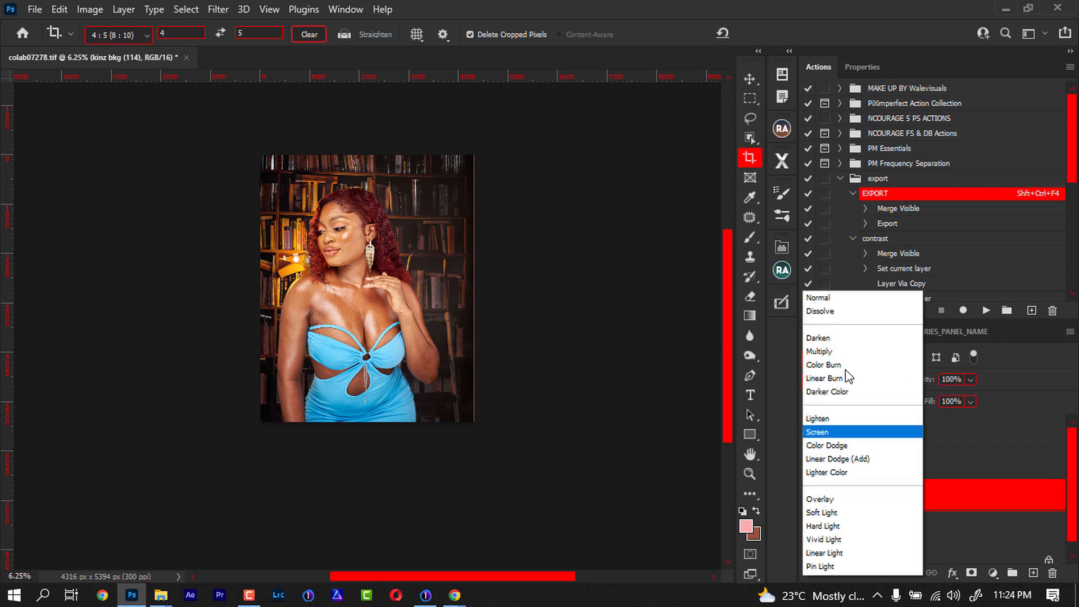
pyautogui.click(820, 512)
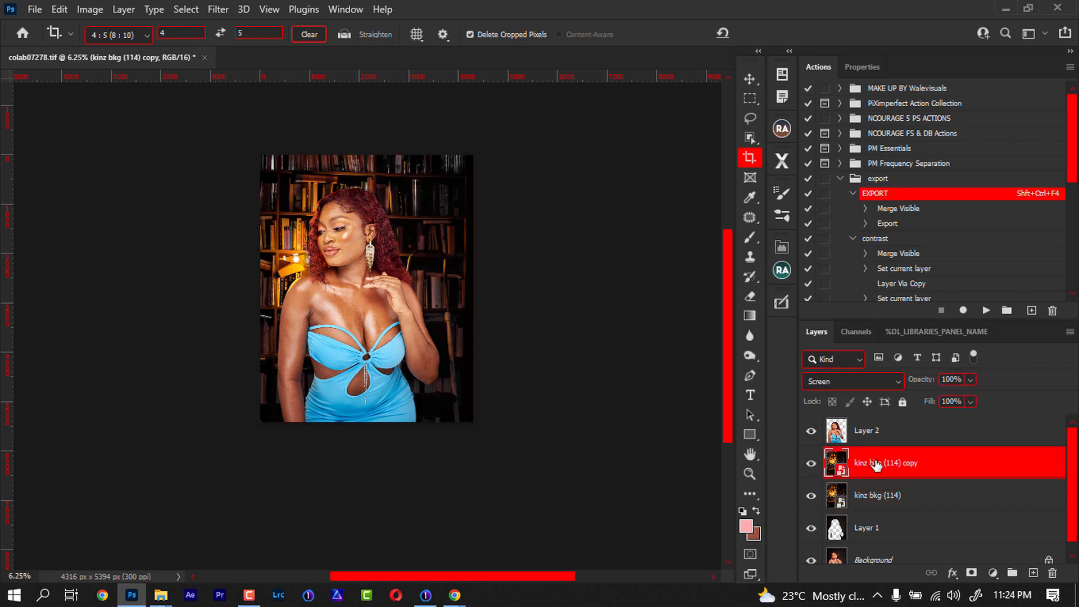
pyautogui.click(847, 380)
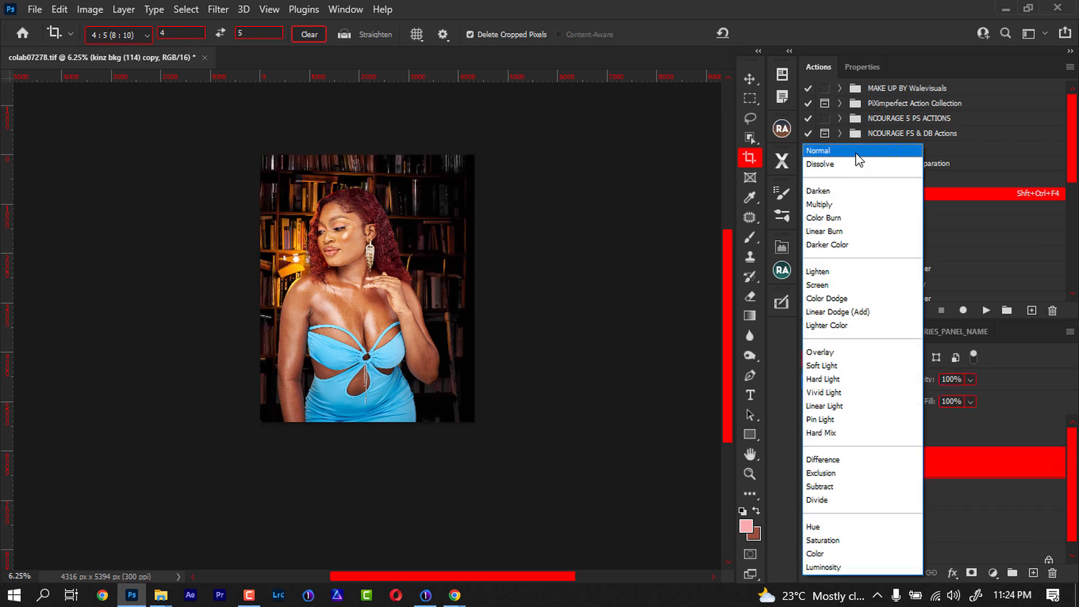
pyautogui.click(817, 150)
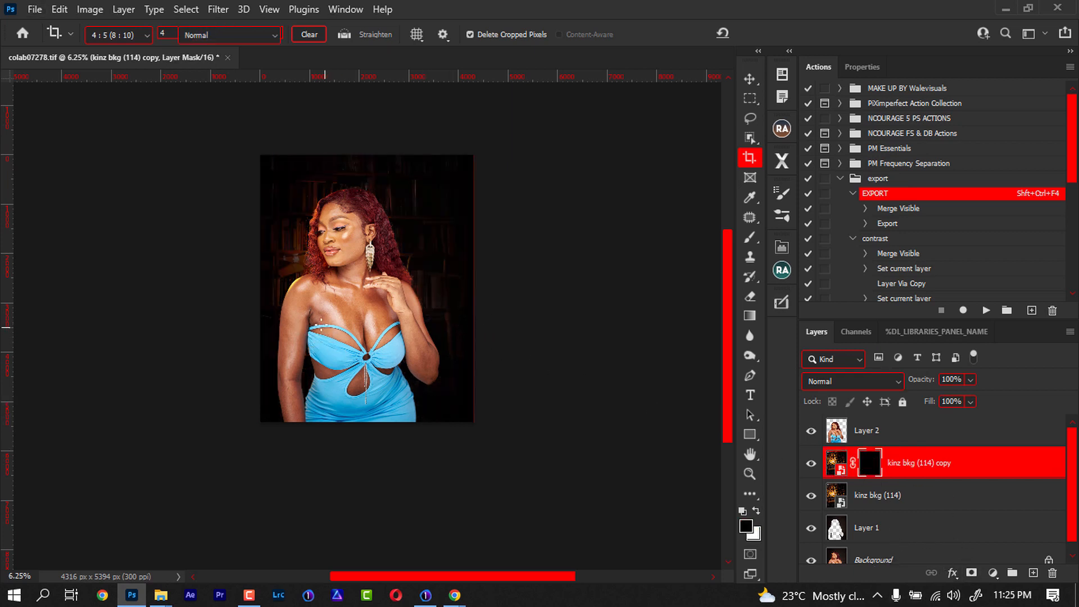
# Step: Paint white on the black mask to reveal the woman
pyautogui.click(749, 237)
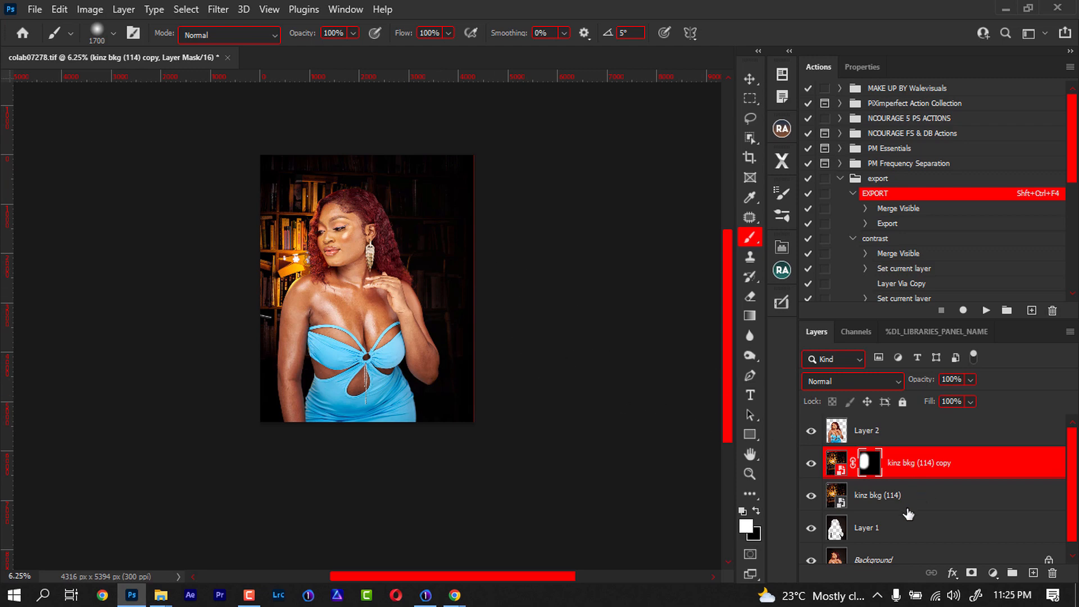
# Step: Give the original kinz bkg (114) layer Soft Light blending and a Gaussian Blur of radius 20.8
pyautogui.click(876, 494)
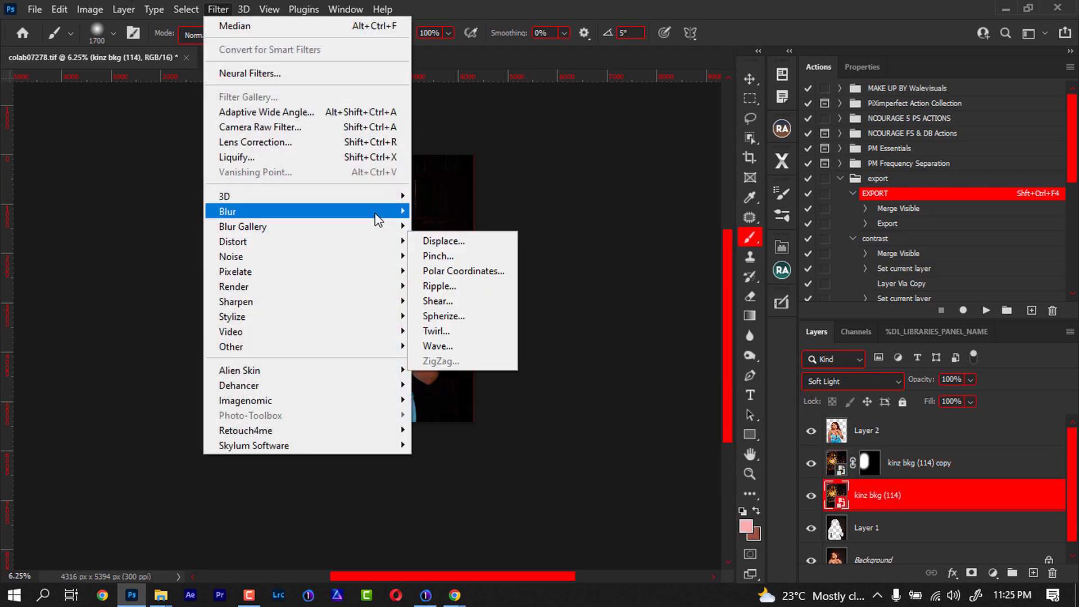
pyautogui.moveTo(363, 216)
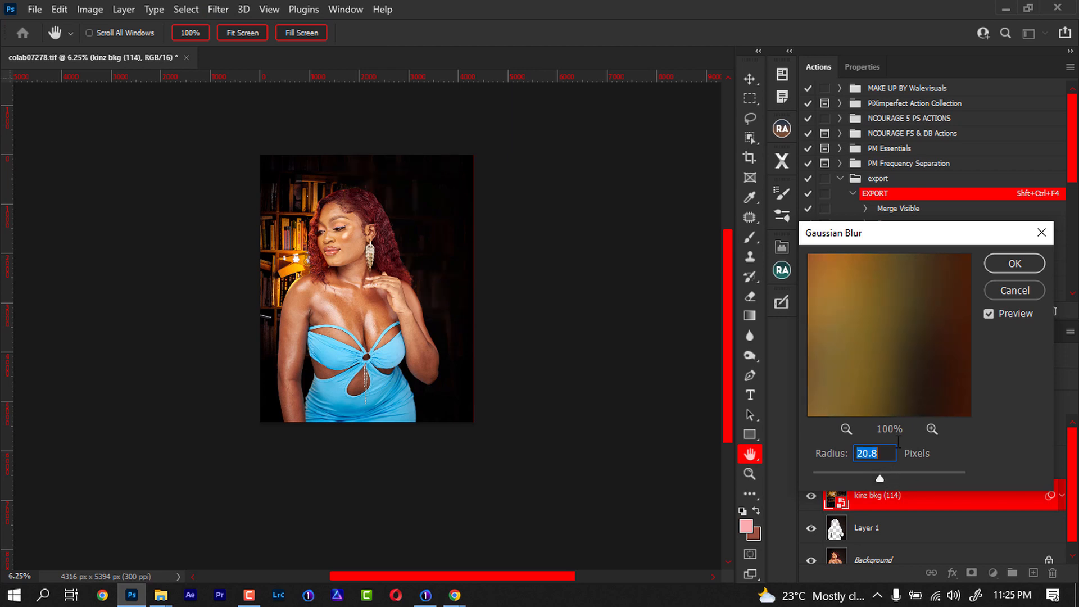
pyautogui.click(1012, 263)
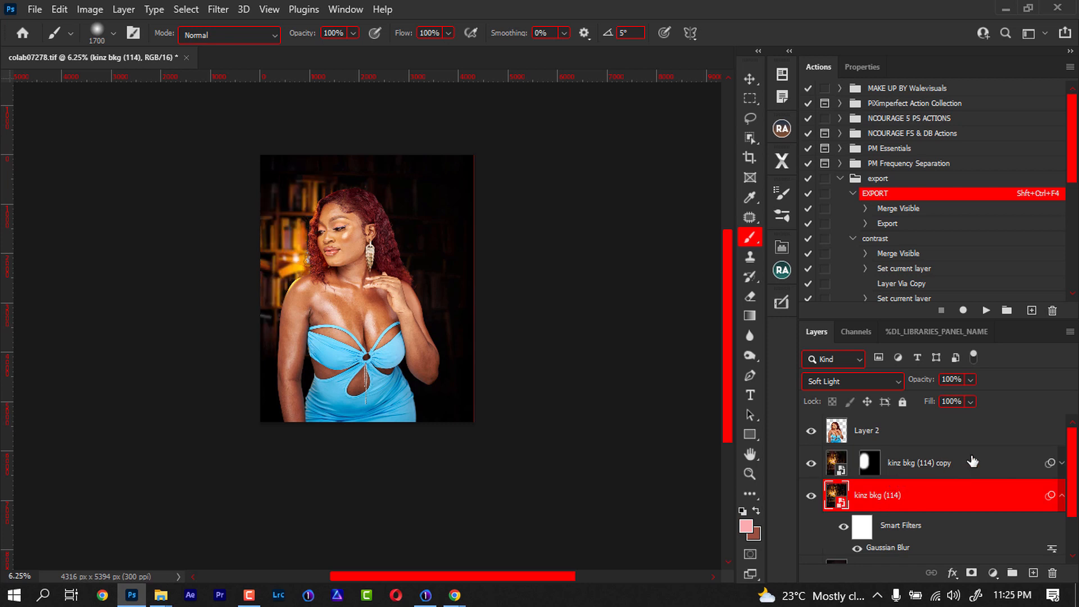
pyautogui.moveTo(513, 287)
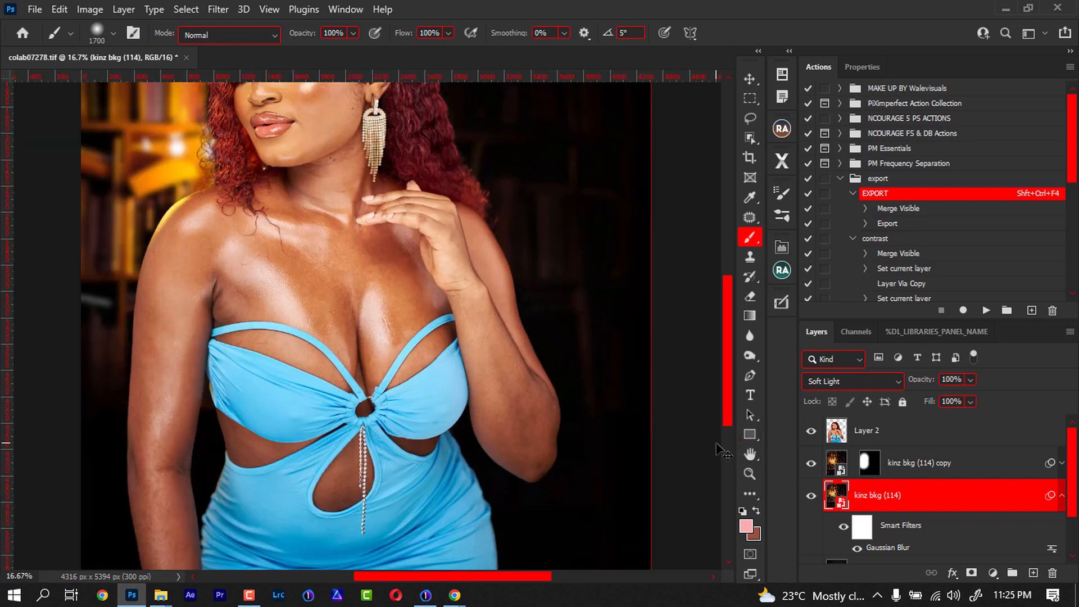
pyautogui.click(921, 462)
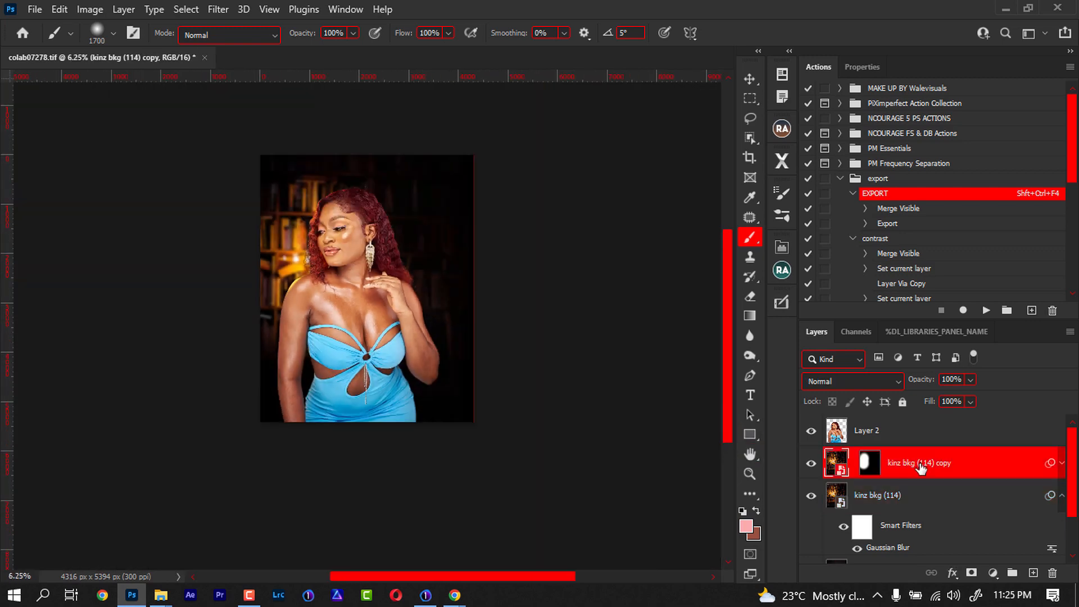
# Step: Group both kinz bkg layers as Group 1 at 40% opacity, then select Layer 2
pyautogui.click(876, 495)
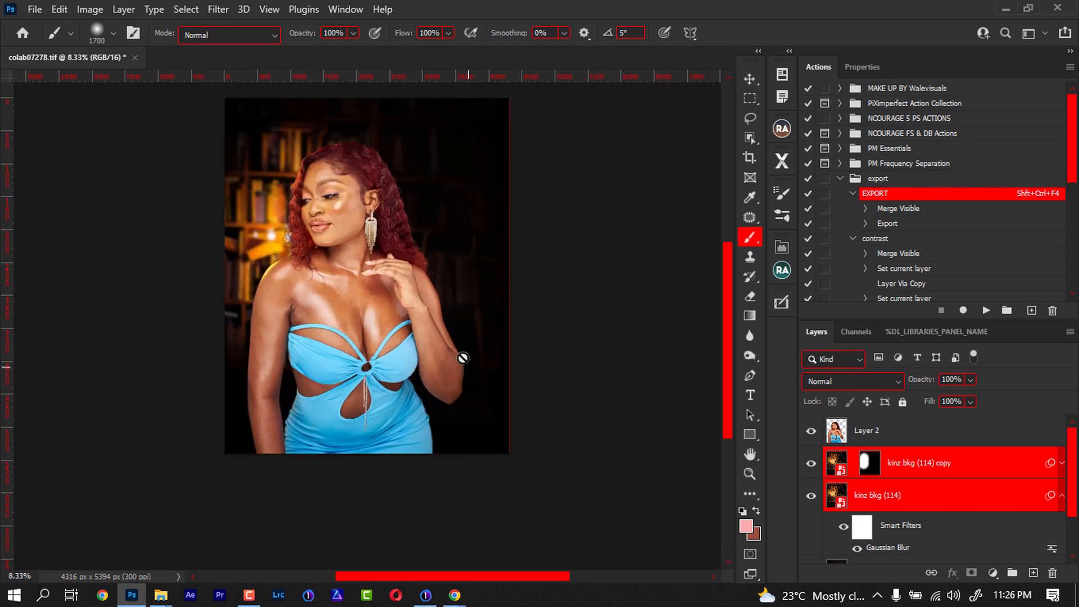
pyautogui.moveTo(934, 485)
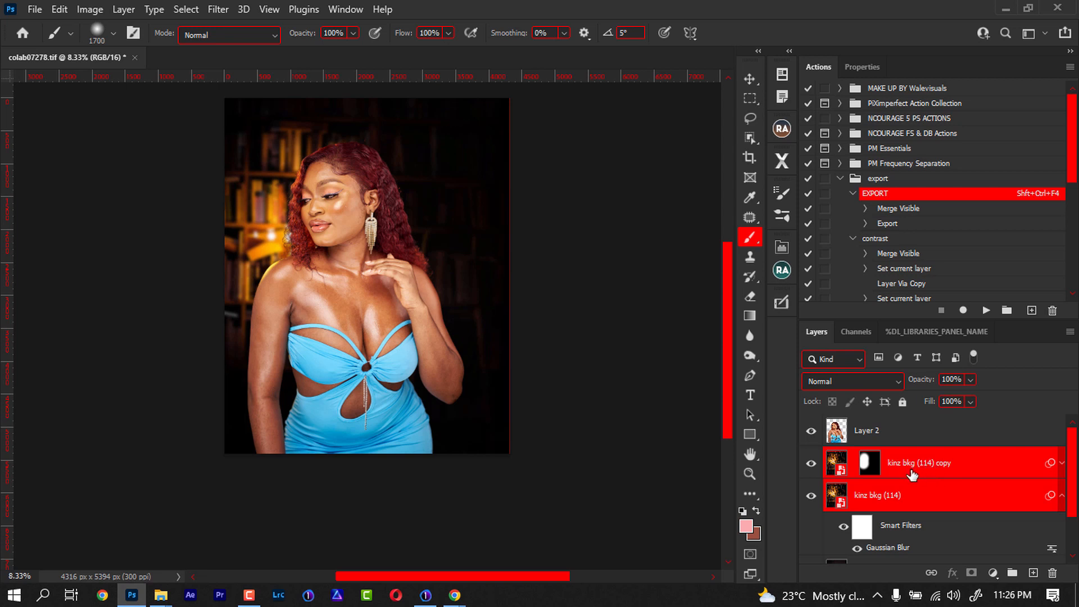
pyautogui.moveTo(958, 490)
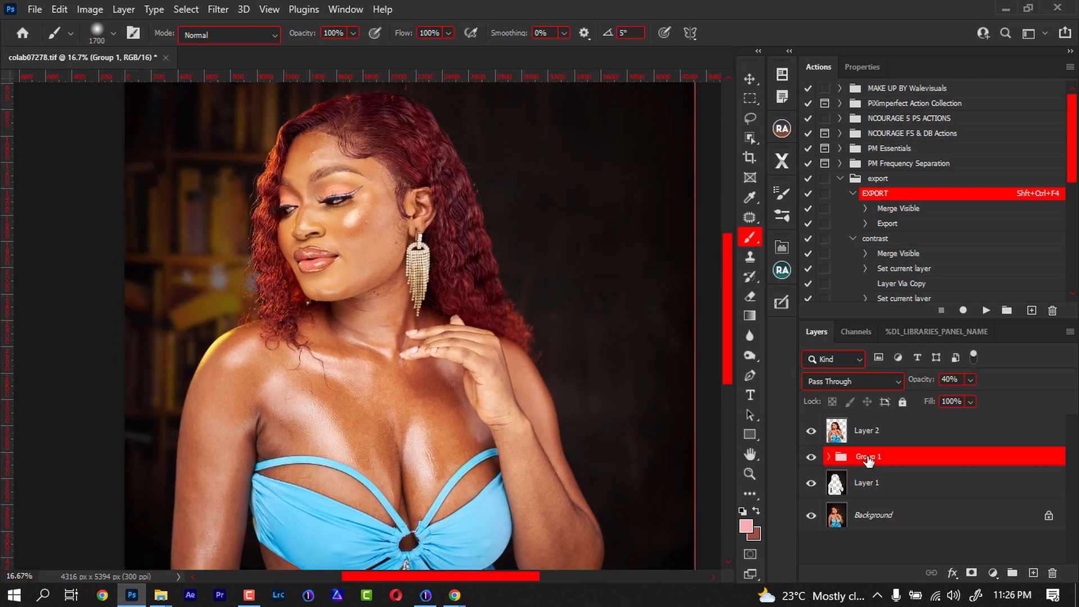
pyautogui.click(867, 430)
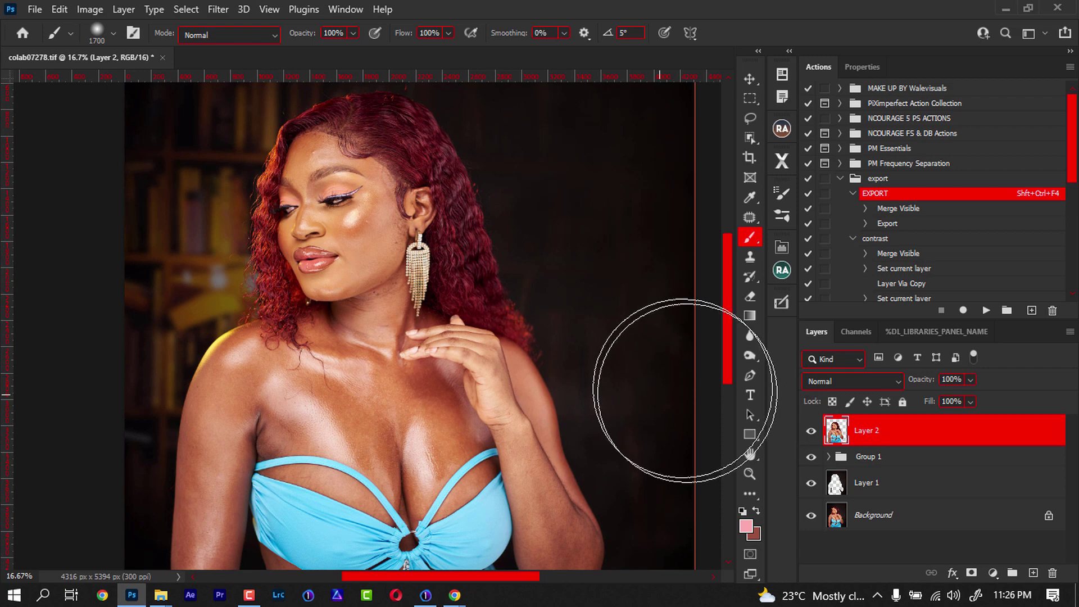
# Step: With the Spot Healing Brush (Content-Aware), heal the dark spot below the jaw on Layer 3
pyautogui.click(749, 217)
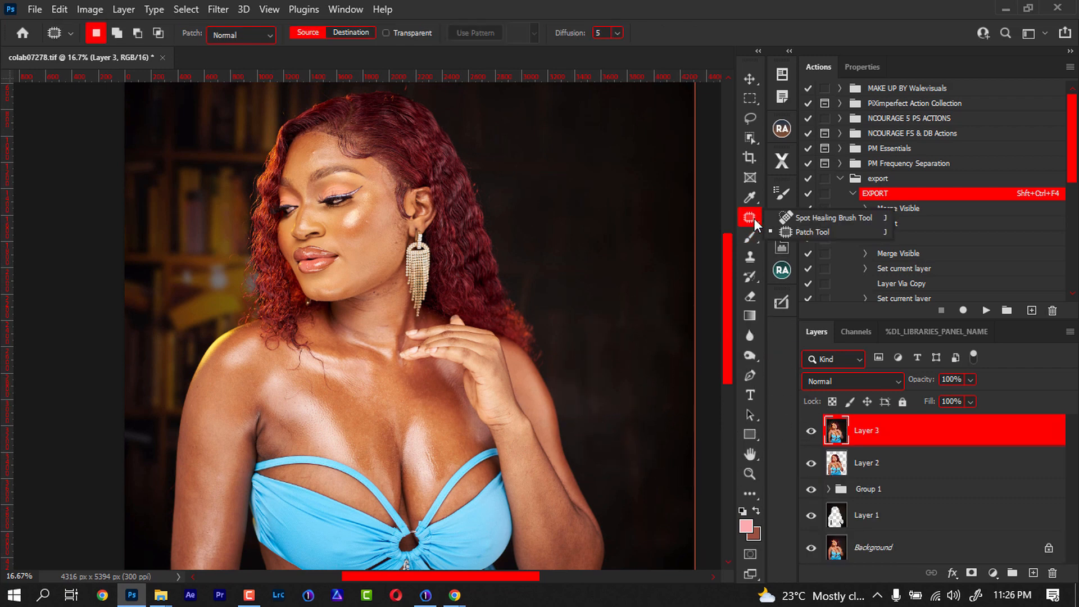
pyautogui.click(831, 217)
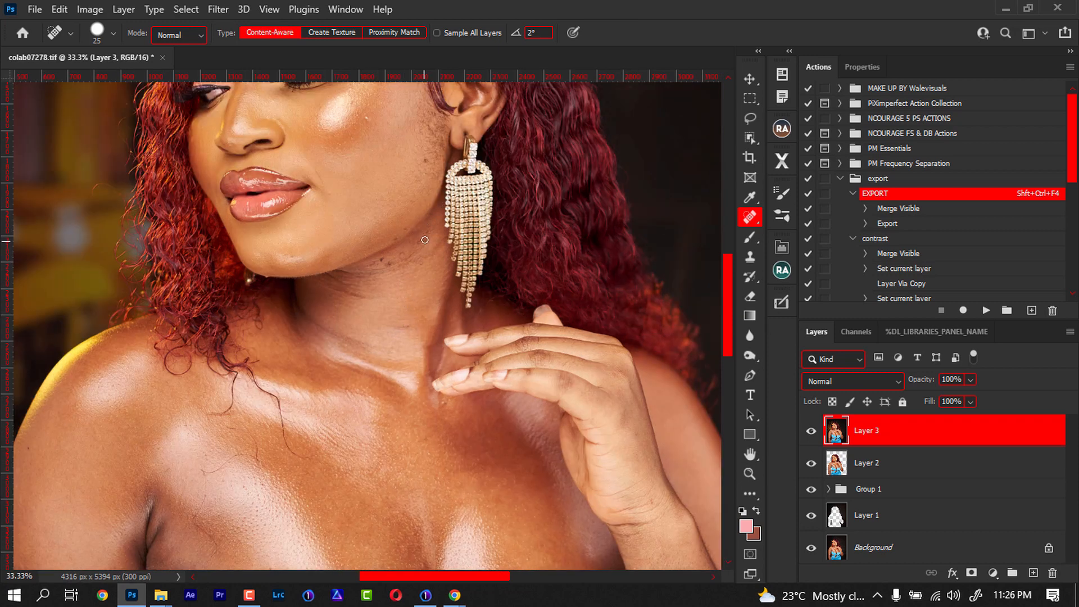
pyautogui.moveTo(404, 253)
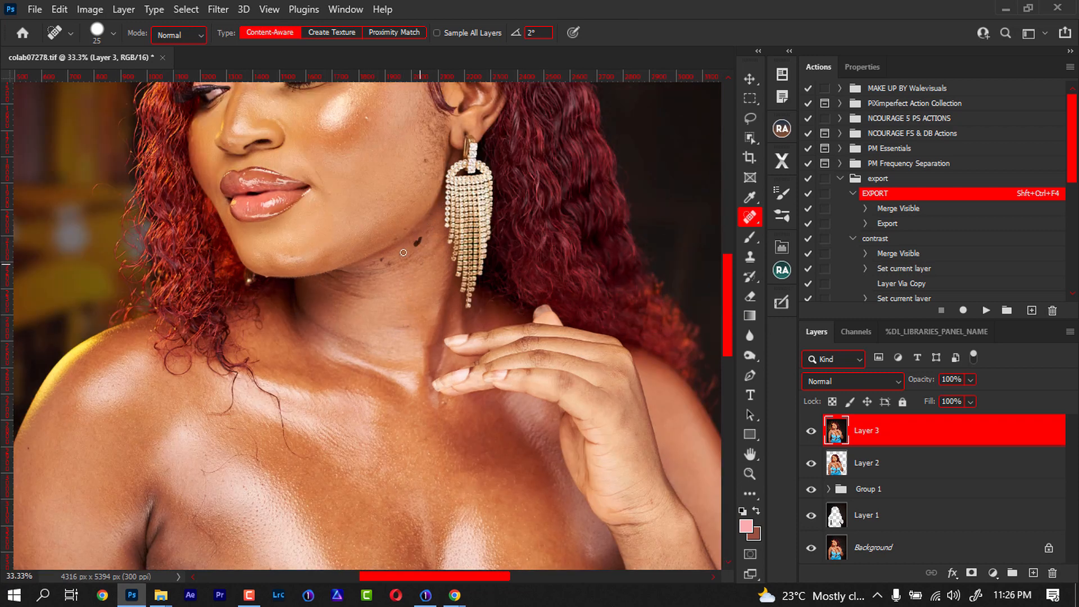
pyautogui.click(403, 253)
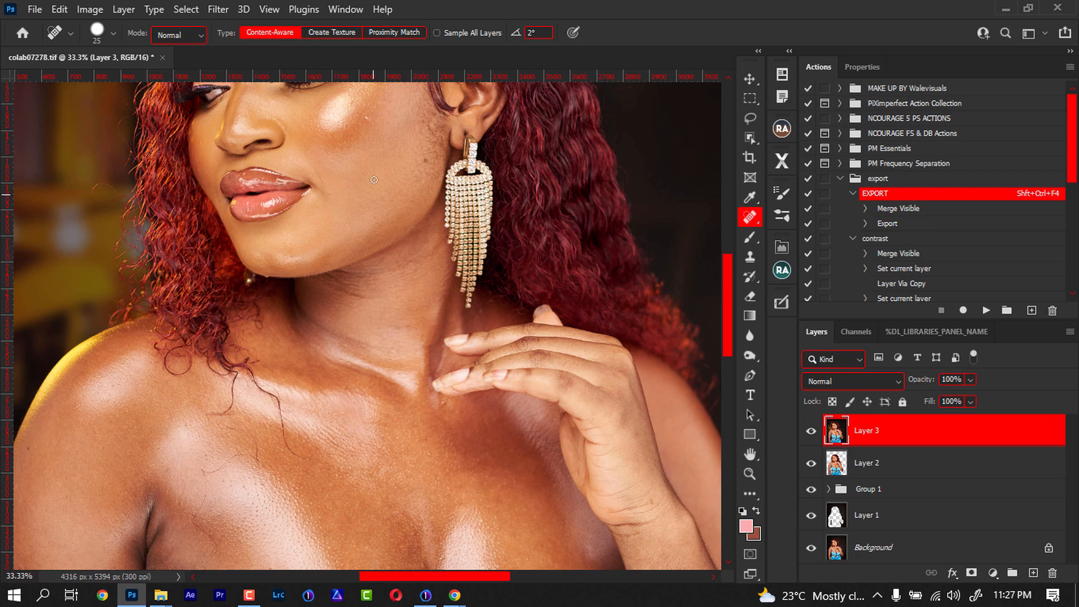
pyautogui.moveTo(384, 186)
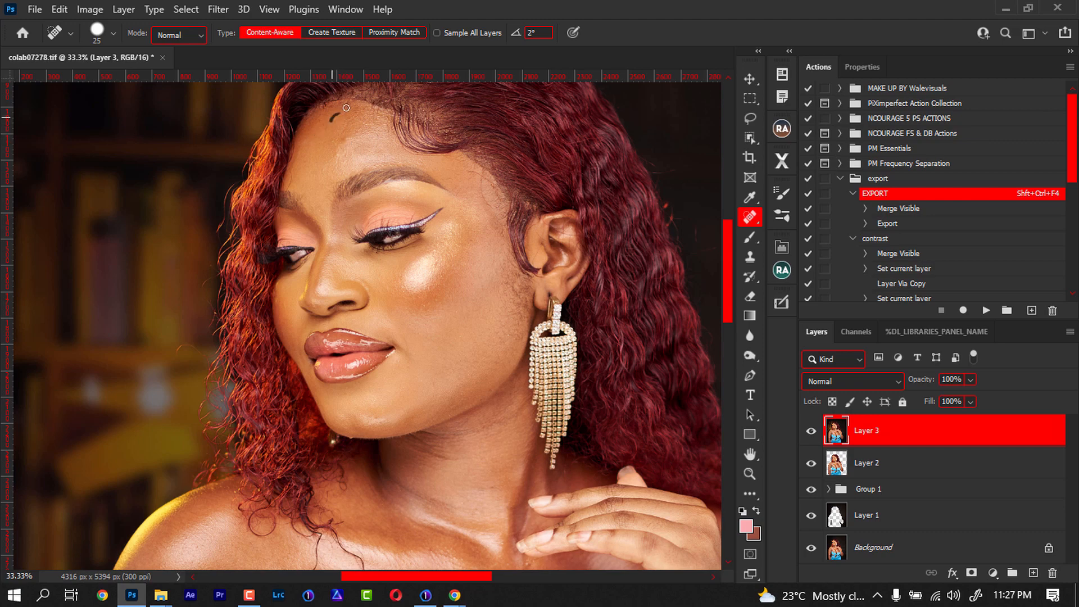
pyautogui.scroll(-3)
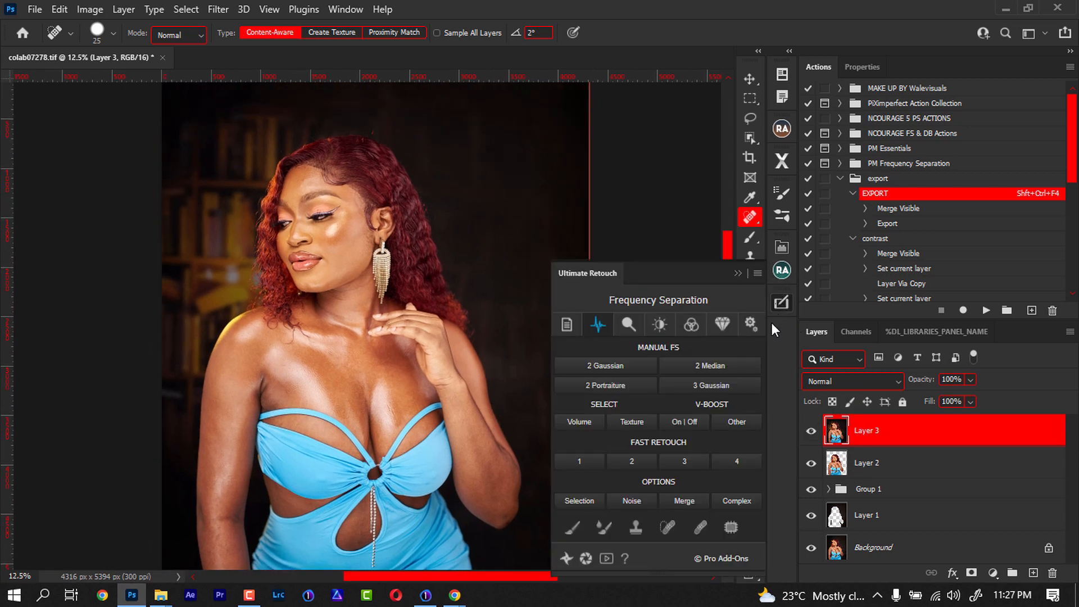
# Step: Run the 2 Median frequency separation and confirm the Median blur for the Low layer
pyautogui.click(709, 386)
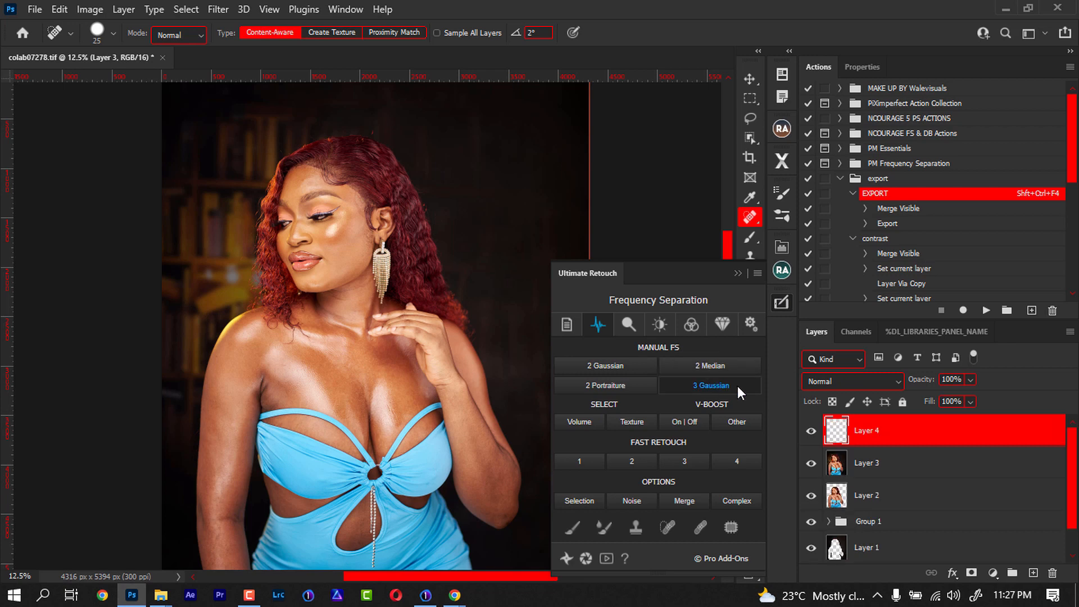
pyautogui.click(709, 365)
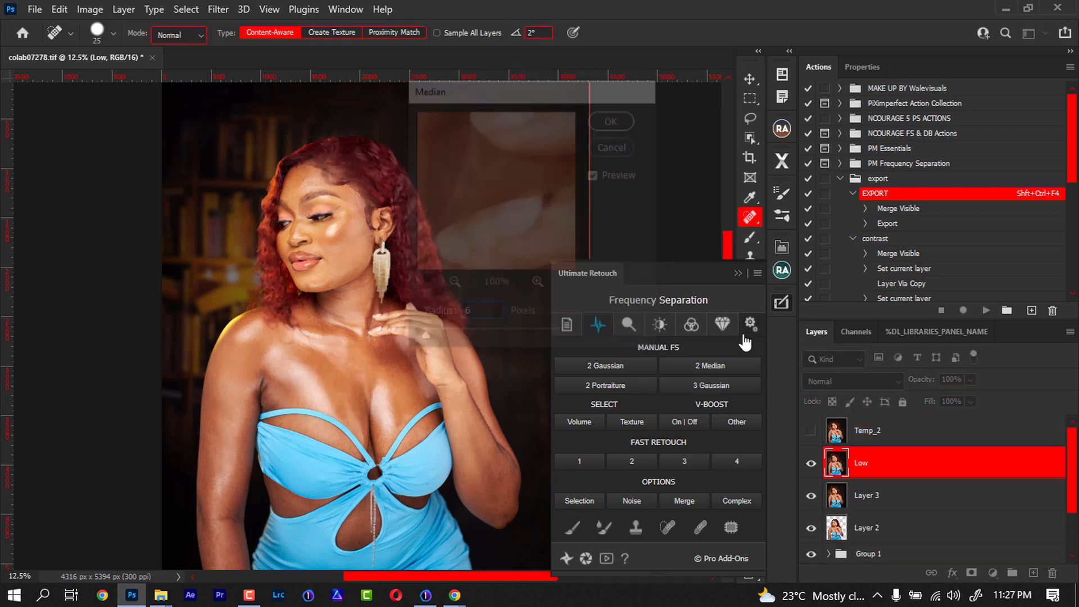
pyautogui.click(609, 121)
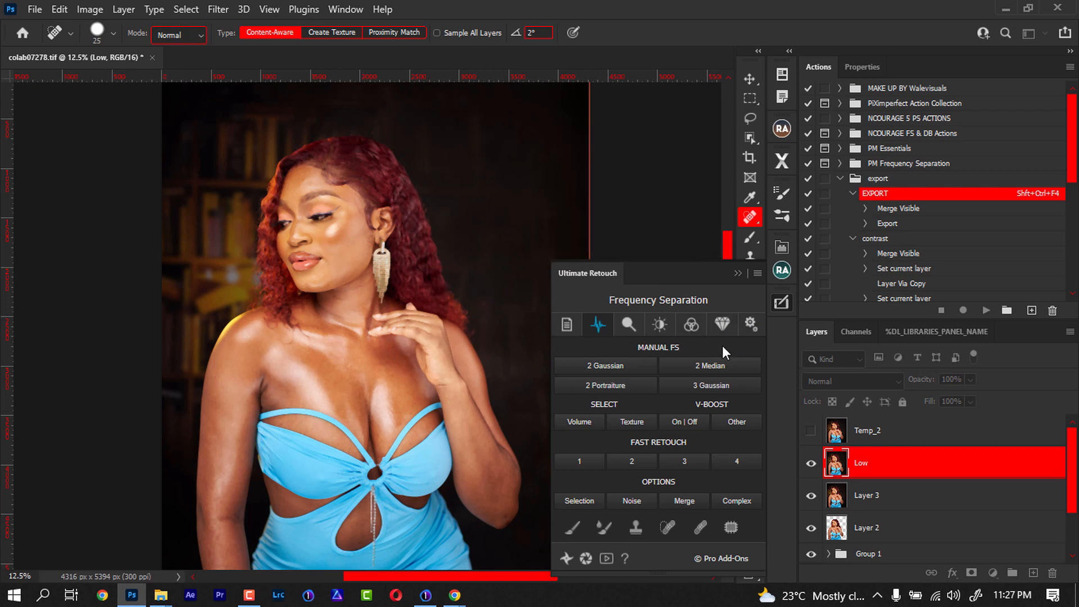
pyautogui.click(578, 421)
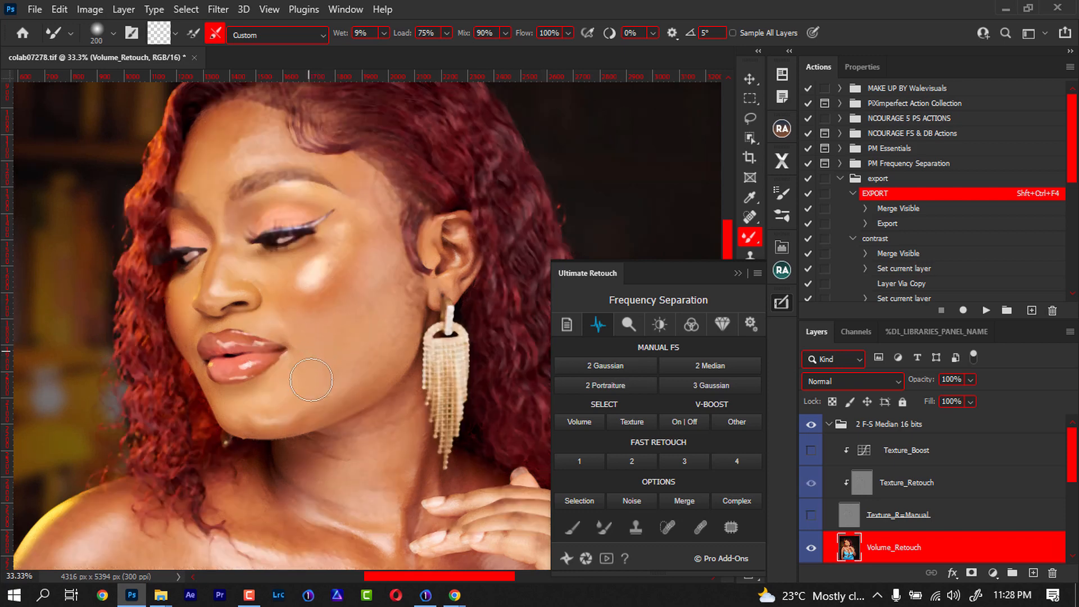
pyautogui.moveTo(292, 410)
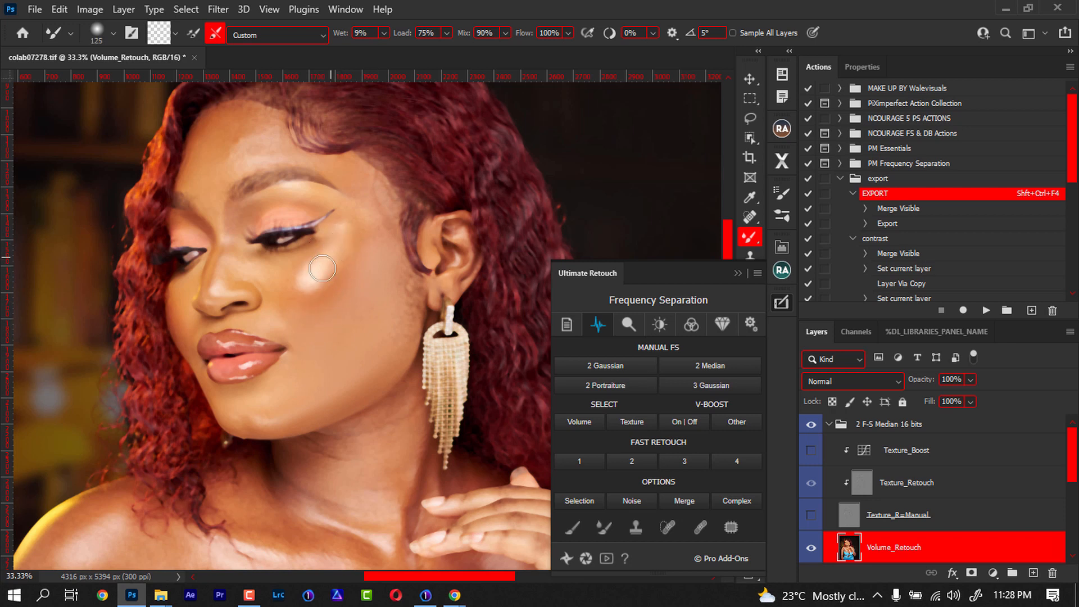
pyautogui.moveTo(339, 279)
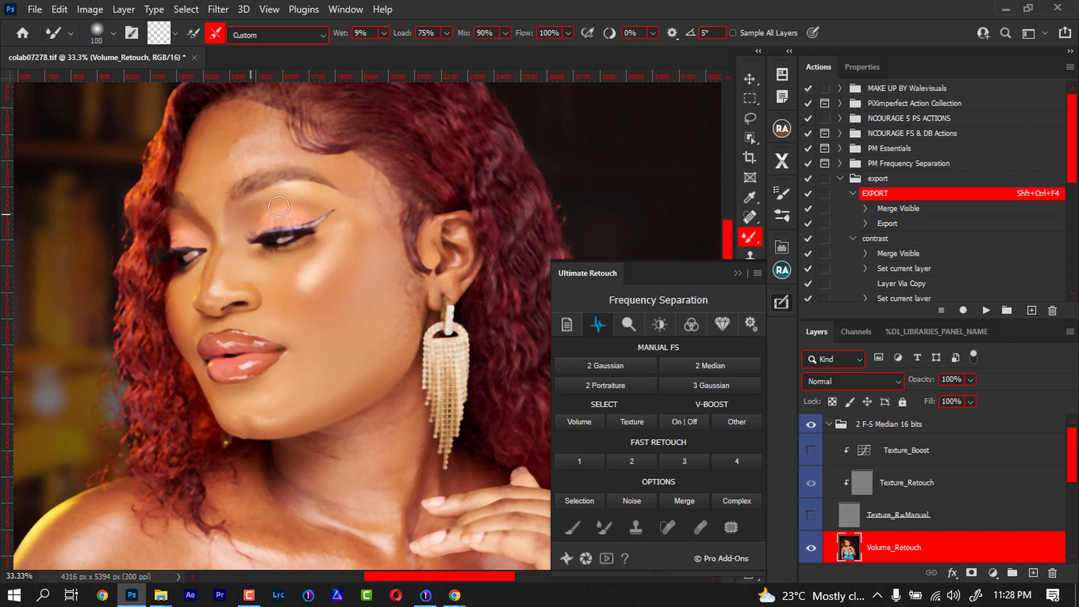
pyautogui.moveTo(369, 189)
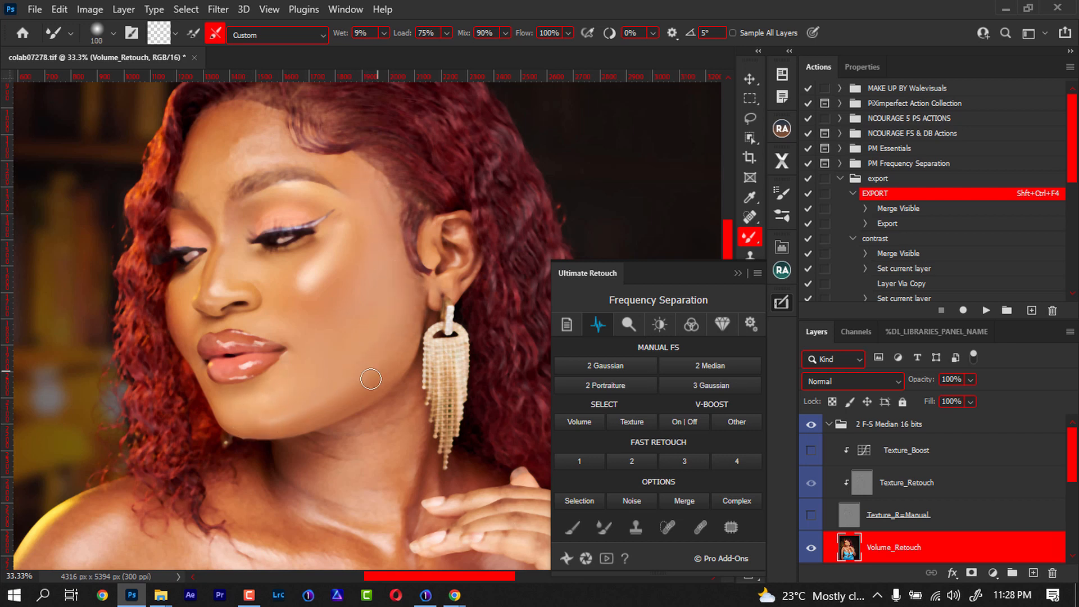
pyautogui.moveTo(311, 202)
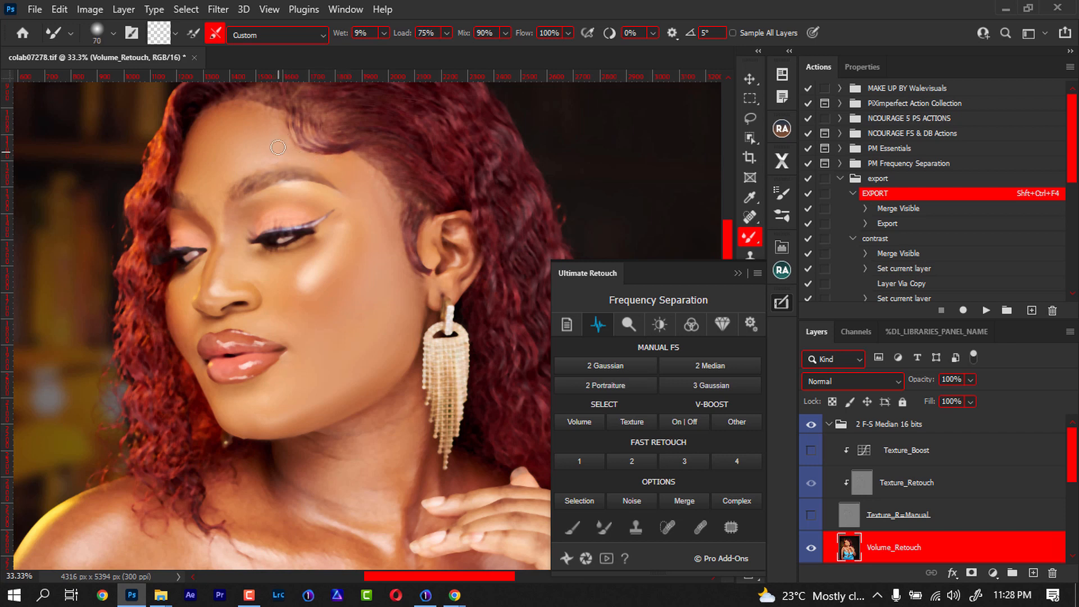
pyautogui.moveTo(217, 114)
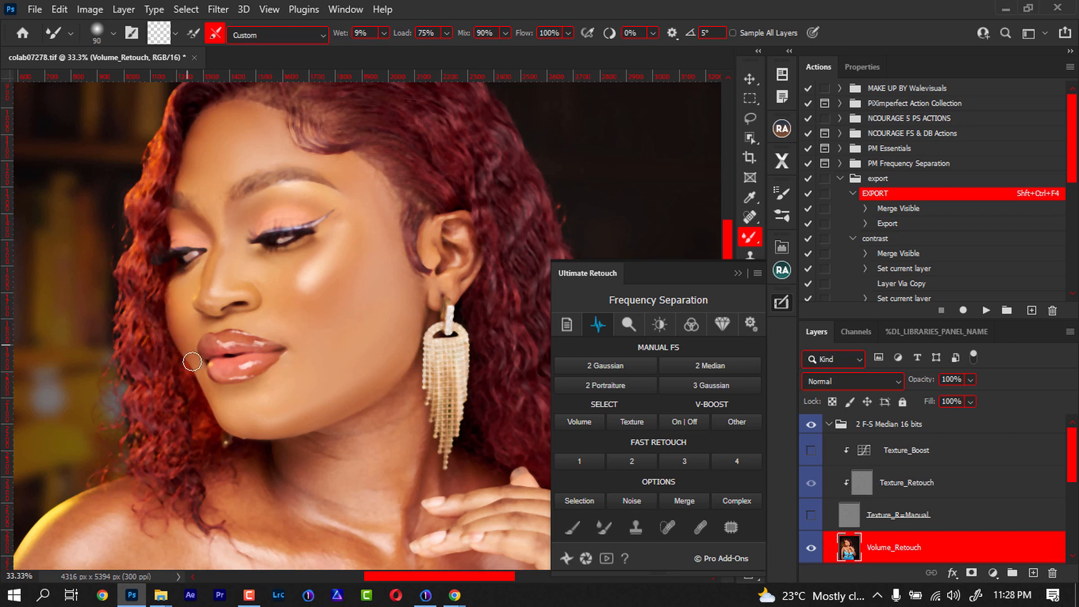
pyautogui.moveTo(243, 389)
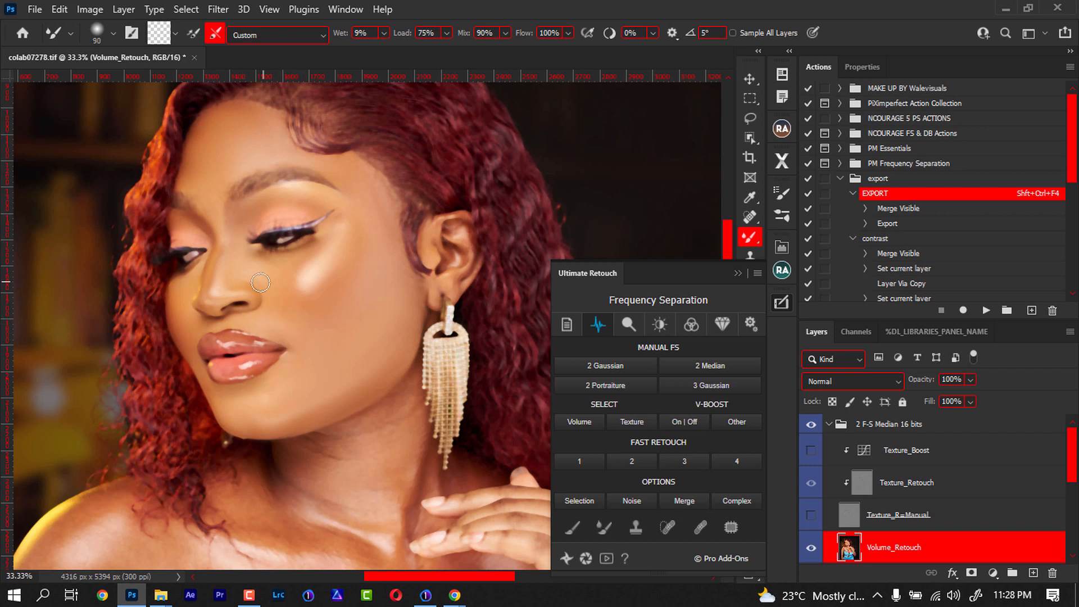
pyautogui.moveTo(385, 350)
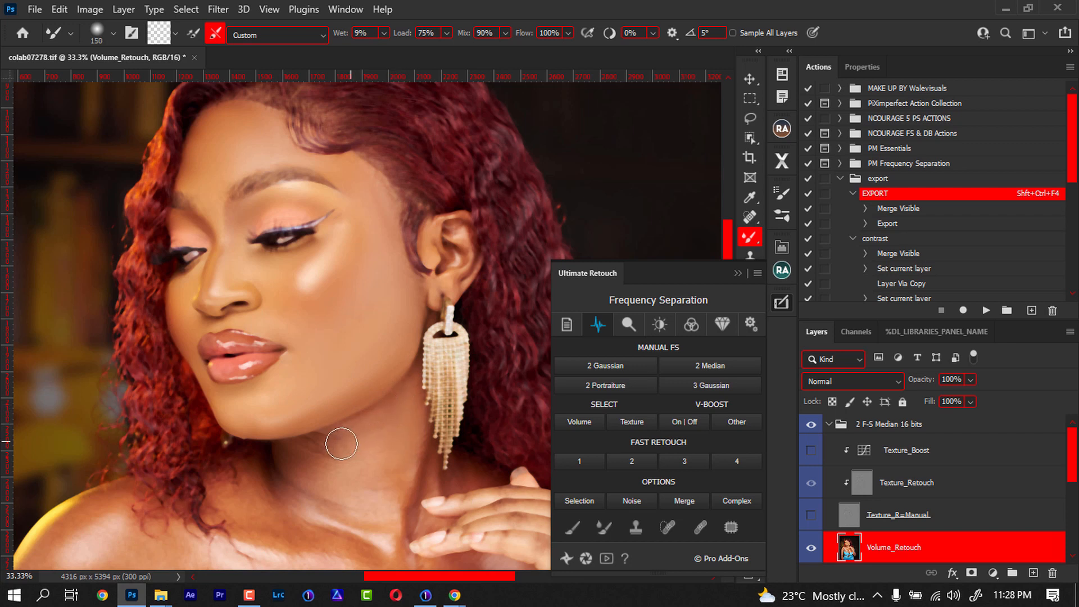
pyautogui.moveTo(296, 477)
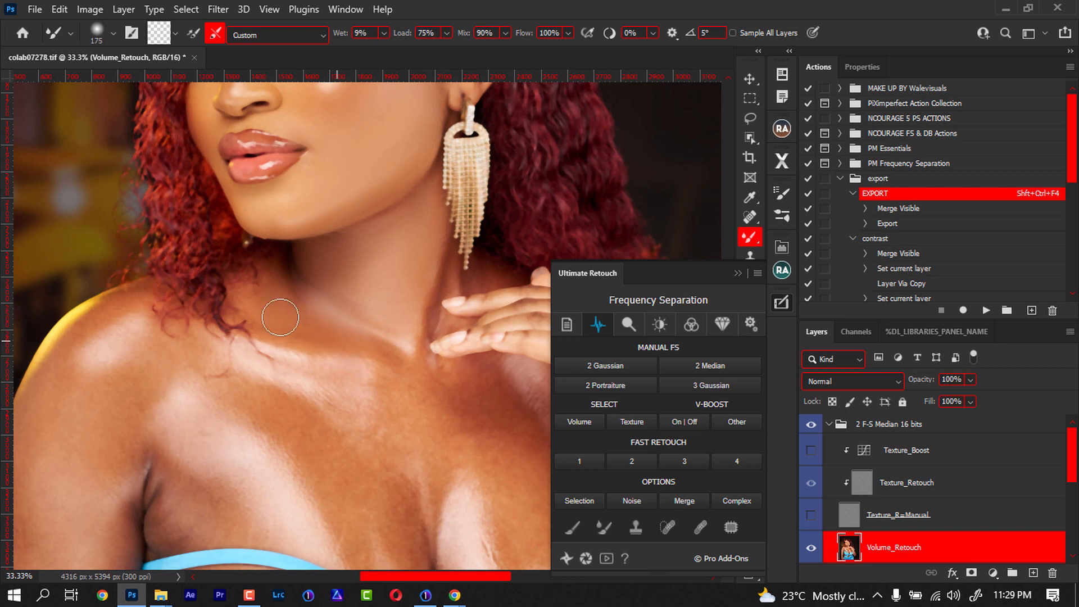
pyautogui.moveTo(398, 401)
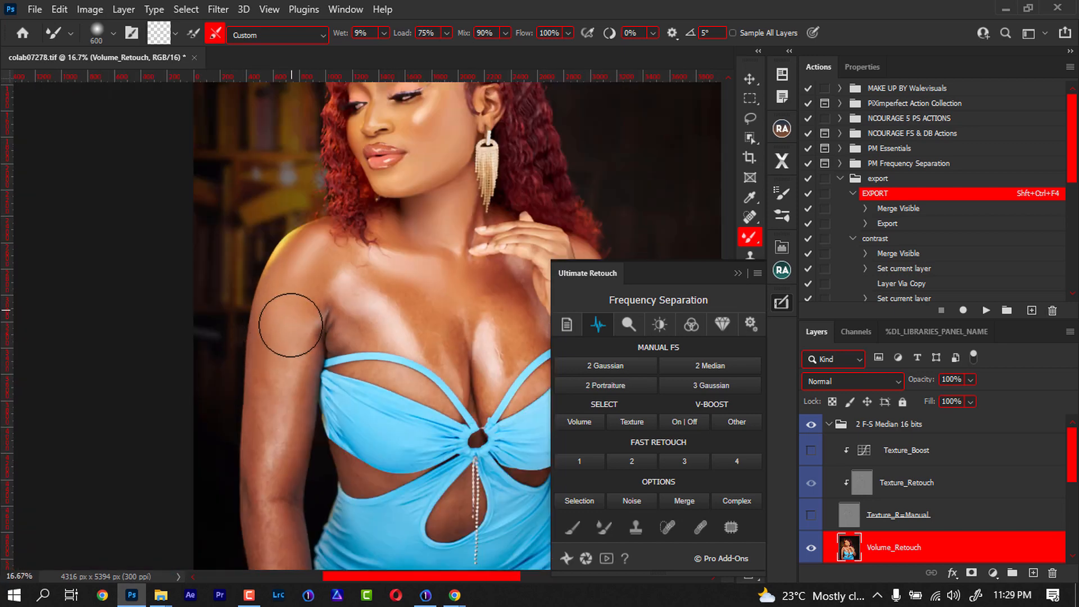
pyautogui.moveTo(265, 475)
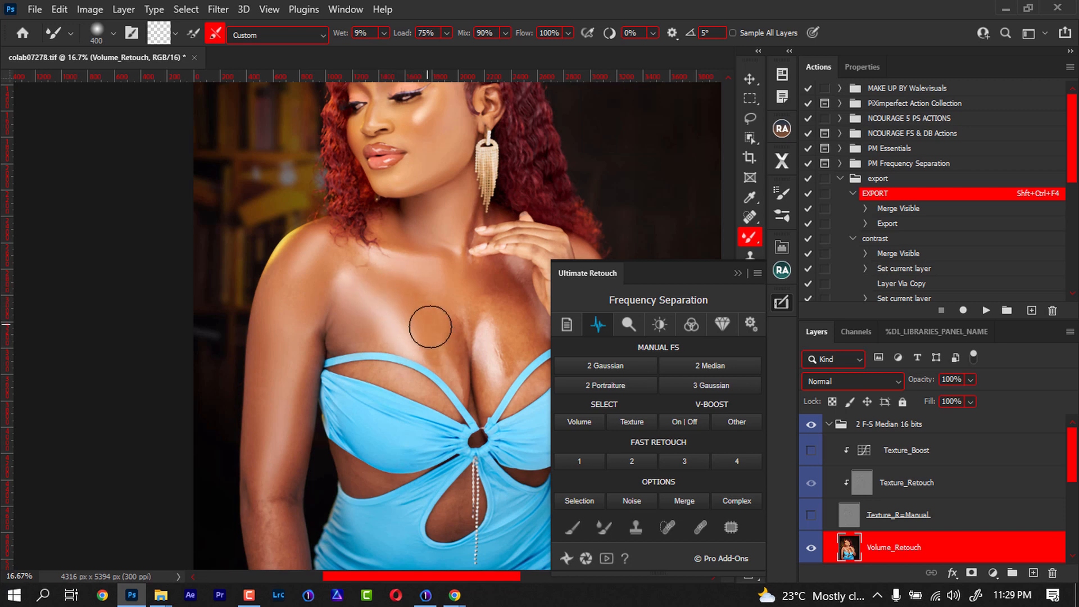
pyautogui.moveTo(459, 384)
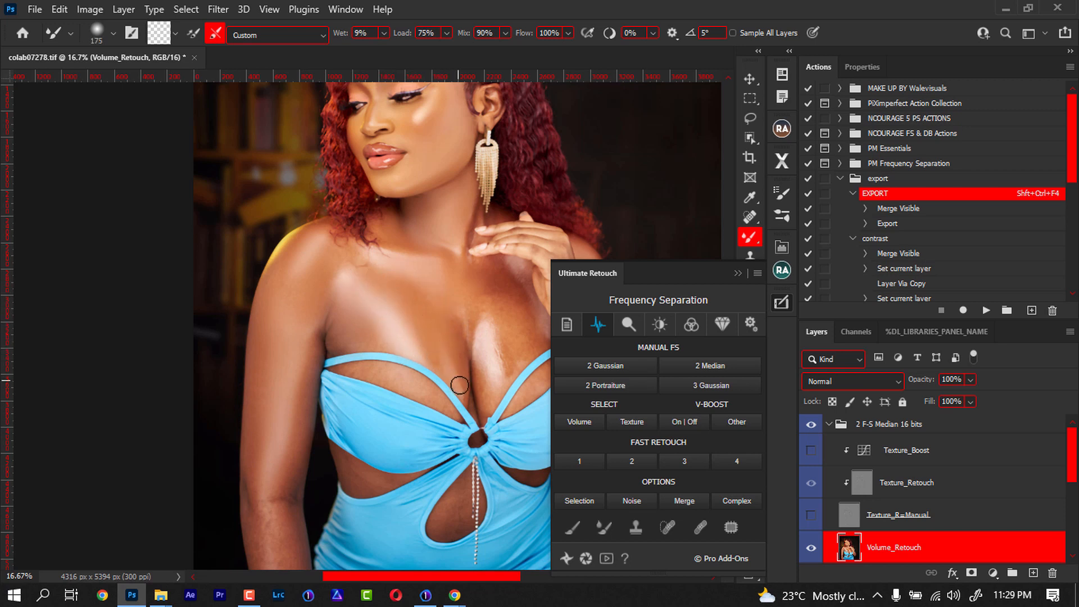
pyautogui.moveTo(457, 304)
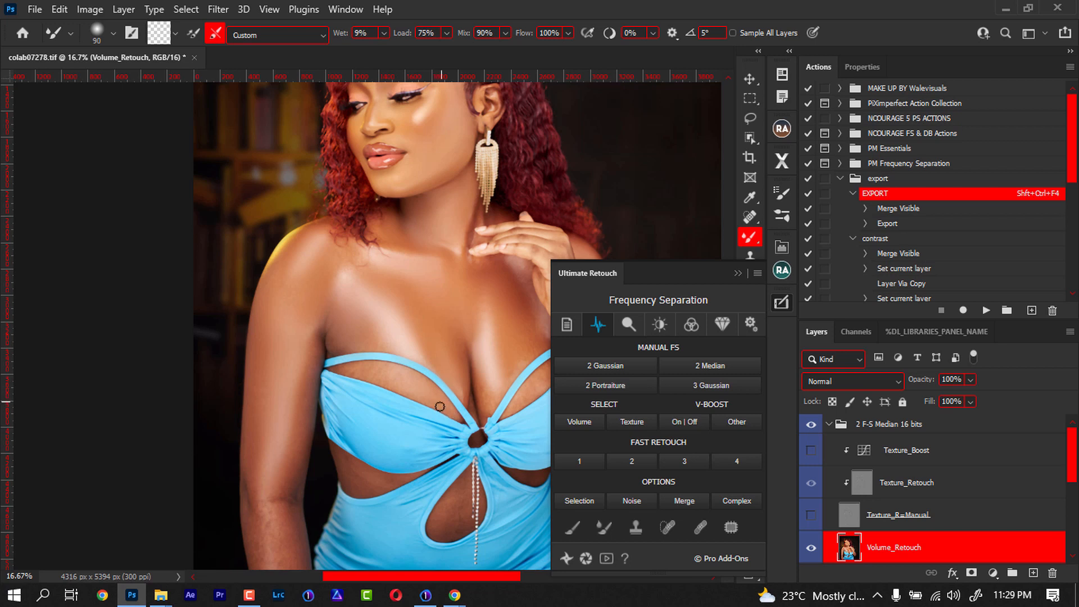
pyautogui.moveTo(339, 371)
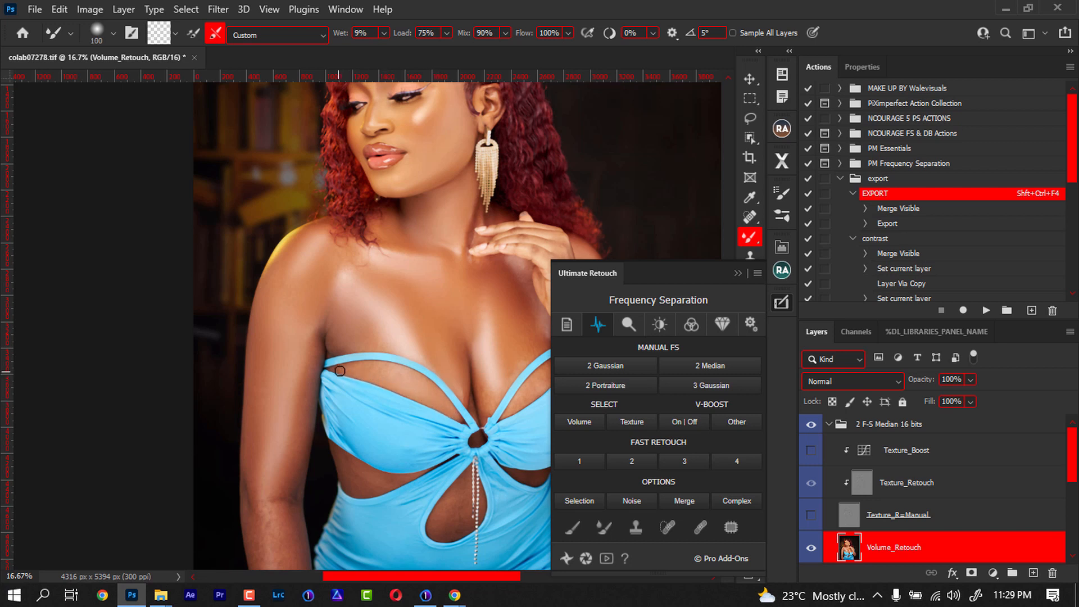
pyautogui.moveTo(424, 388)
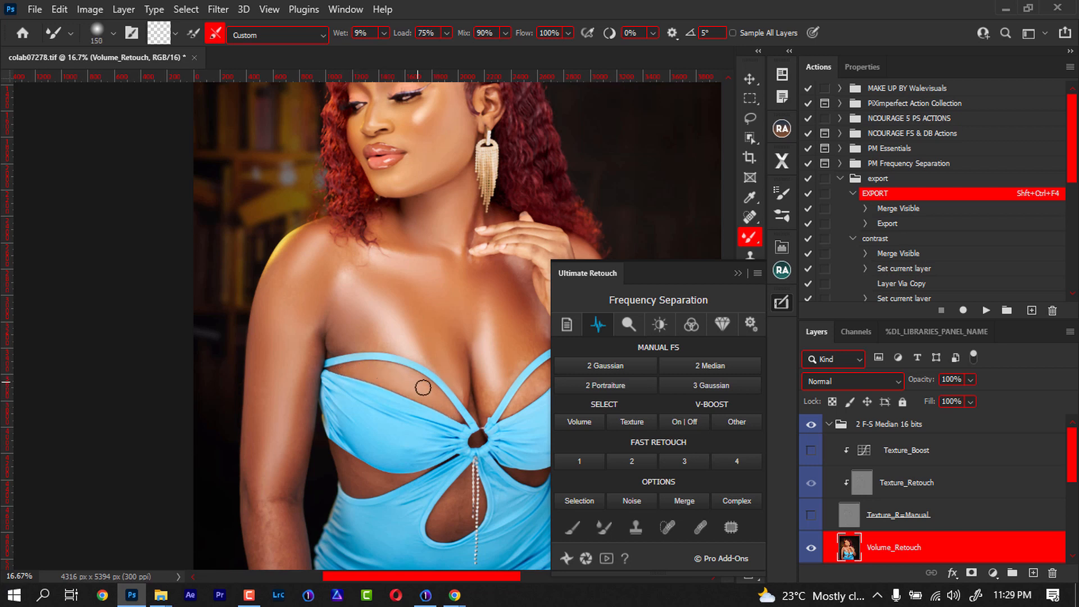
pyautogui.moveTo(351, 471)
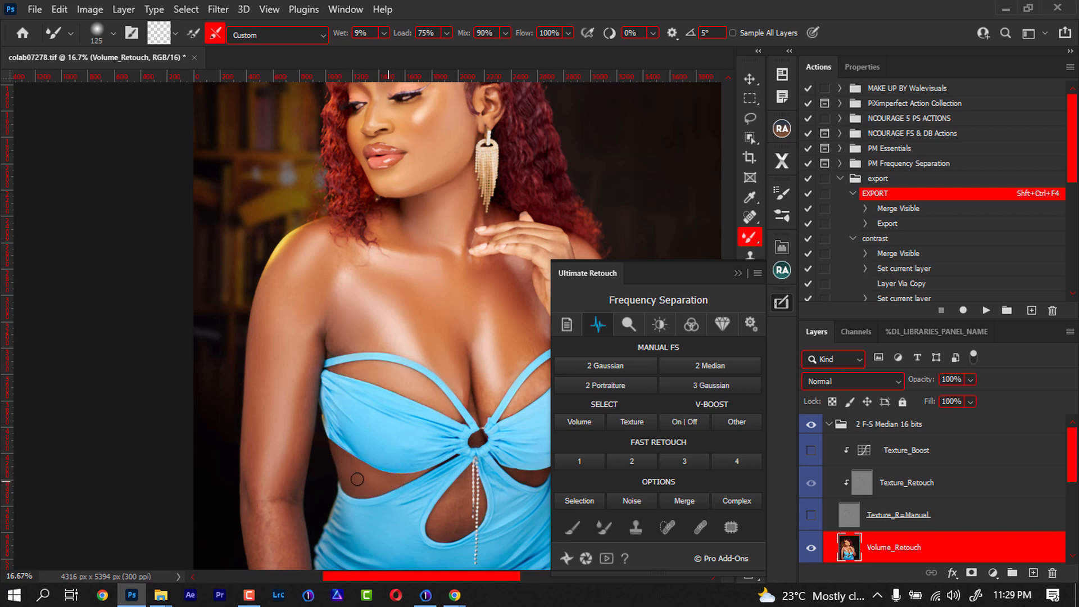
pyautogui.moveTo(460, 491)
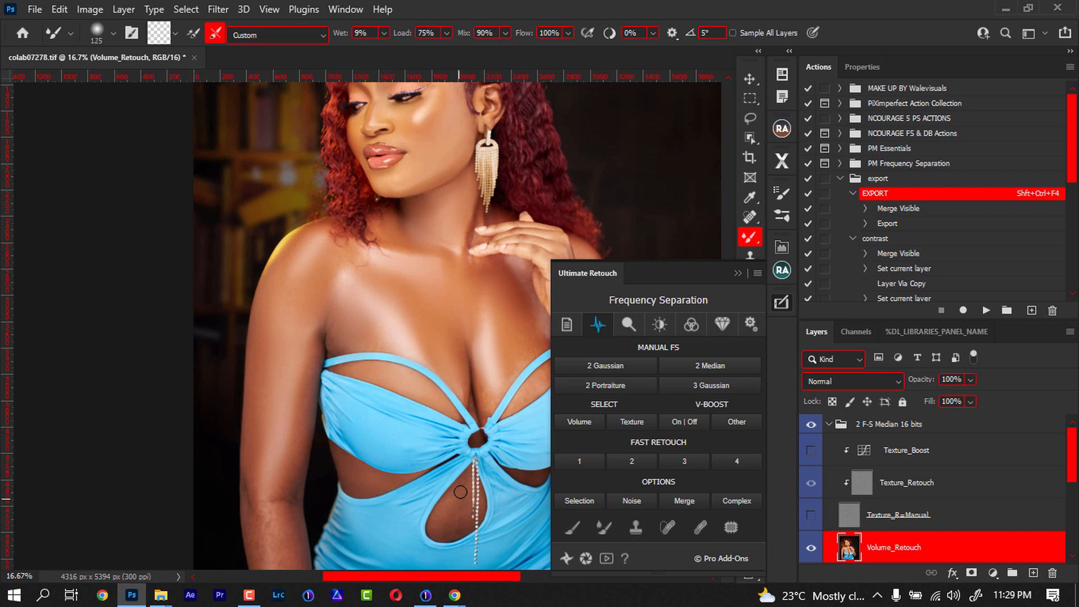
pyautogui.moveTo(446, 513)
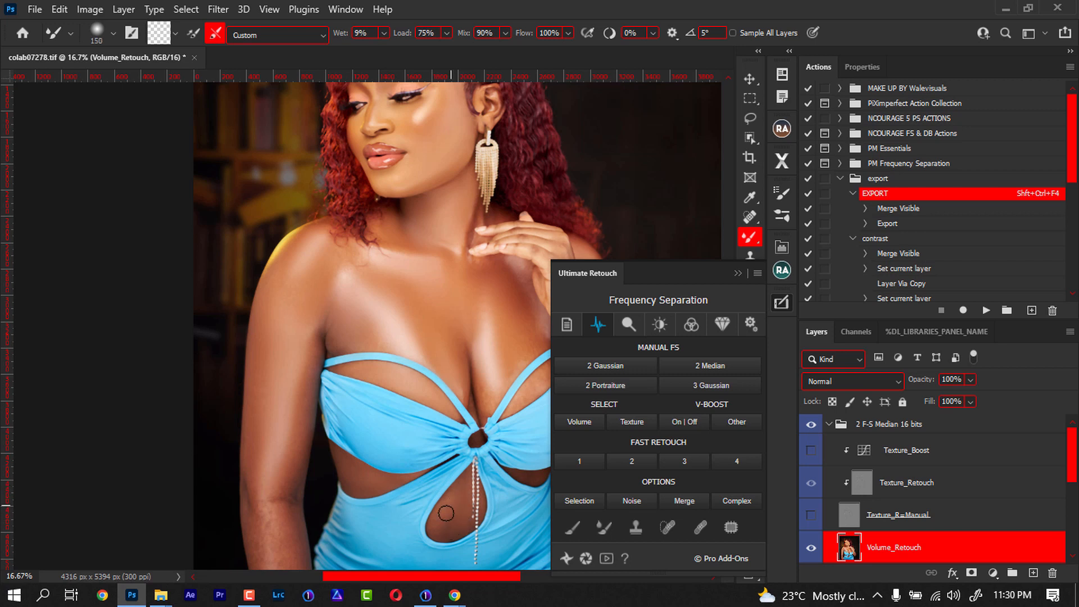
pyautogui.moveTo(460, 490)
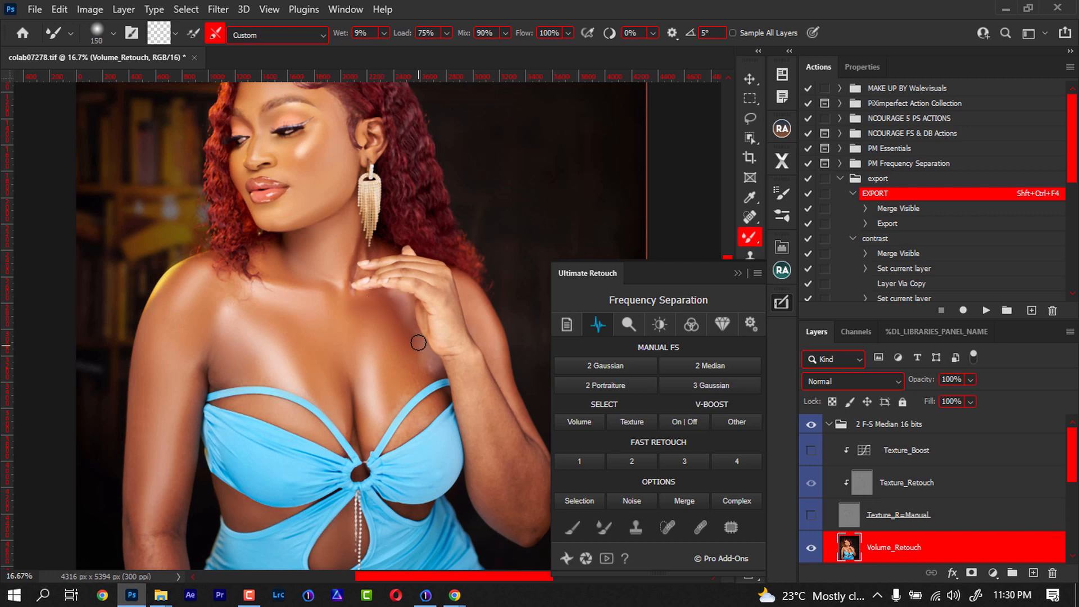
pyautogui.moveTo(419, 360)
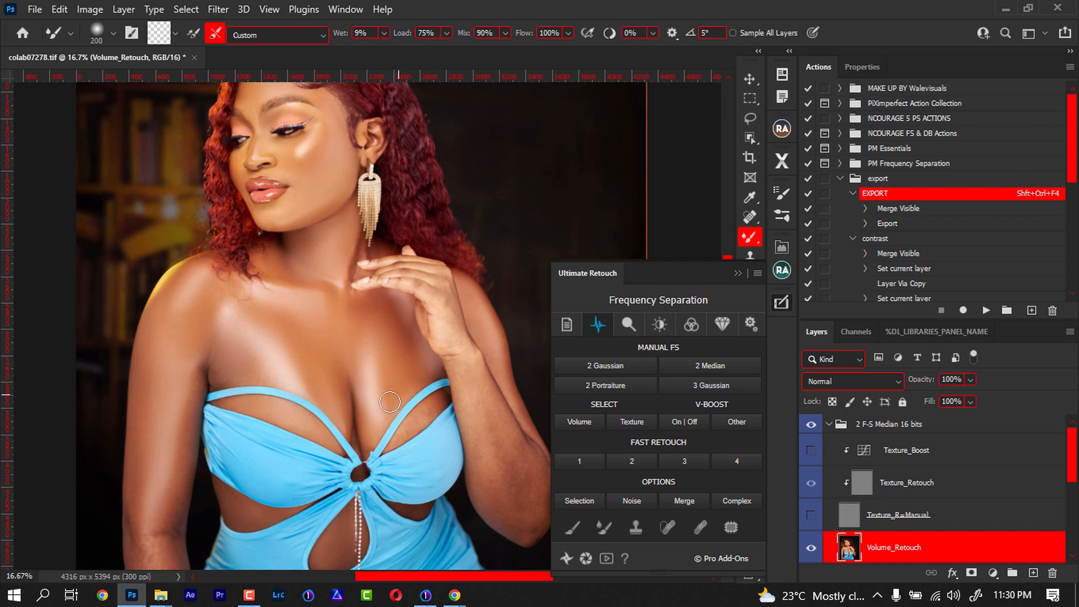
pyautogui.moveTo(418, 289)
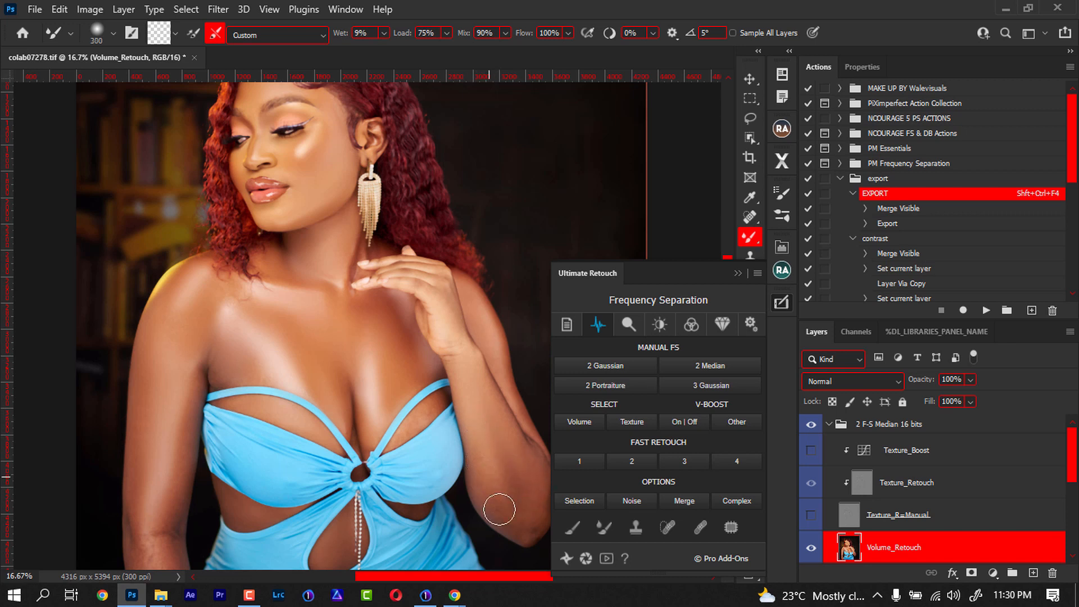
pyautogui.moveTo(481, 384)
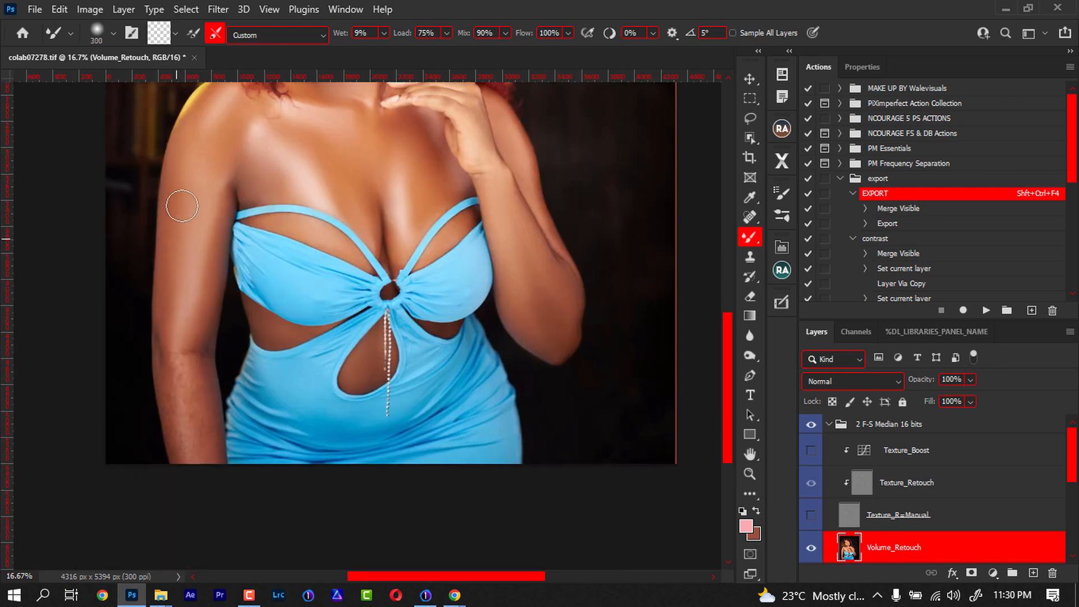
pyautogui.moveTo(192, 347)
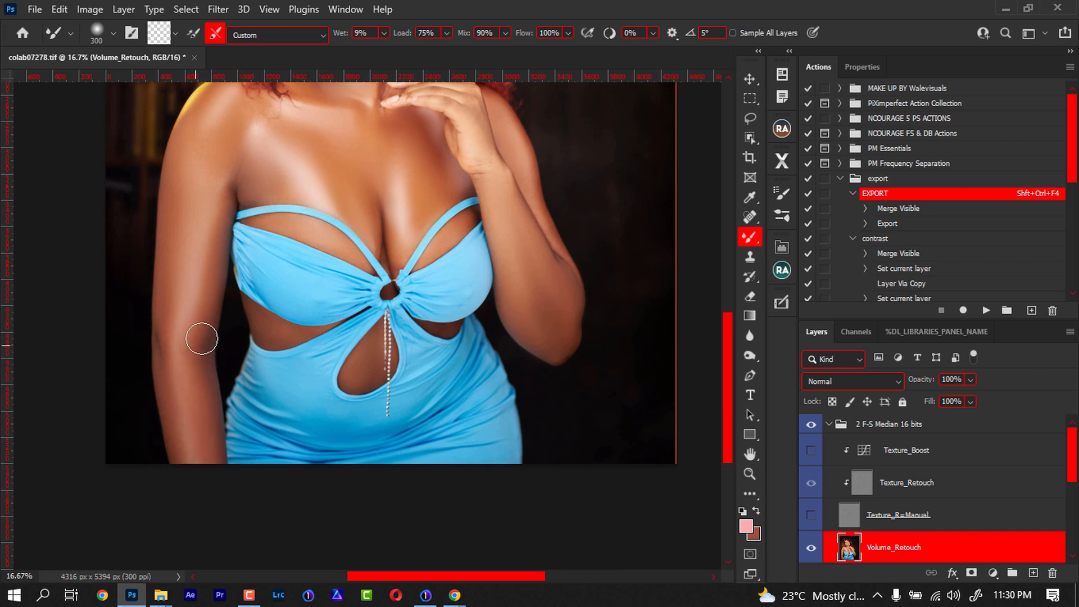
pyautogui.moveTo(209, 223)
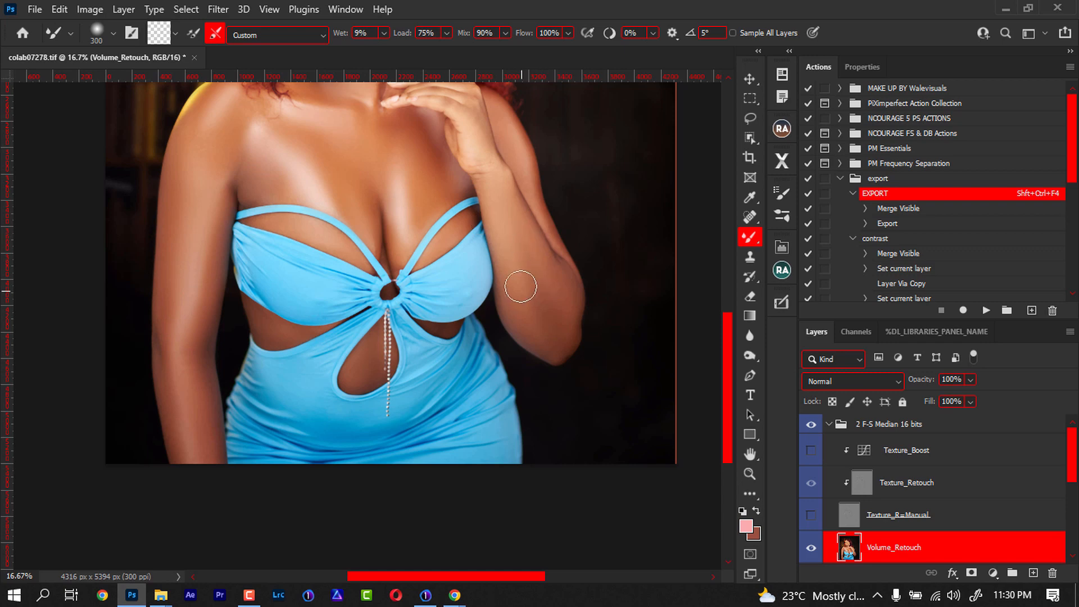
# Step: Smooth both arms and the shoulder with the Mixer Brush on Volume_Retouch, then reveal Texture_R&Manual
pyautogui.scroll(3)
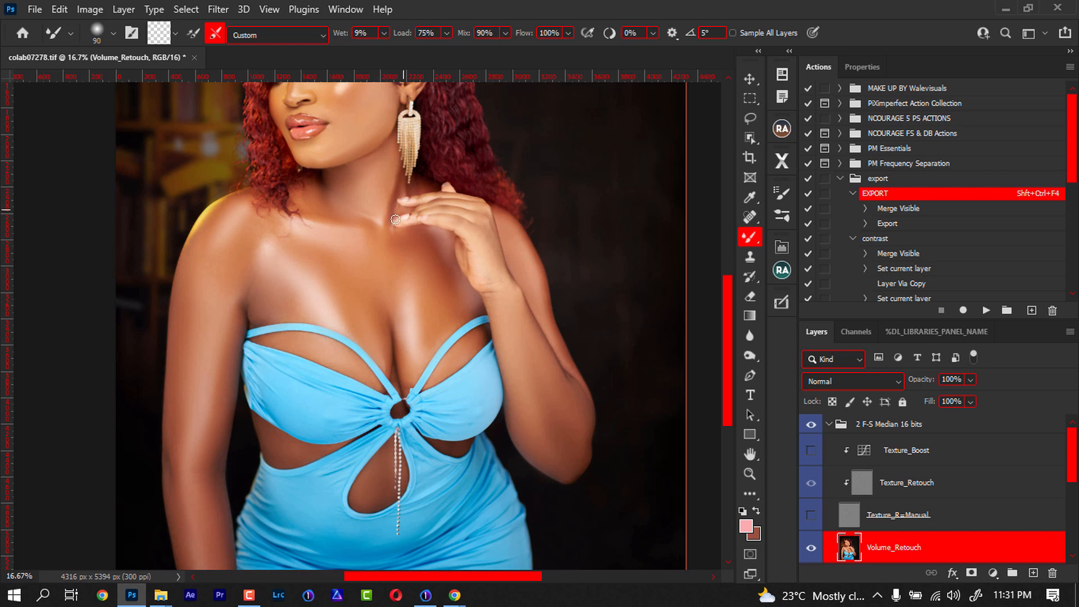
pyautogui.moveTo(324, 196)
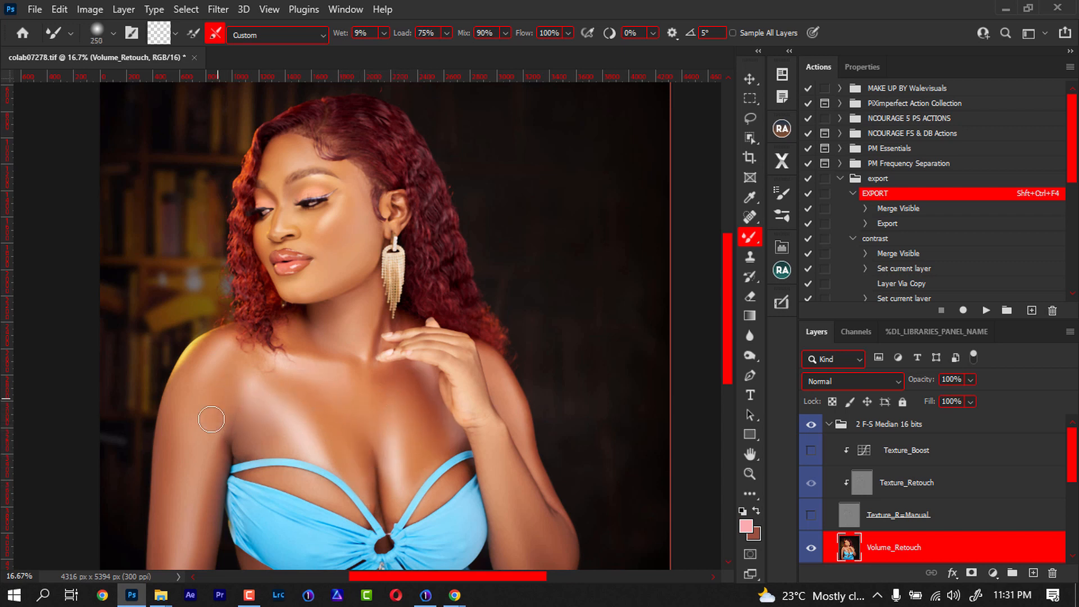
pyautogui.moveTo(465, 385)
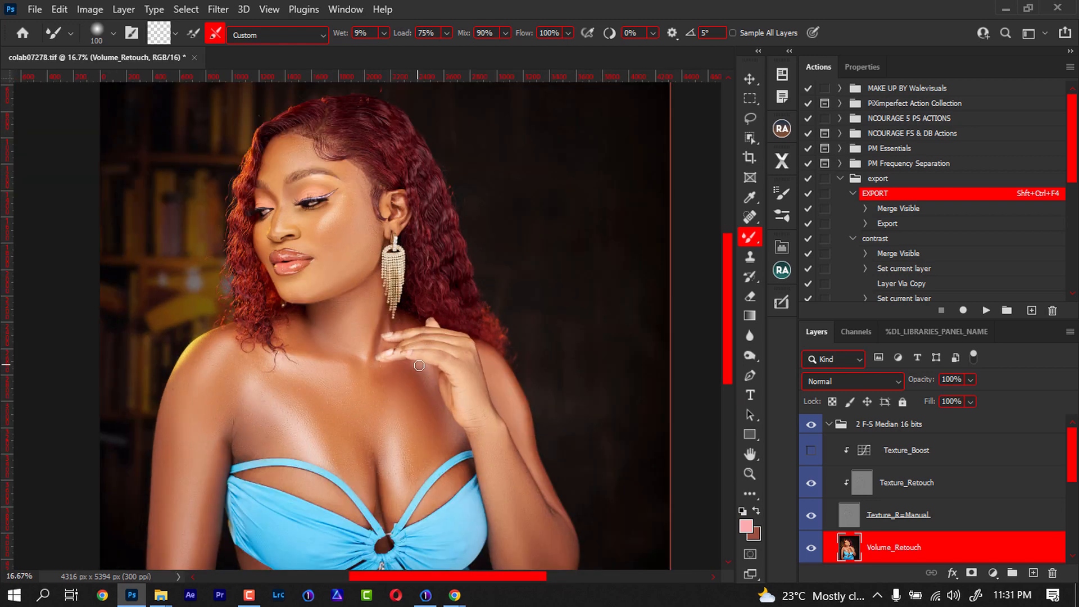
pyautogui.moveTo(351, 162)
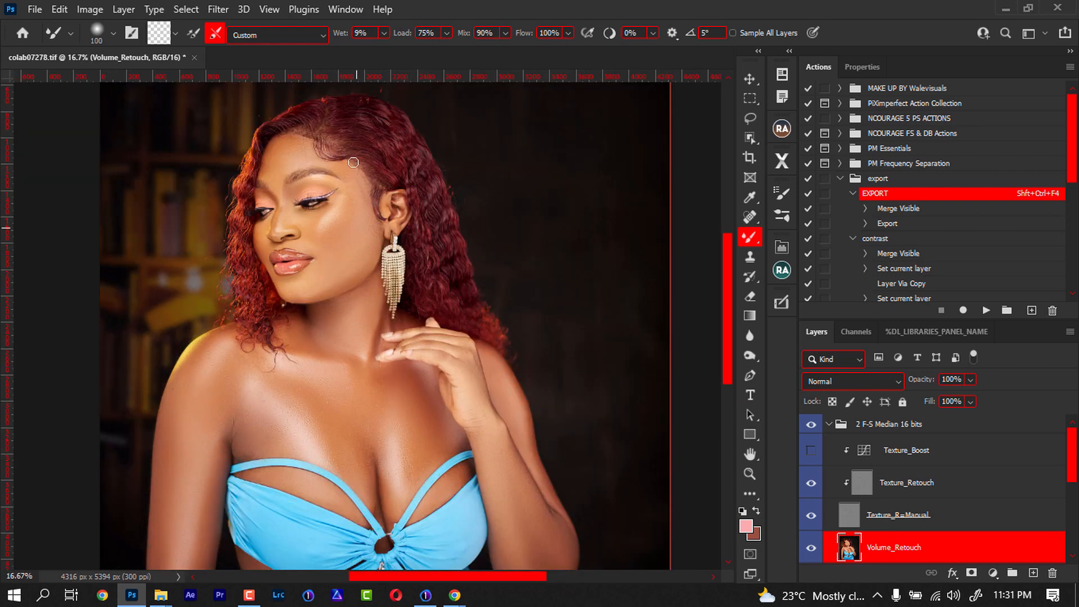
# Step: Collapse the frequency-separation group and set the new paint layer (Layer 4) to Soft Light blending
pyautogui.click(888, 424)
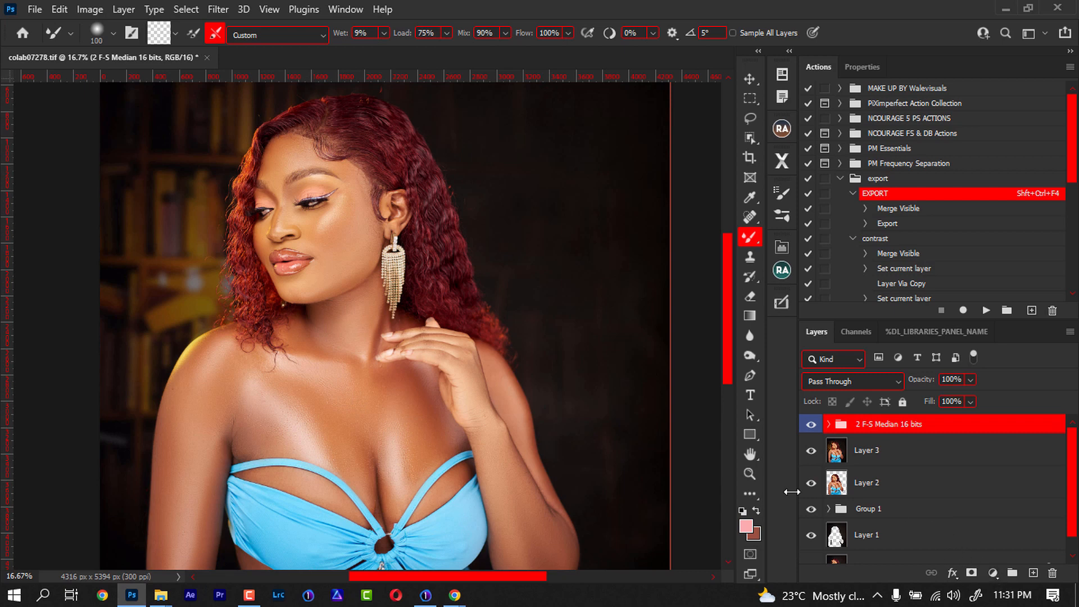
pyautogui.click(744, 525)
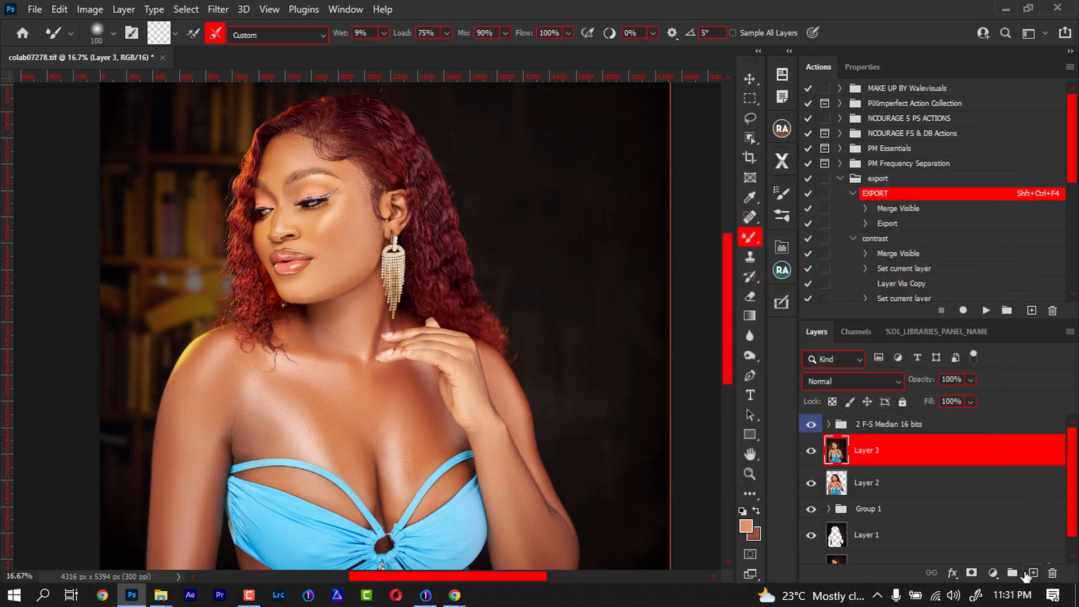
pyautogui.click(850, 381)
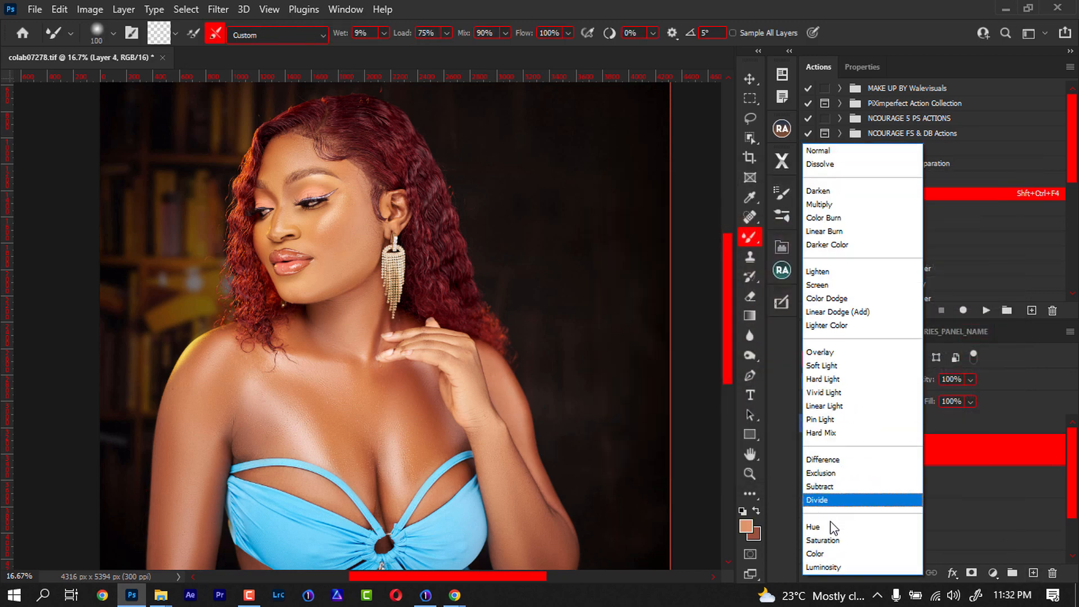
pyautogui.click(820, 366)
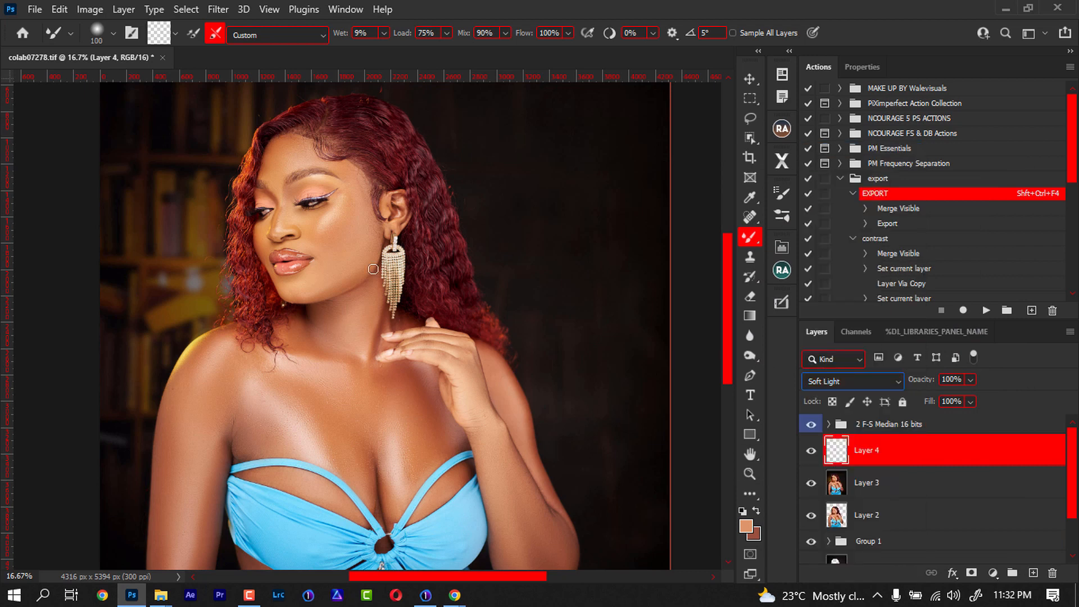
pyautogui.moveTo(337, 249)
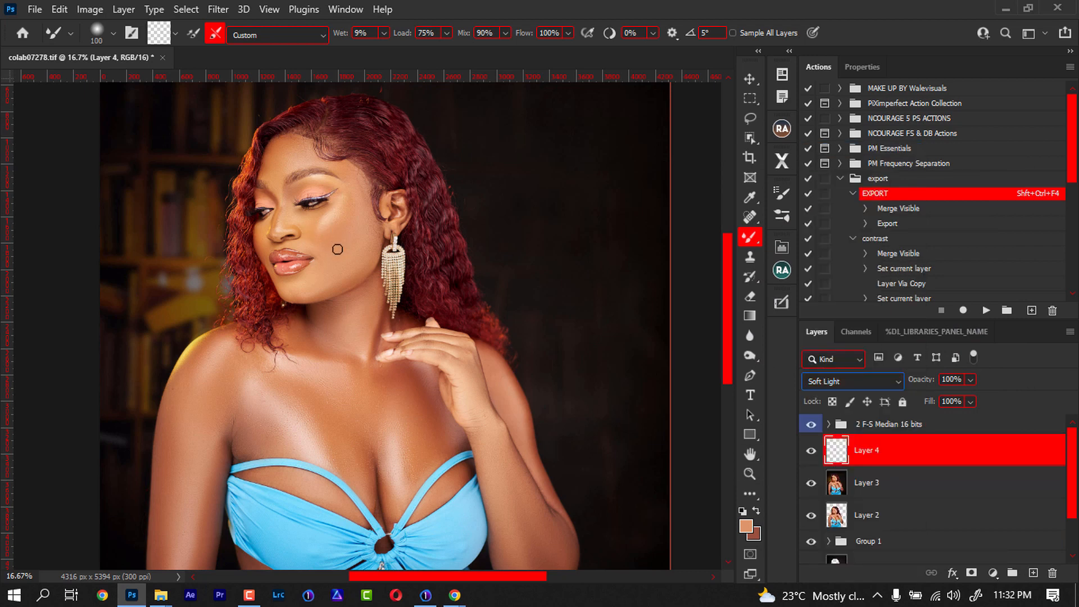
pyautogui.moveTo(348, 231)
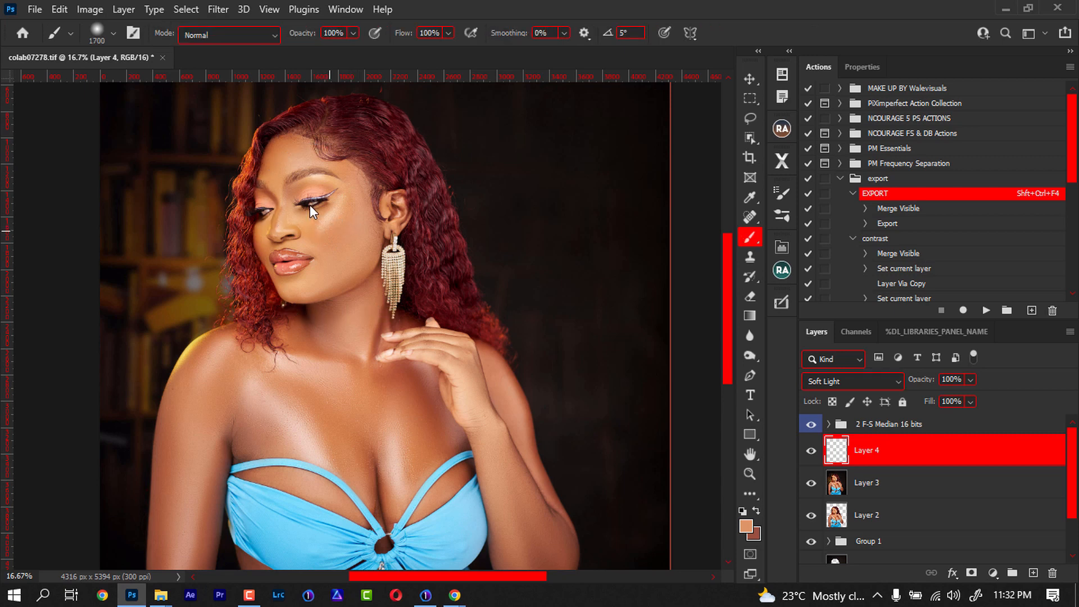
pyautogui.moveTo(330, 234)
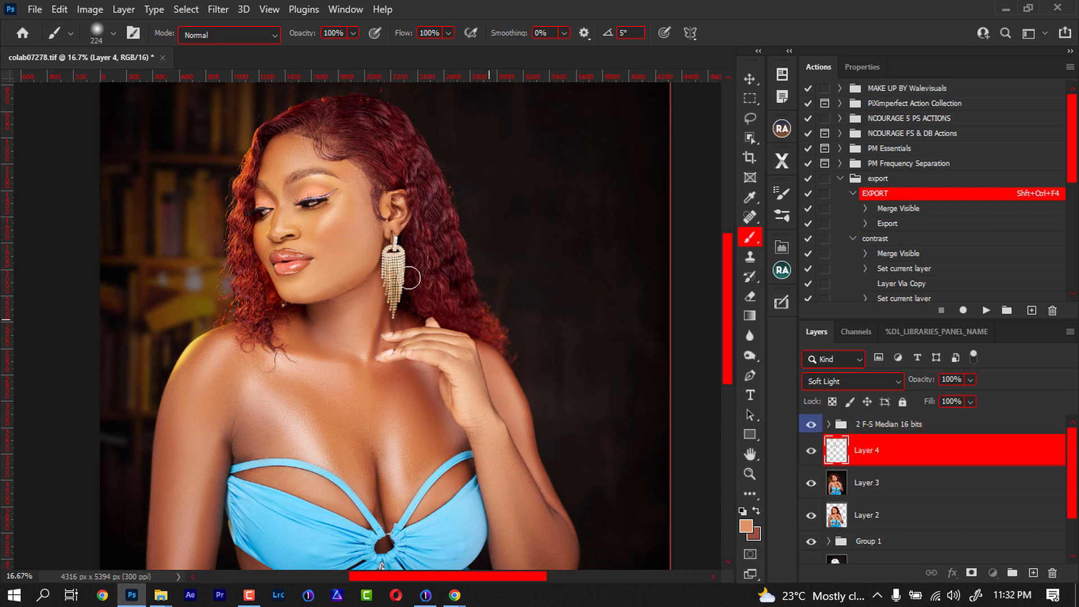
pyautogui.moveTo(354, 220)
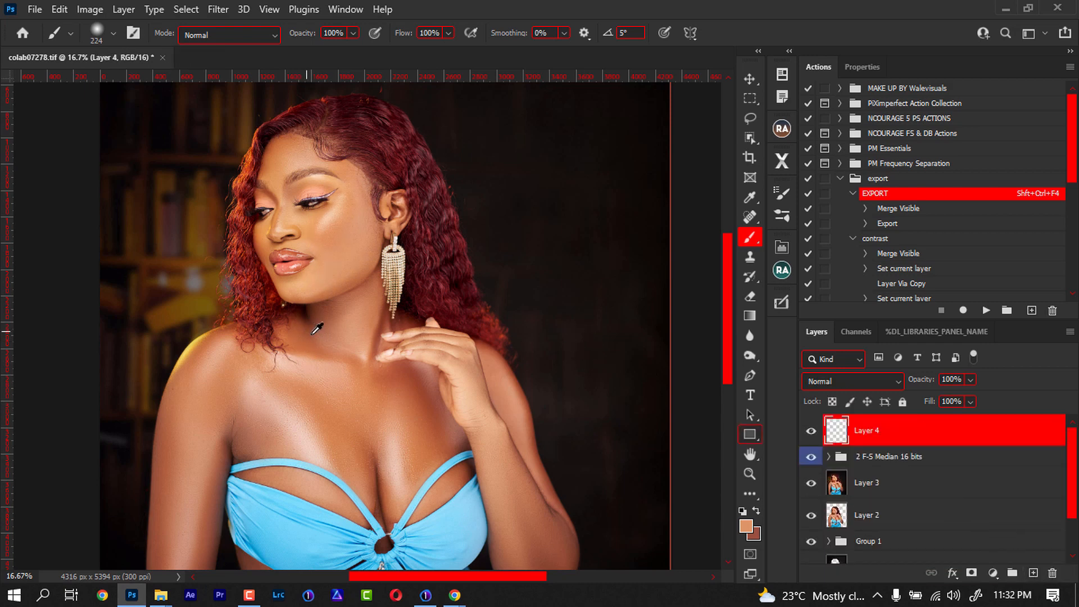
pyautogui.moveTo(428, 414)
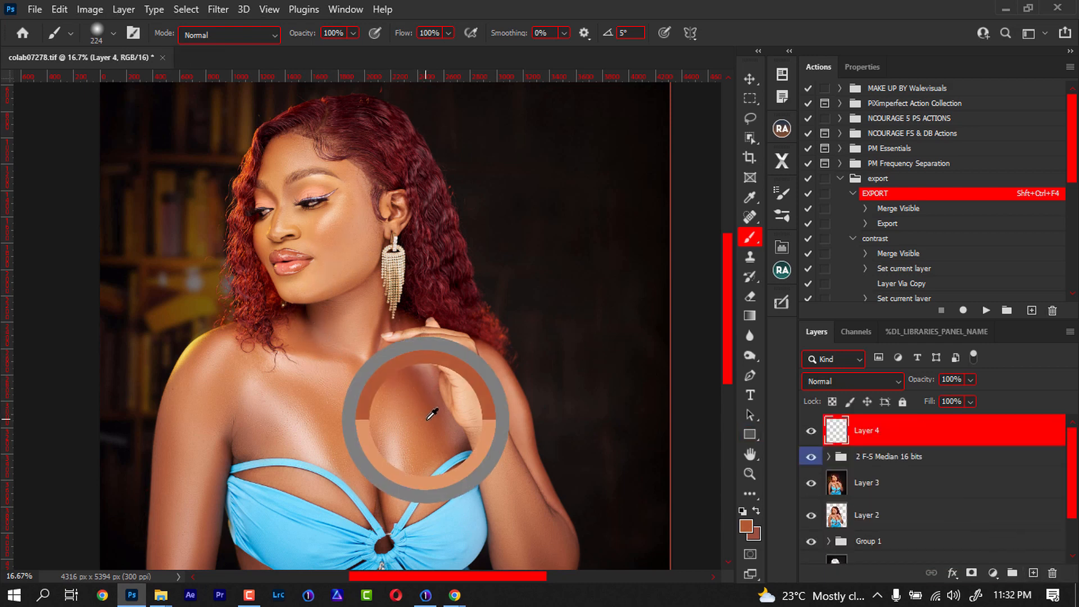
pyautogui.click(852, 381)
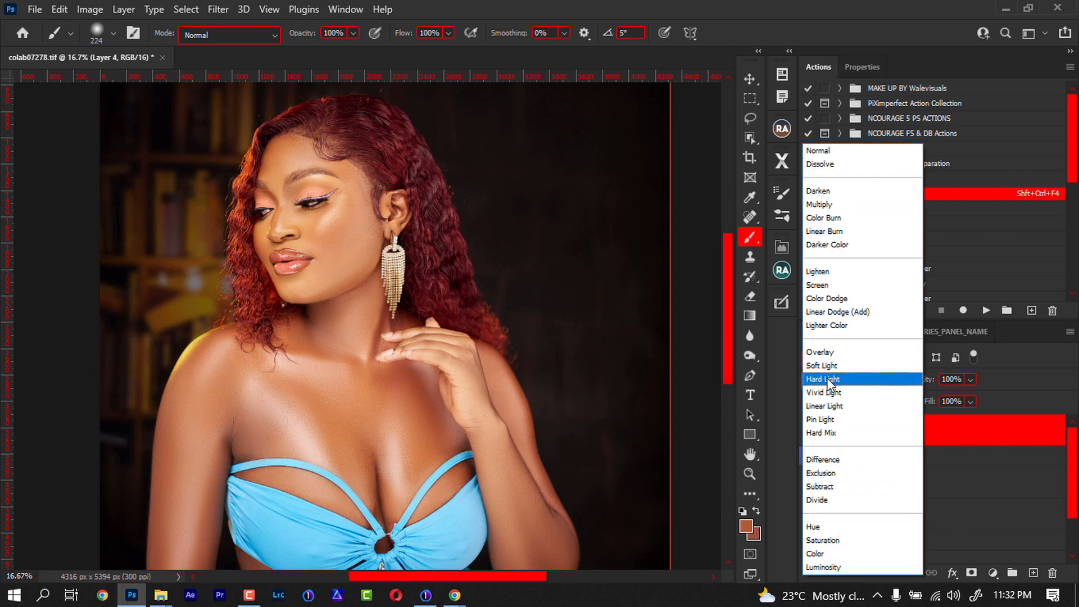
pyautogui.click(820, 365)
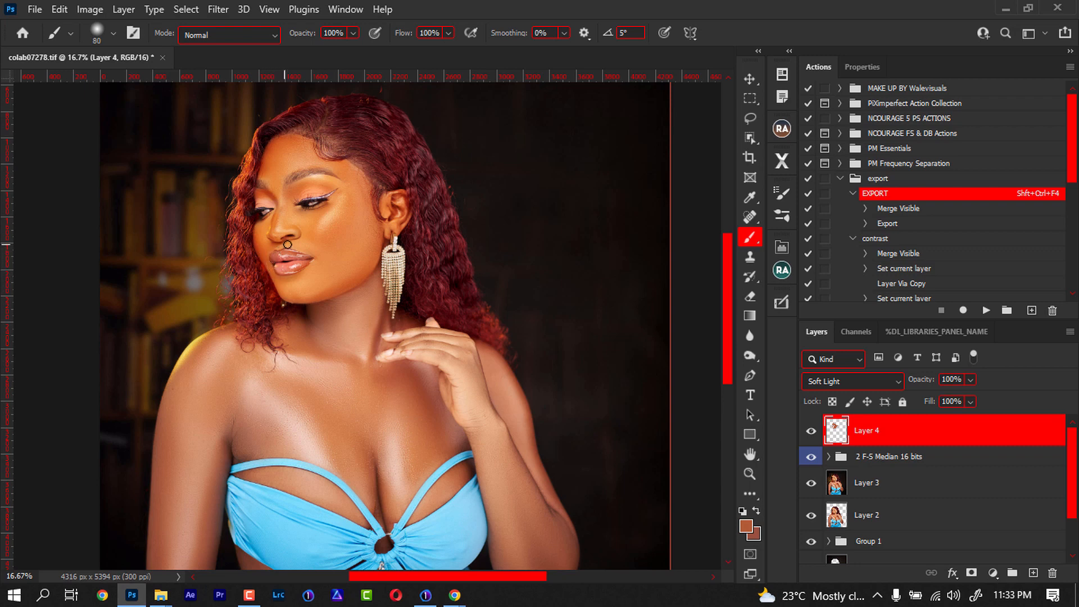
pyautogui.moveTo(372, 252)
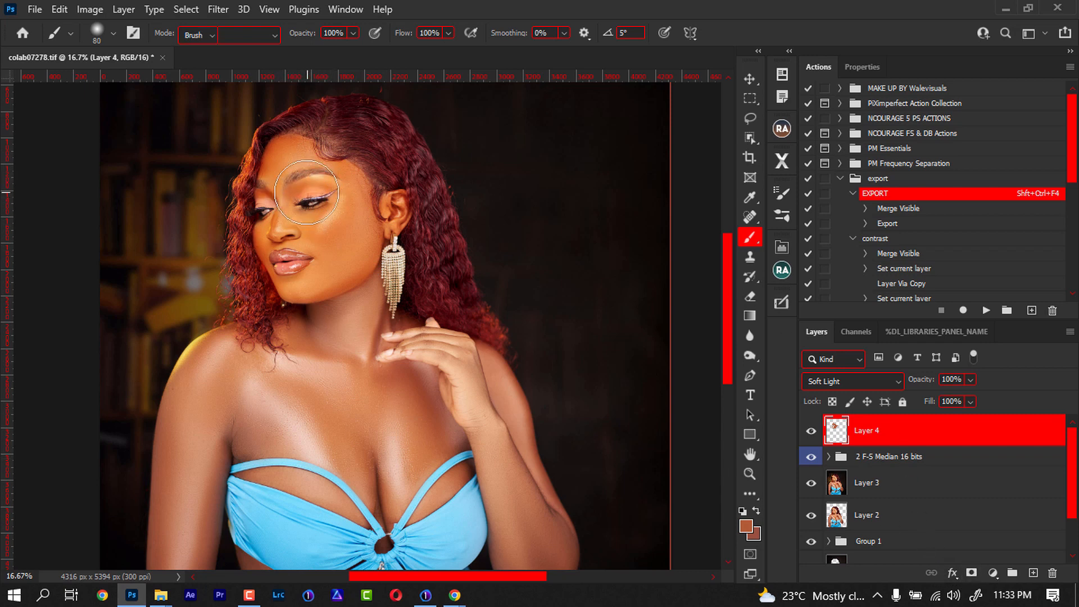
# Step: Erase the warm paint around the eyes and lower Layer 4's opacity to 30%
pyautogui.click(749, 296)
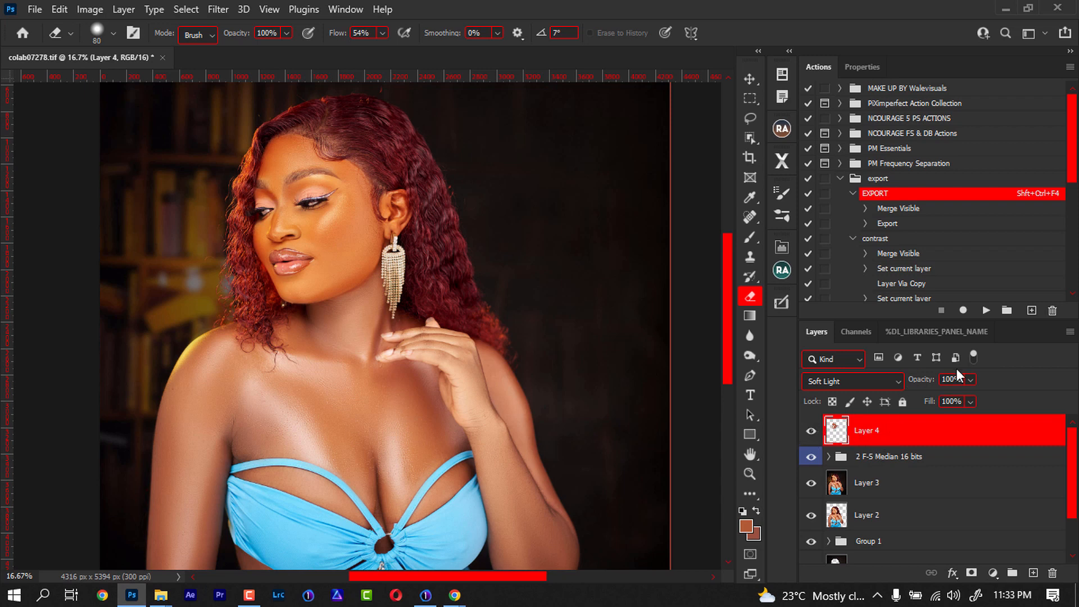
pyautogui.tripleClick(950, 379)
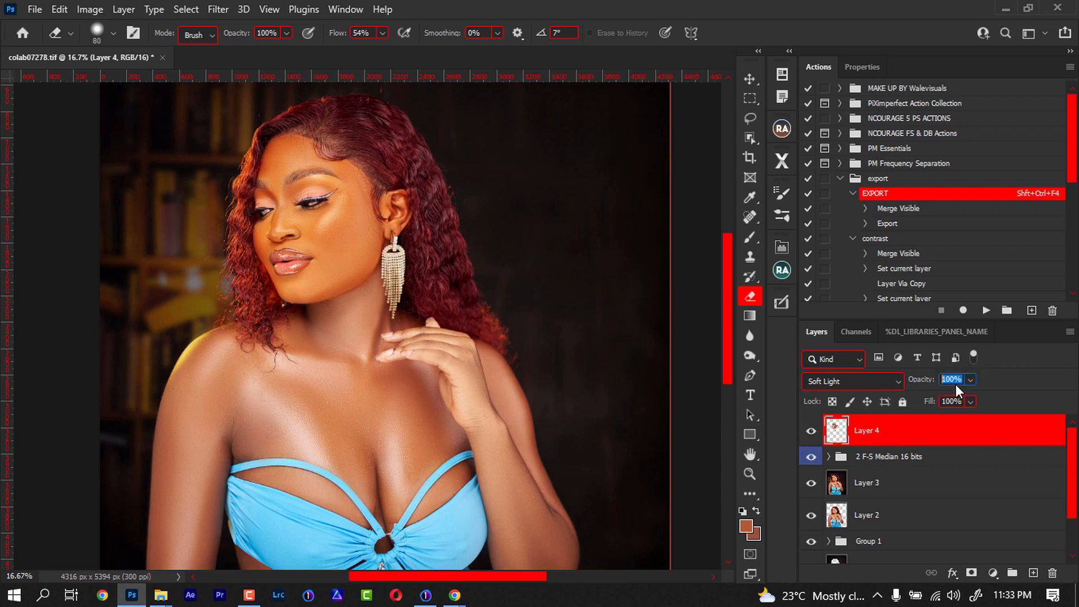
pyautogui.write('30%')
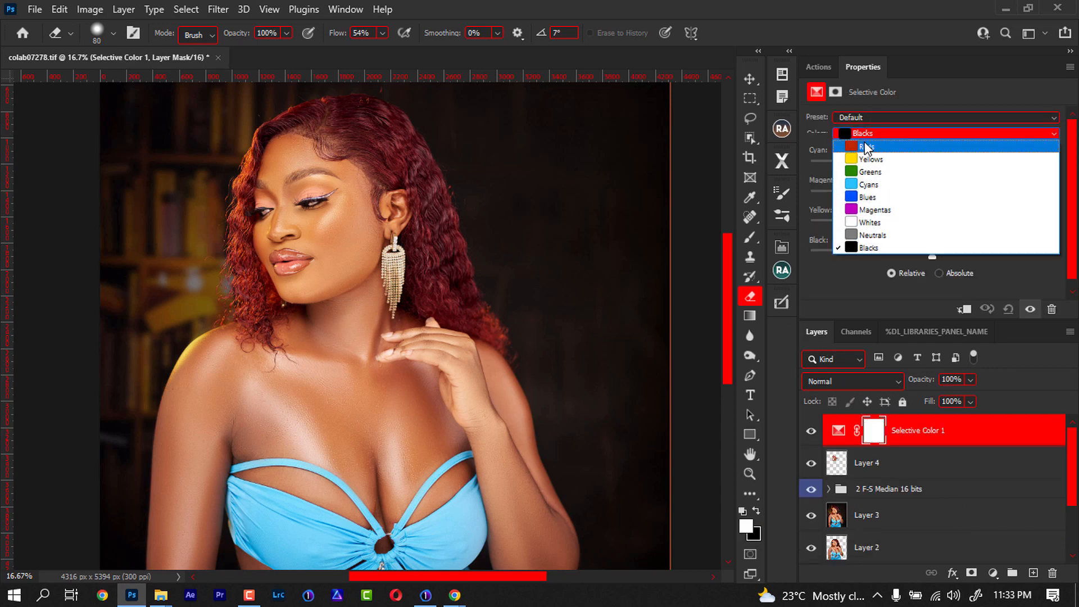
# Step: Adjust Reds in Selective Color (Cyan -24, Magenta +30, Yellow -62) and group it with Layer 4 into Group 2
pyautogui.click(868, 145)
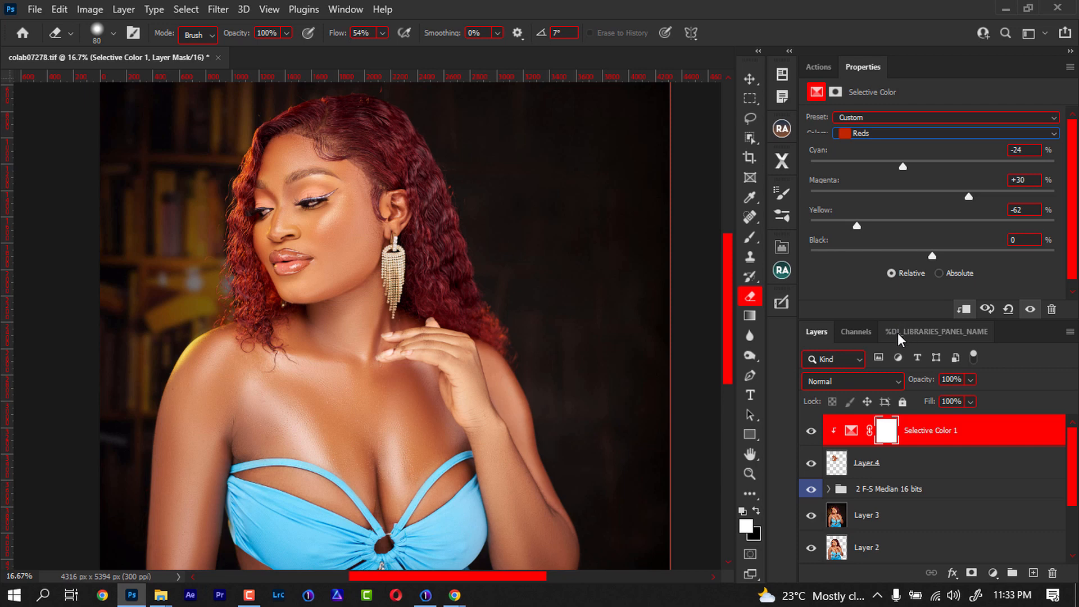
pyautogui.moveTo(908, 461)
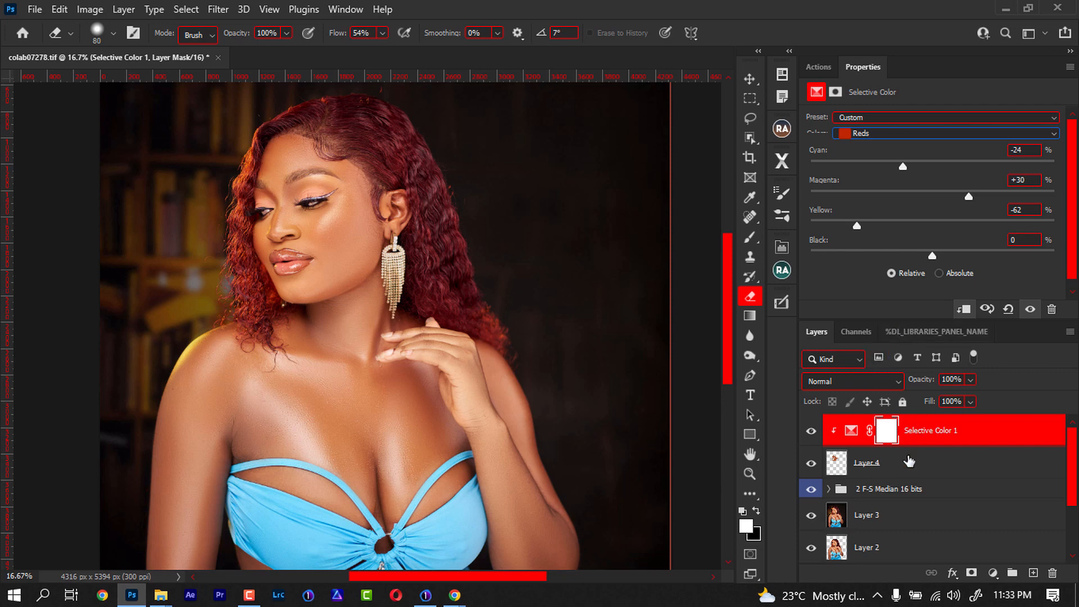
pyautogui.click(865, 462)
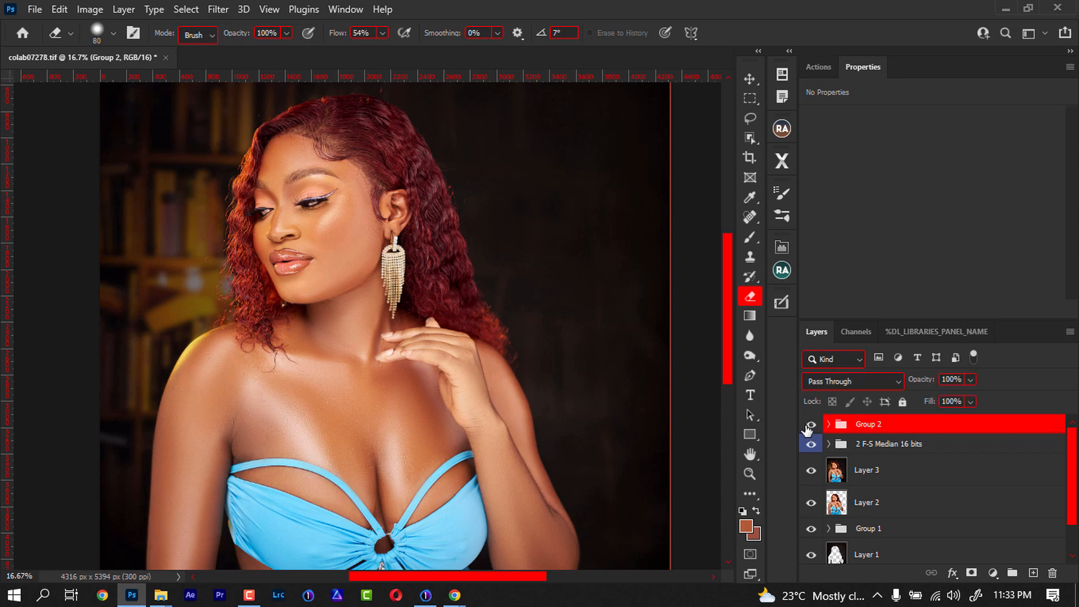
pyautogui.click(810, 423)
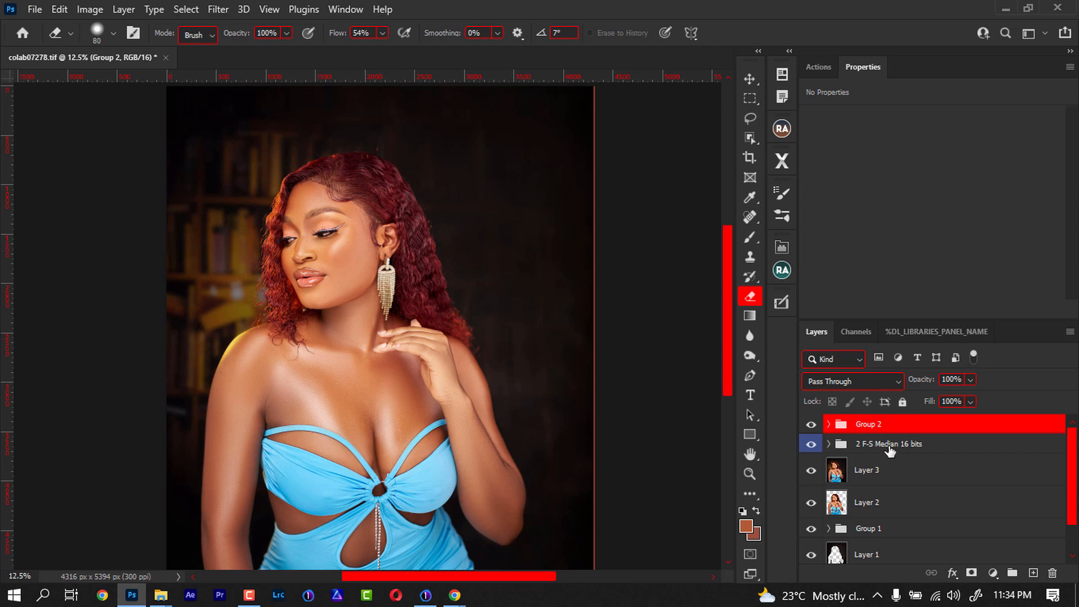
pyautogui.moveTo(851, 492)
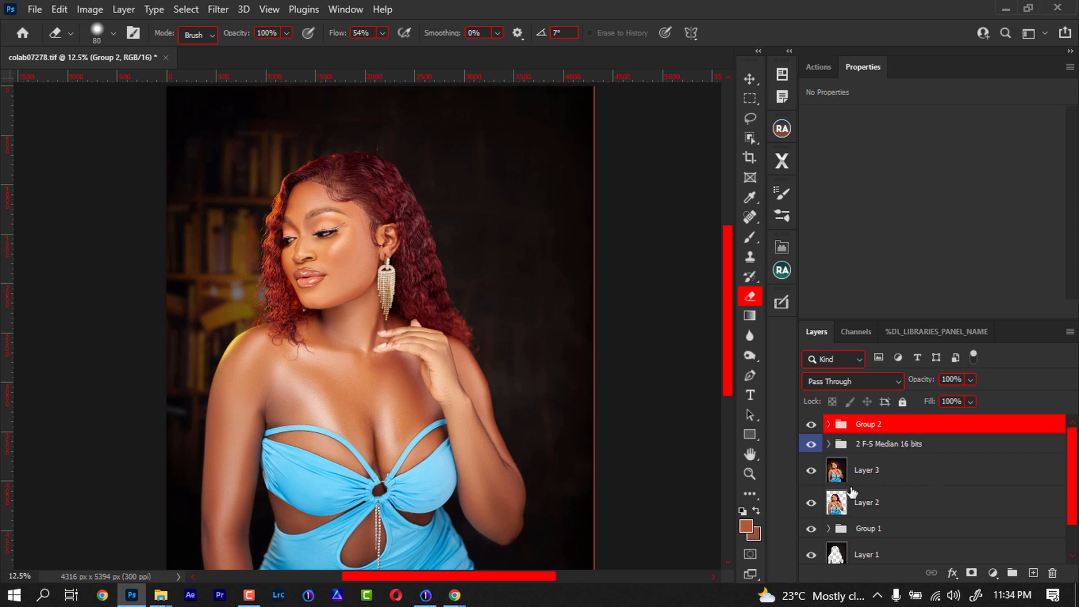
# Step: Solo Layer 2, build a Color Range selection of the skin tones, and turn it into a layer mask
pyautogui.click(866, 503)
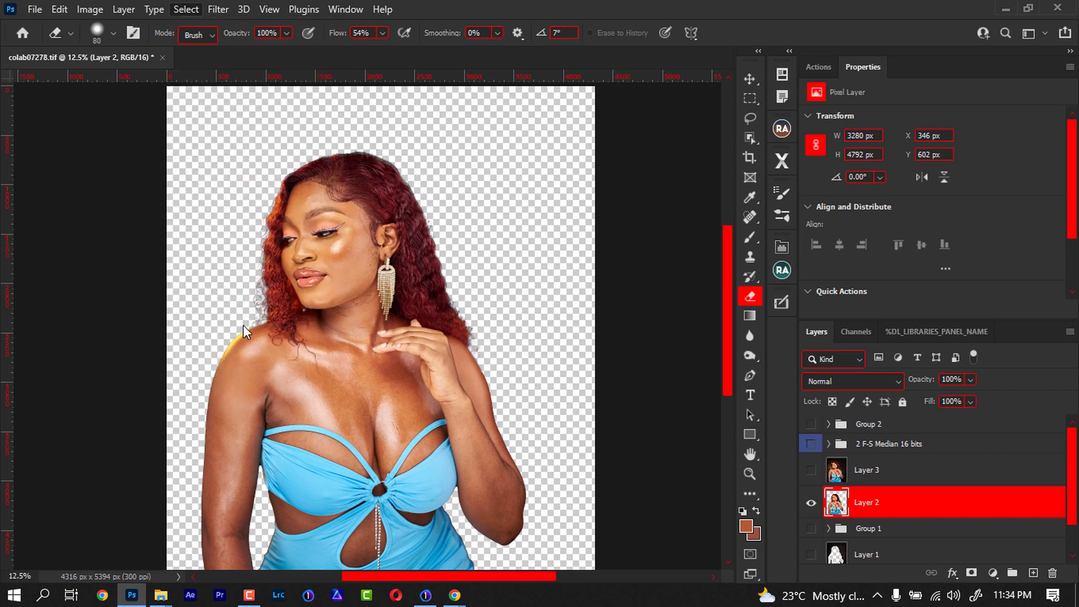
pyautogui.click(186, 9)
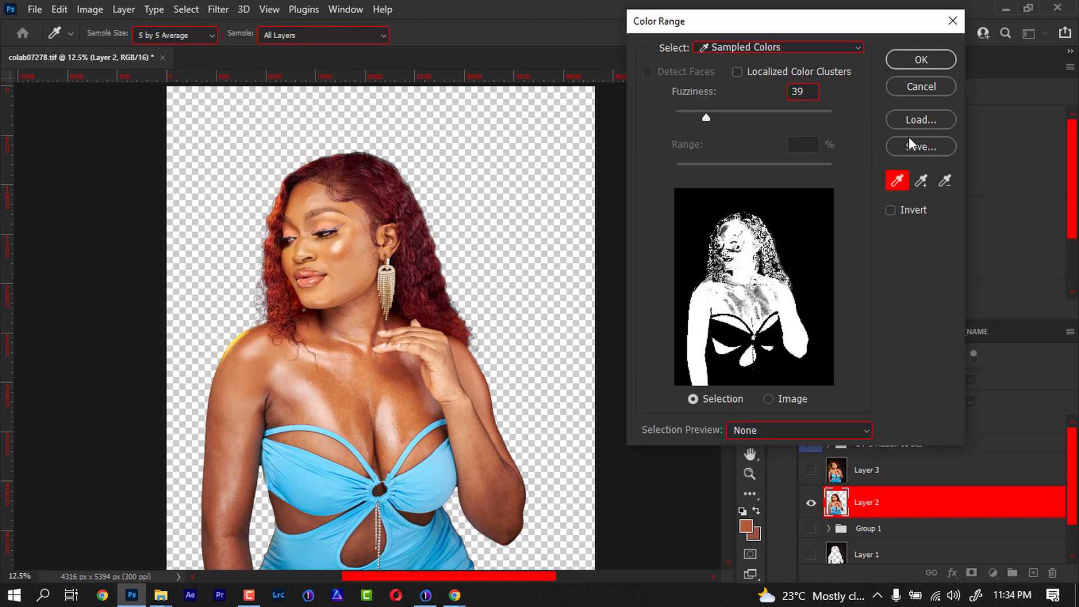
pyautogui.click(920, 180)
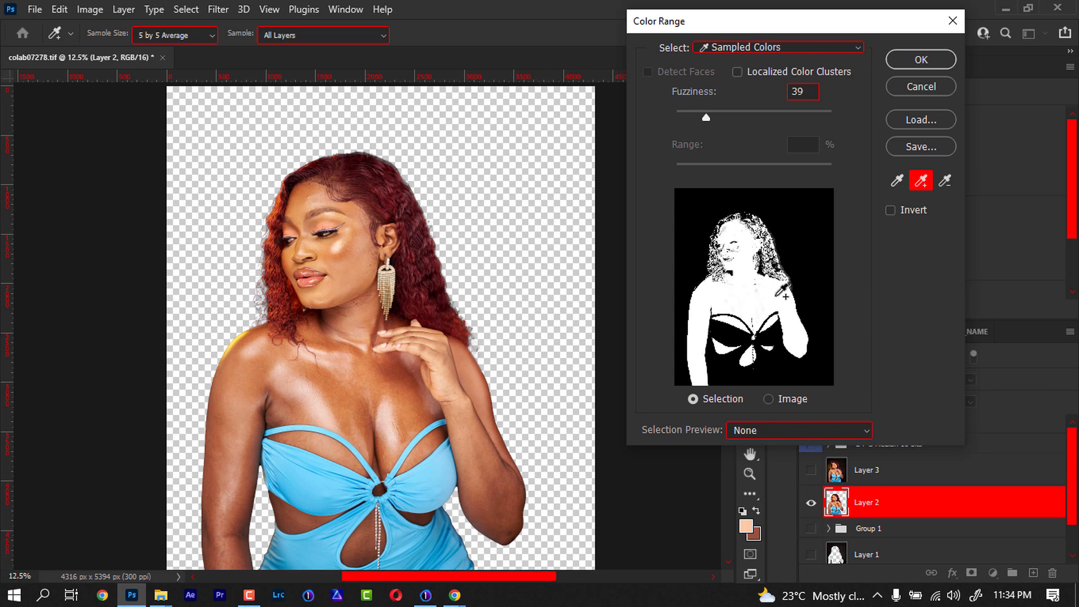
pyautogui.click(921, 59)
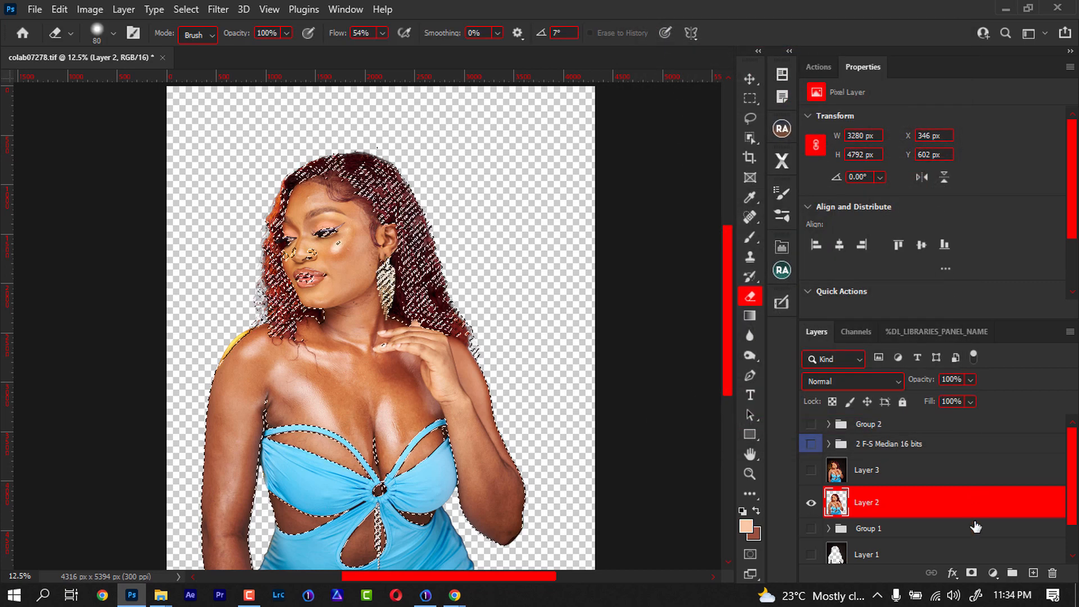
pyautogui.click(992, 572)
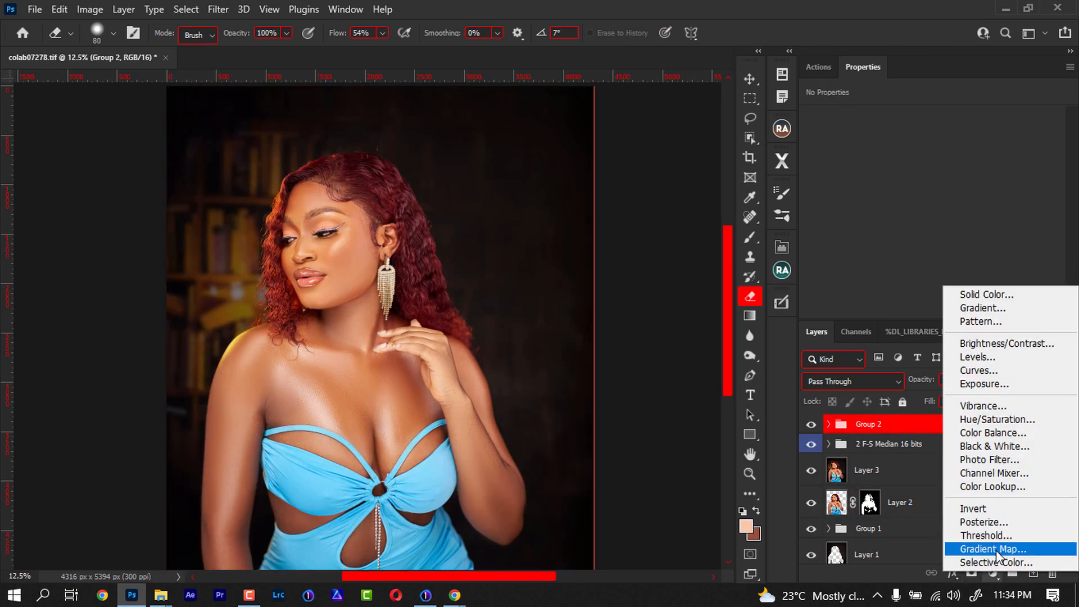
pyautogui.click(990, 548)
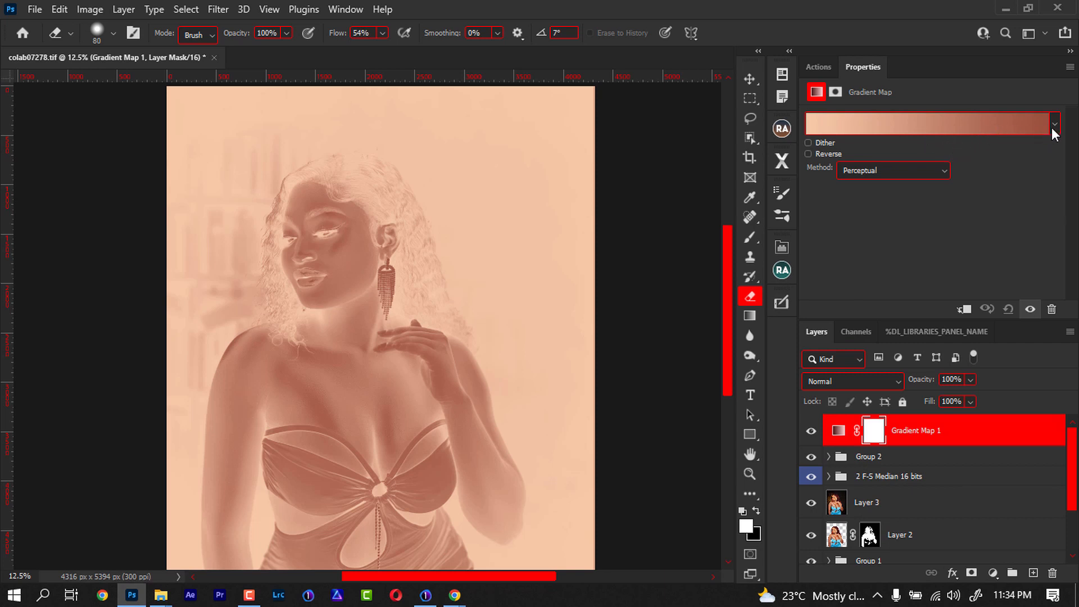
pyautogui.click(1053, 123)
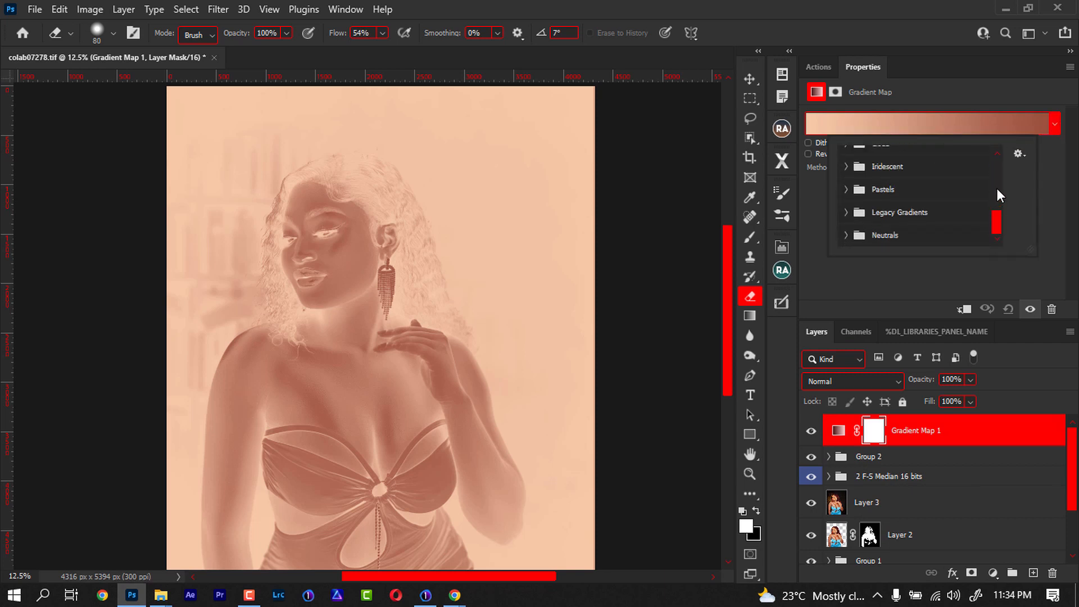
pyautogui.moveTo(849, 219)
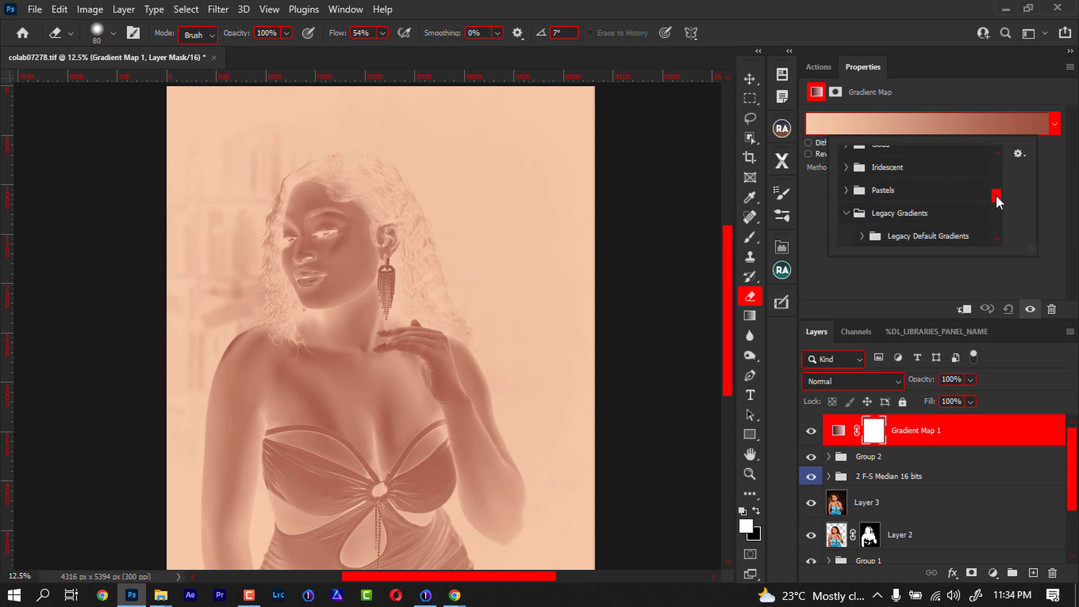
pyautogui.scroll(-3)
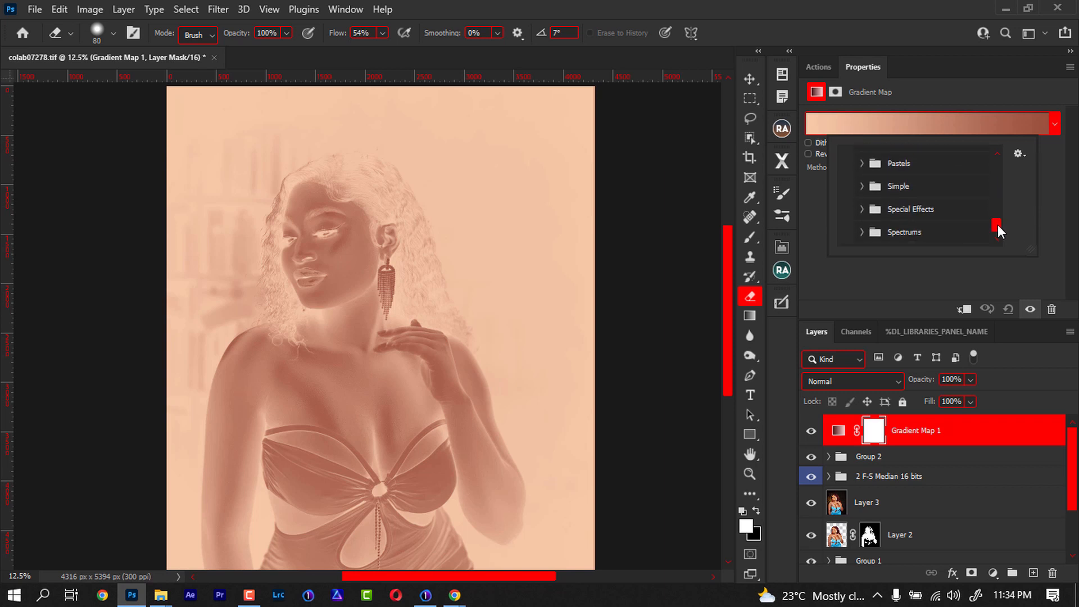
pyautogui.scroll(3)
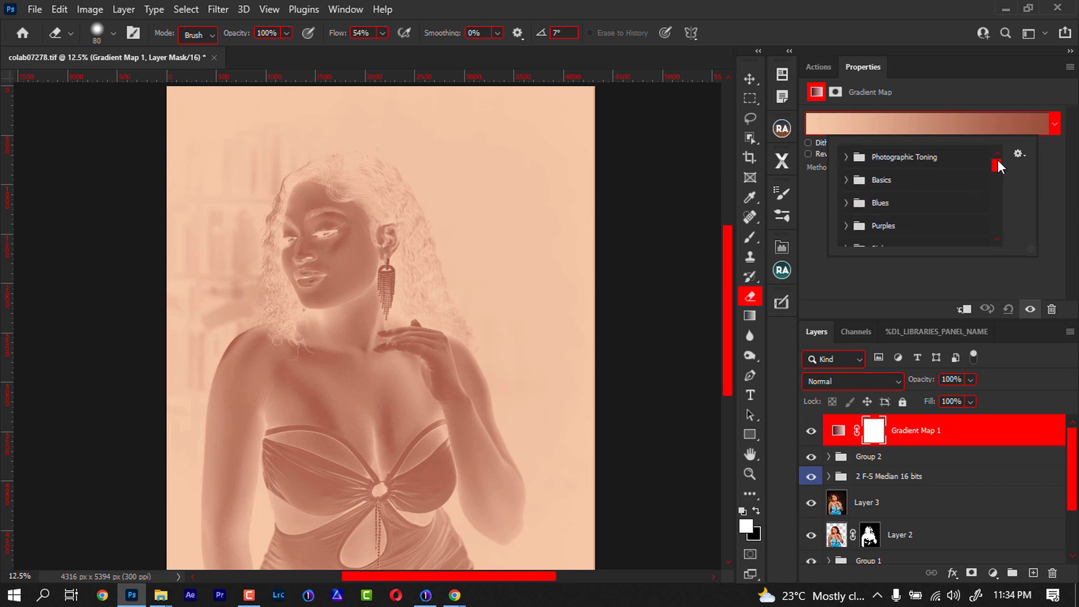
pyautogui.click(846, 157)
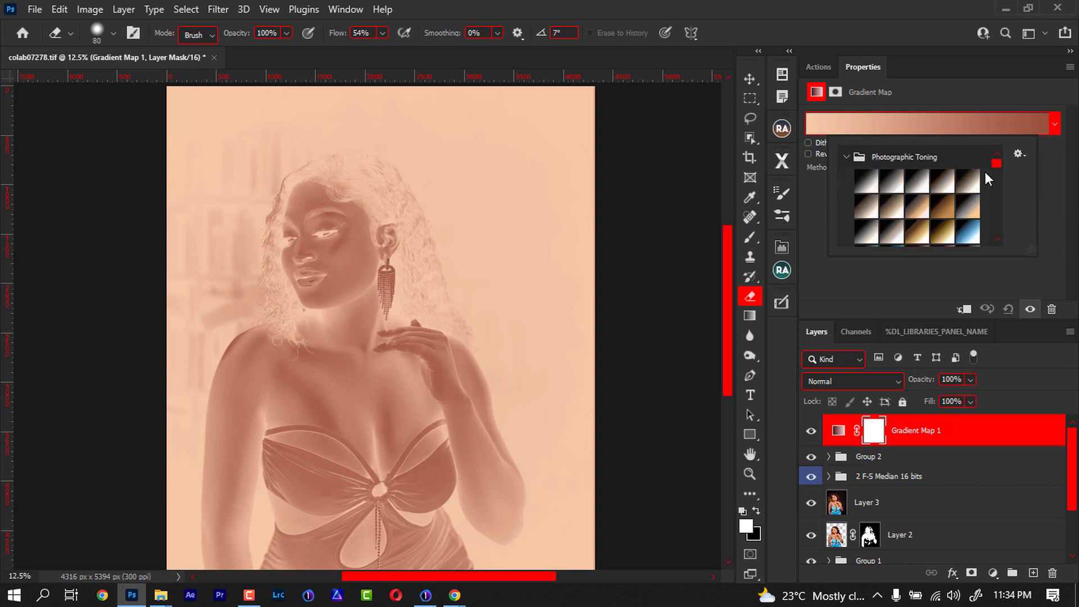
pyautogui.click(345, 9)
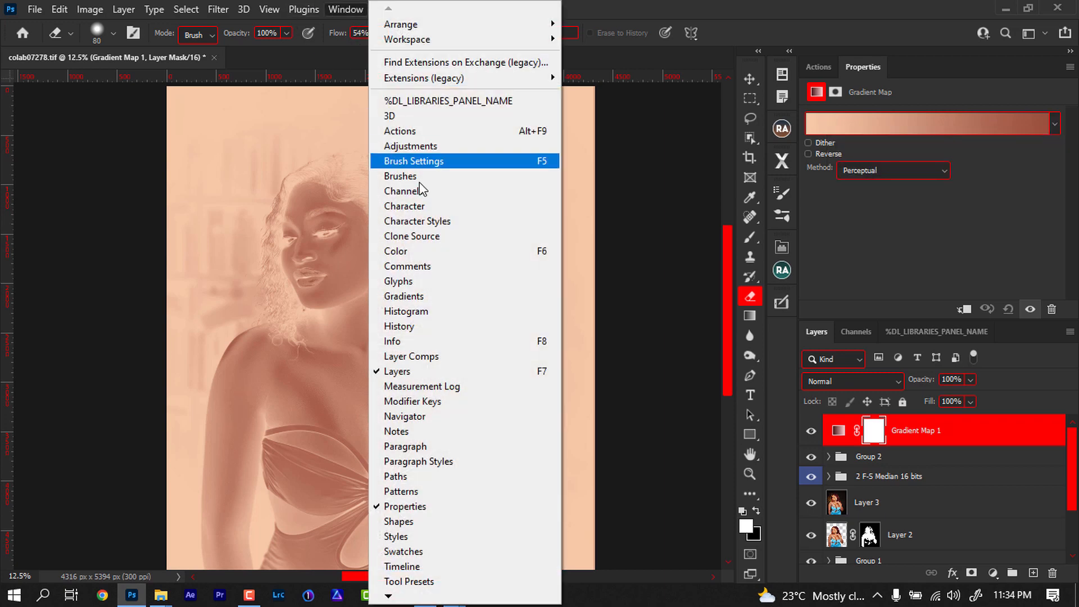
pyautogui.moveTo(425, 227)
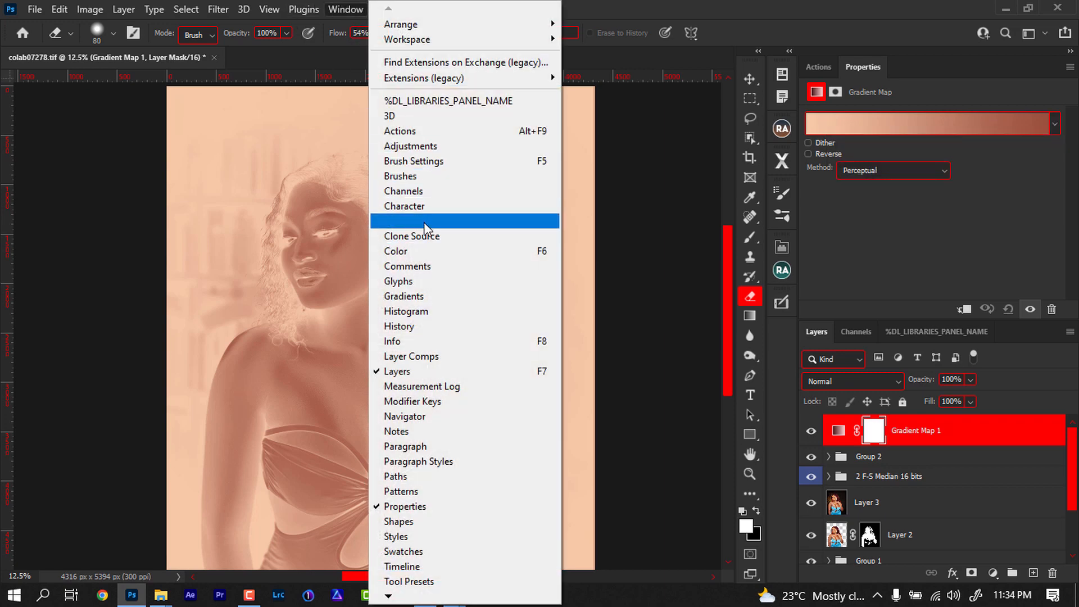
pyautogui.click(403, 295)
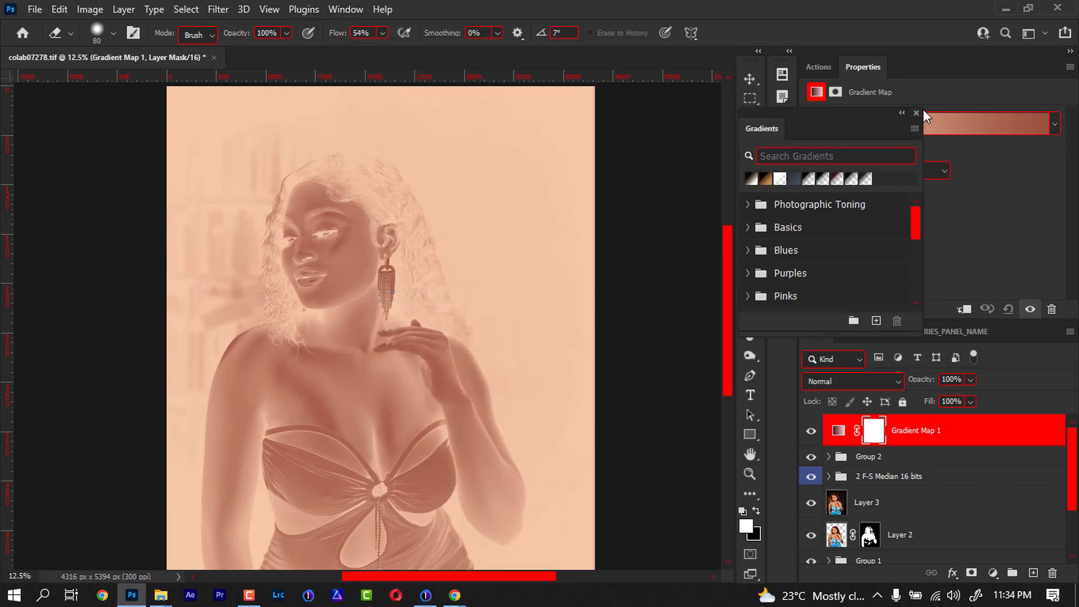
pyautogui.click(915, 128)
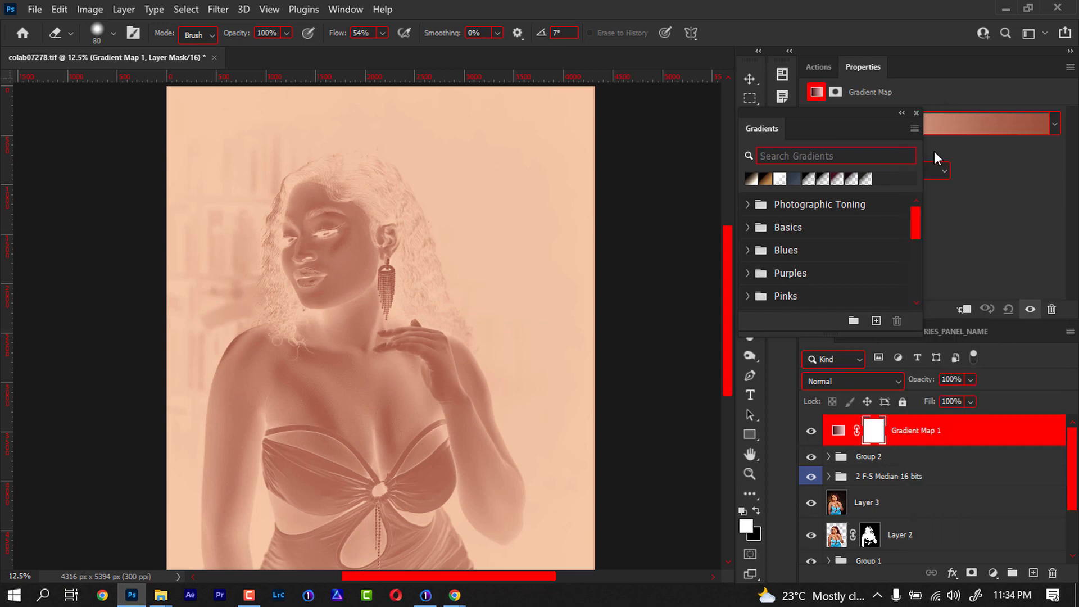
pyautogui.click(916, 112)
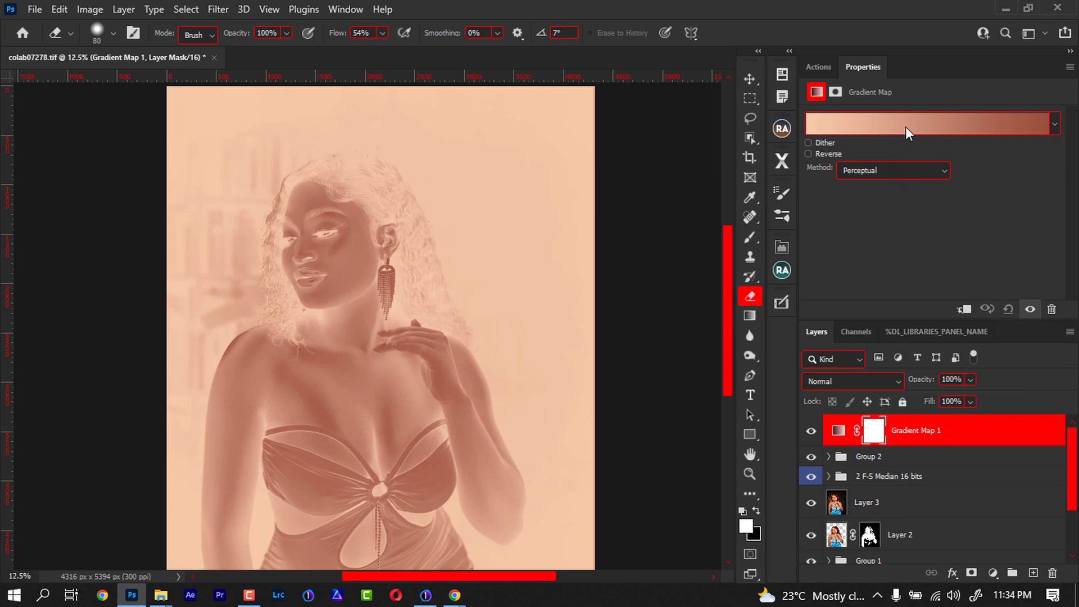
# Step: Give Gradient Map 1 the Photographic Toning Gold 1 gradient and blend it with Soft Light
pyautogui.click(930, 124)
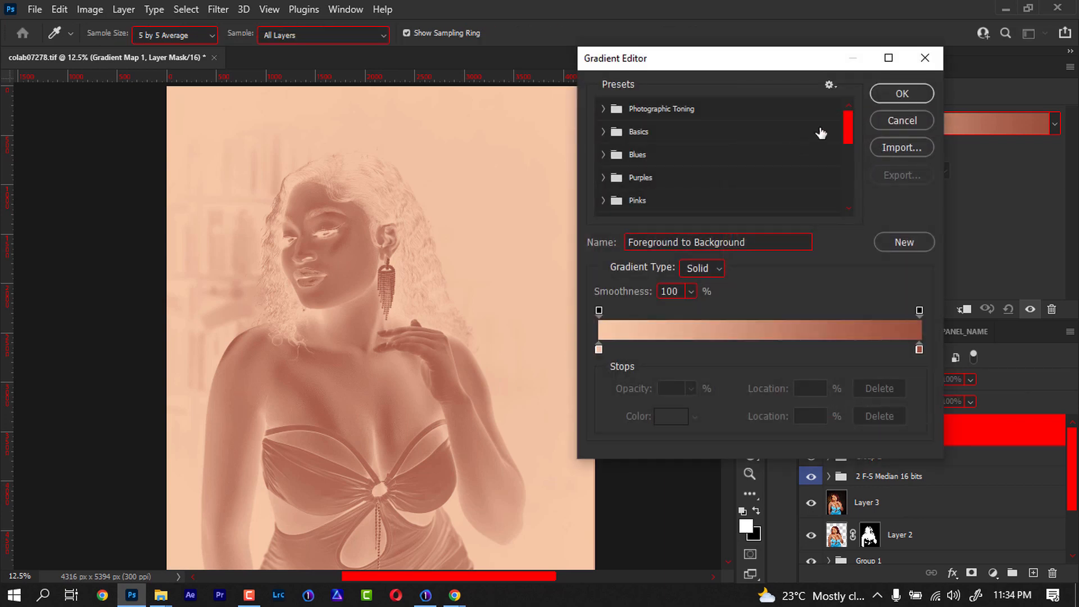
pyautogui.click(604, 107)
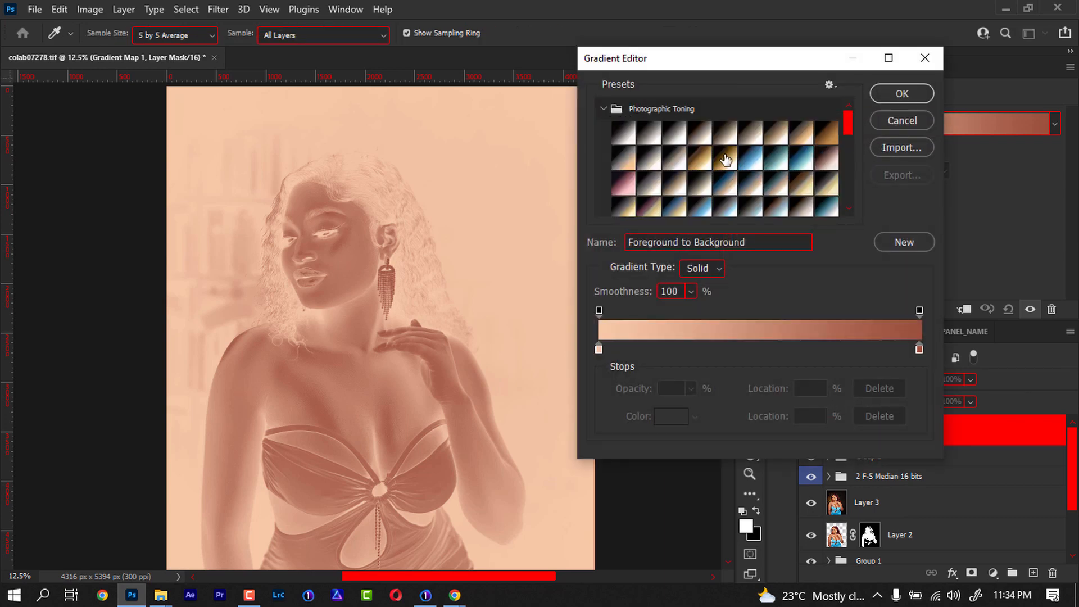
pyautogui.click(696, 149)
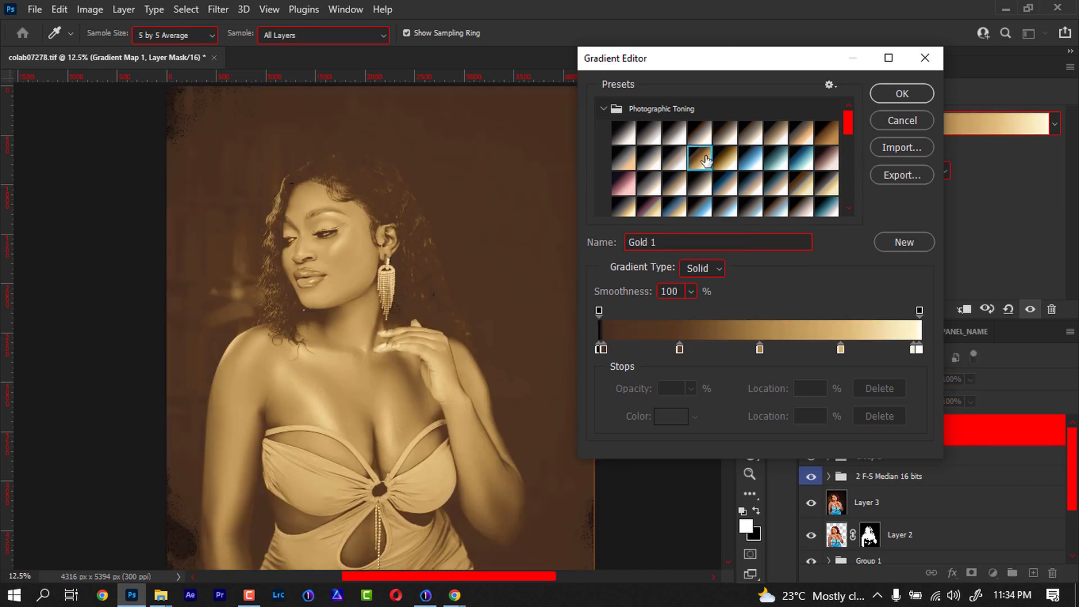
pyautogui.click(901, 93)
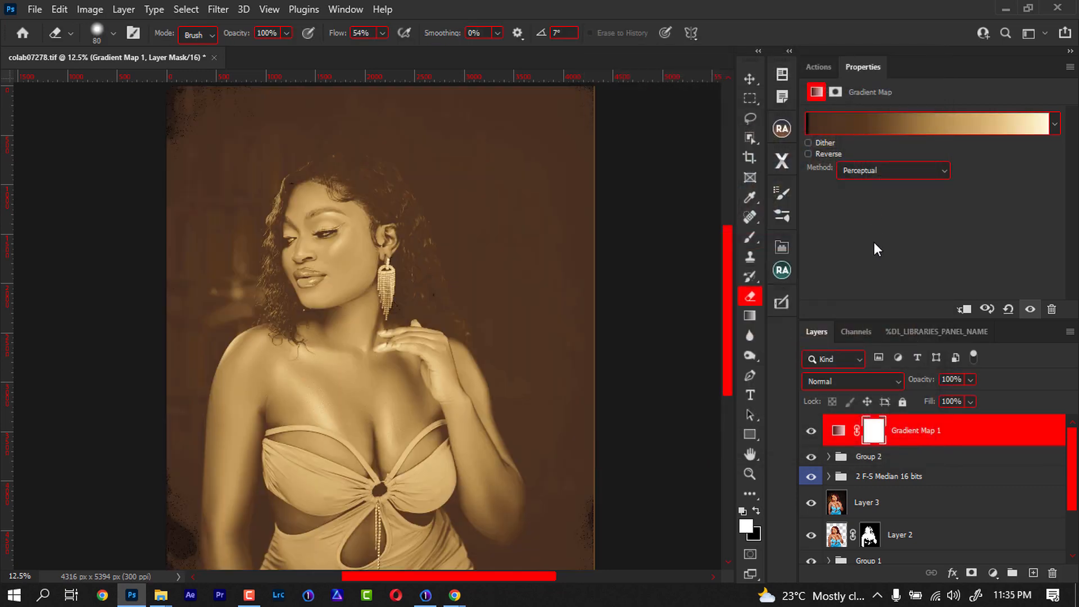
pyautogui.click(851, 381)
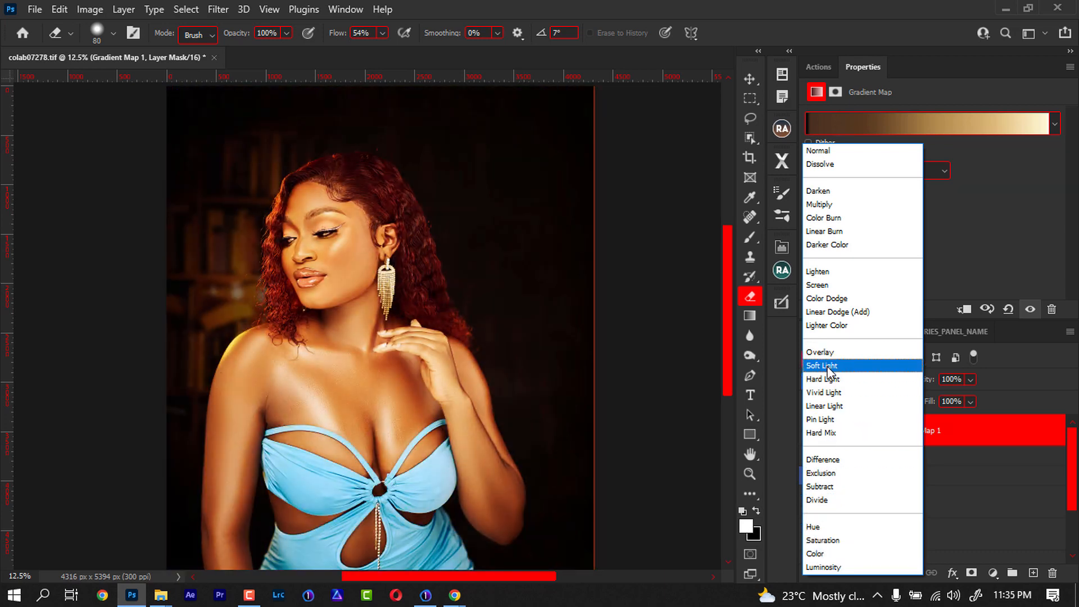
pyautogui.click(820, 365)
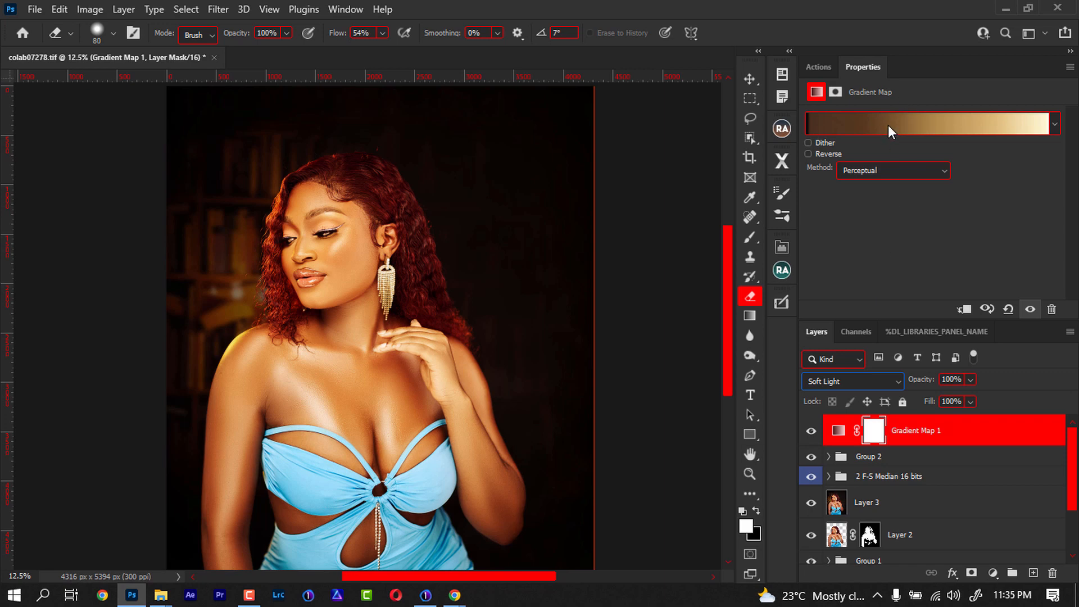
# Step: Try Sepia Antique, Sepia Highlights 2 and 1, then settle on the Sepia 4 toning gradient
pyautogui.click(930, 124)
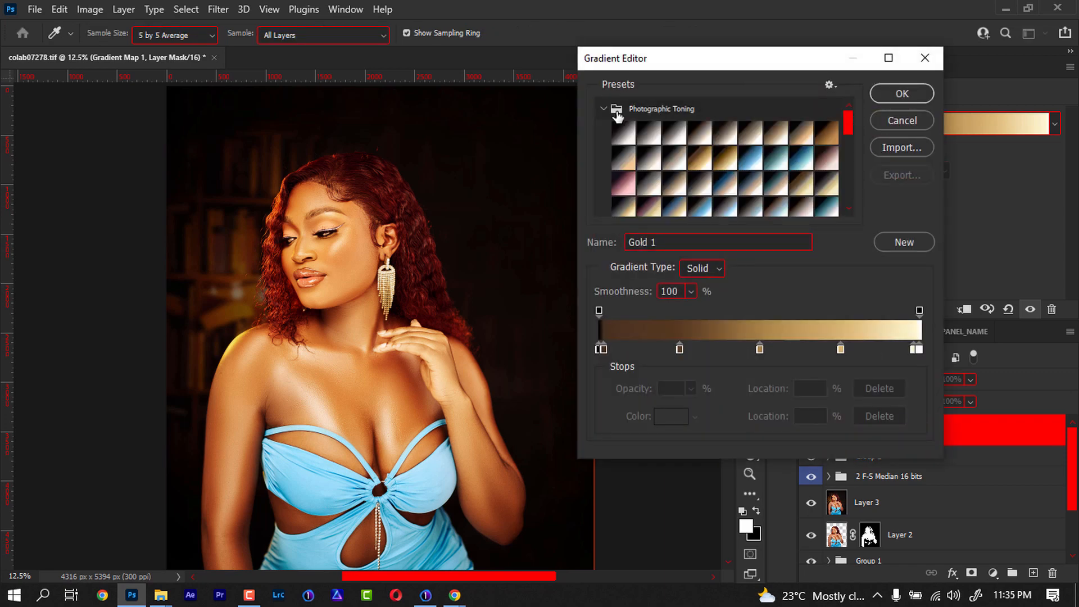
pyautogui.click(698, 156)
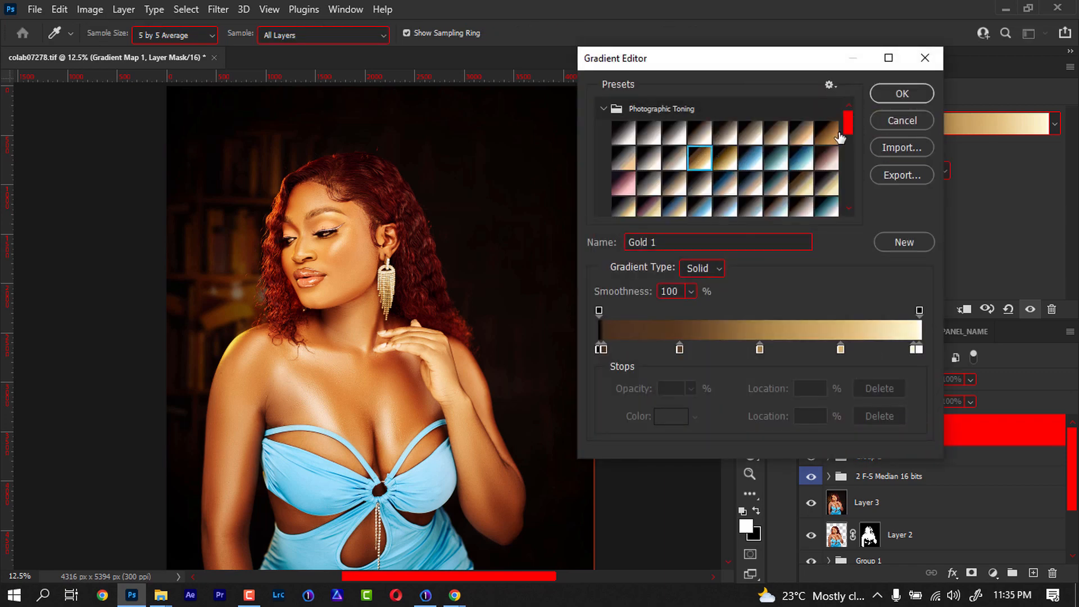
pyautogui.click(824, 133)
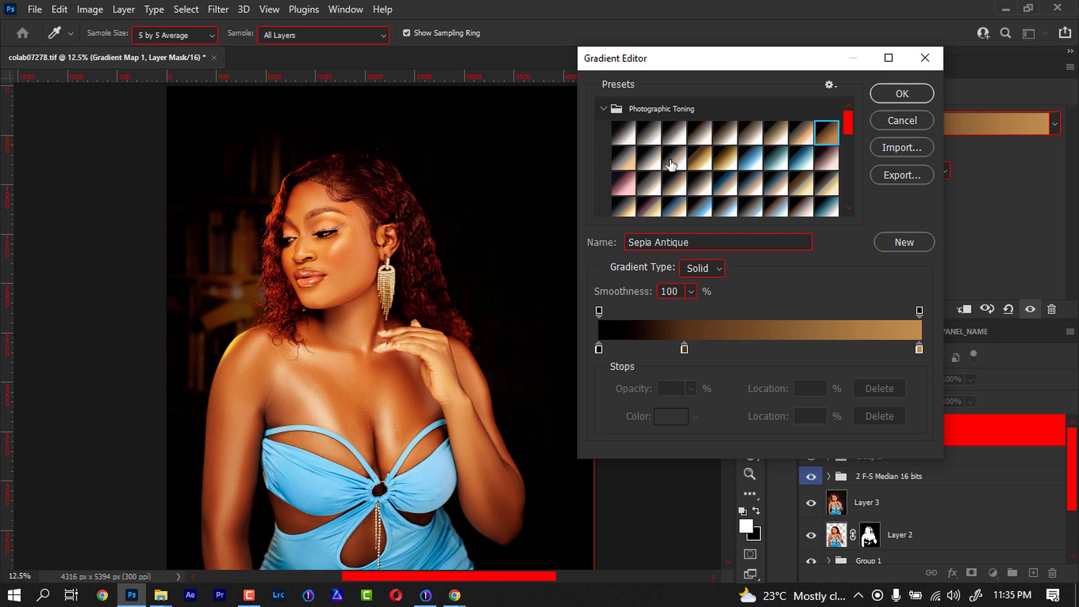
pyautogui.click(648, 154)
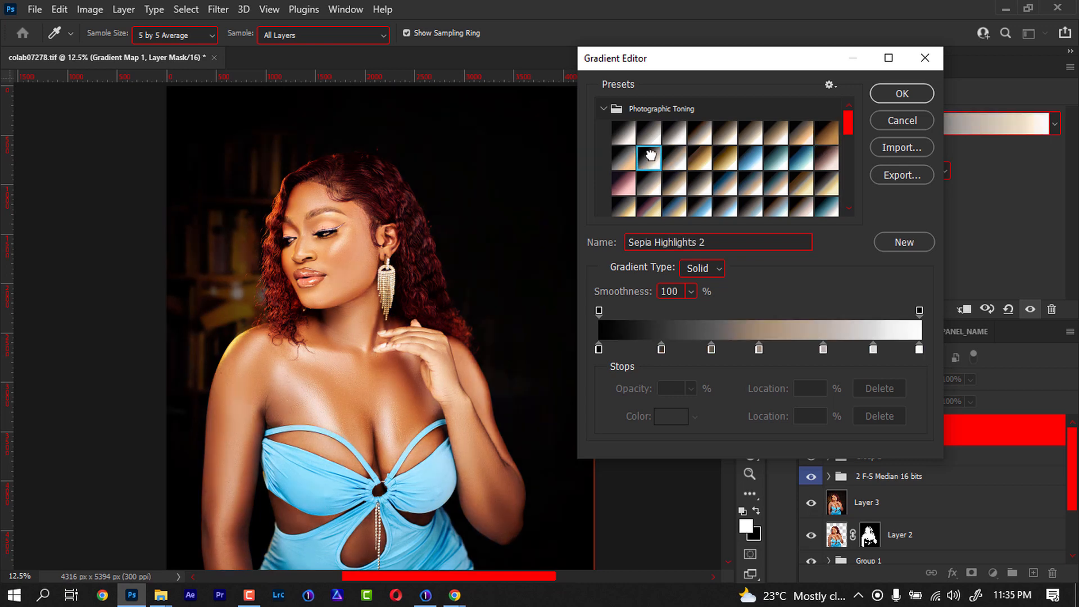
pyautogui.click(619, 157)
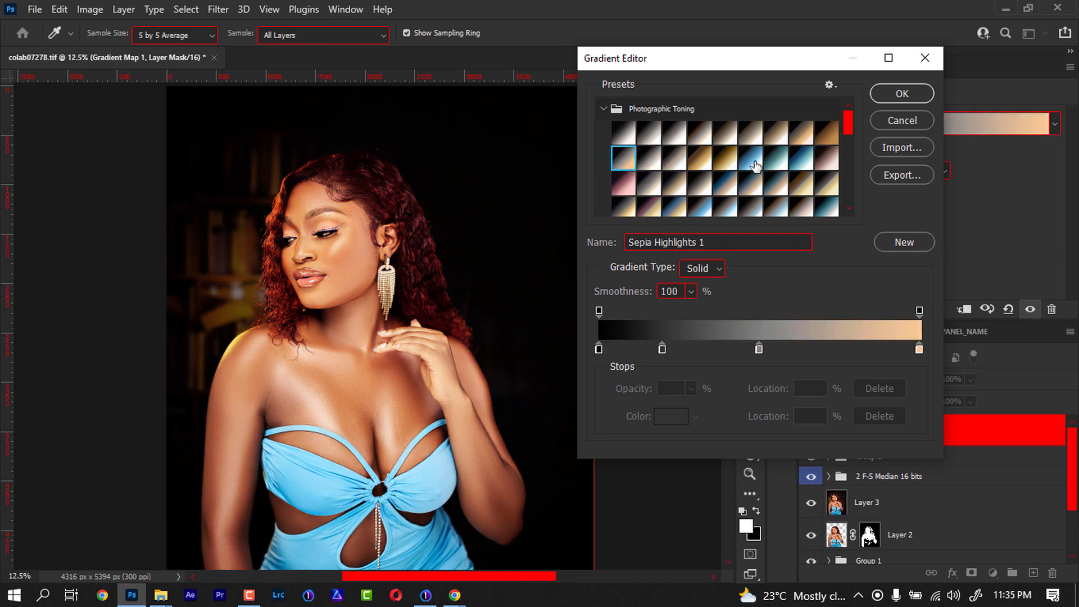
pyautogui.click(770, 133)
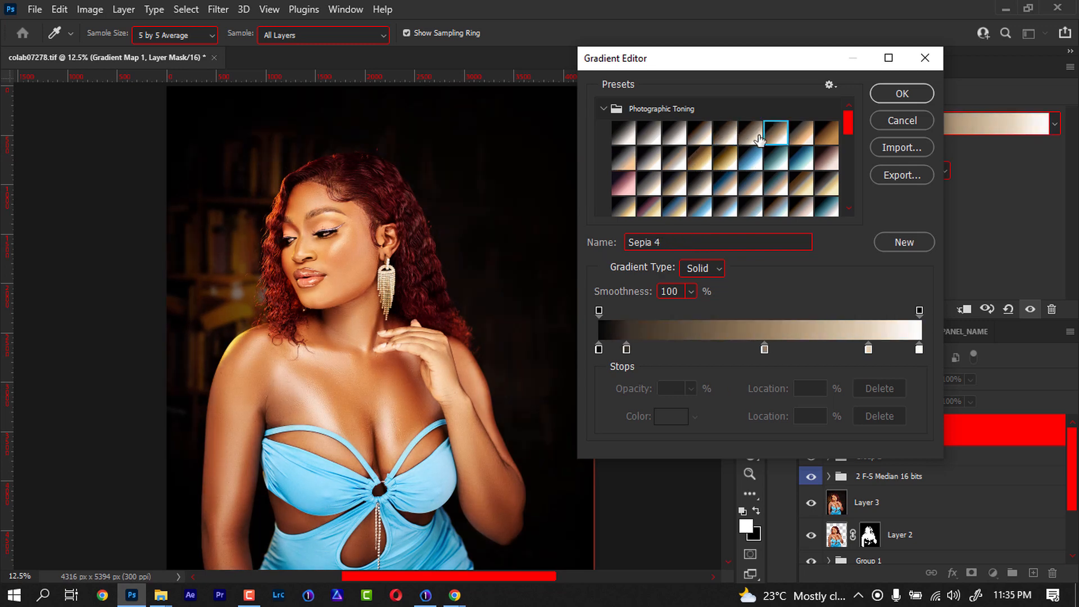
pyautogui.moveTo(735, 136)
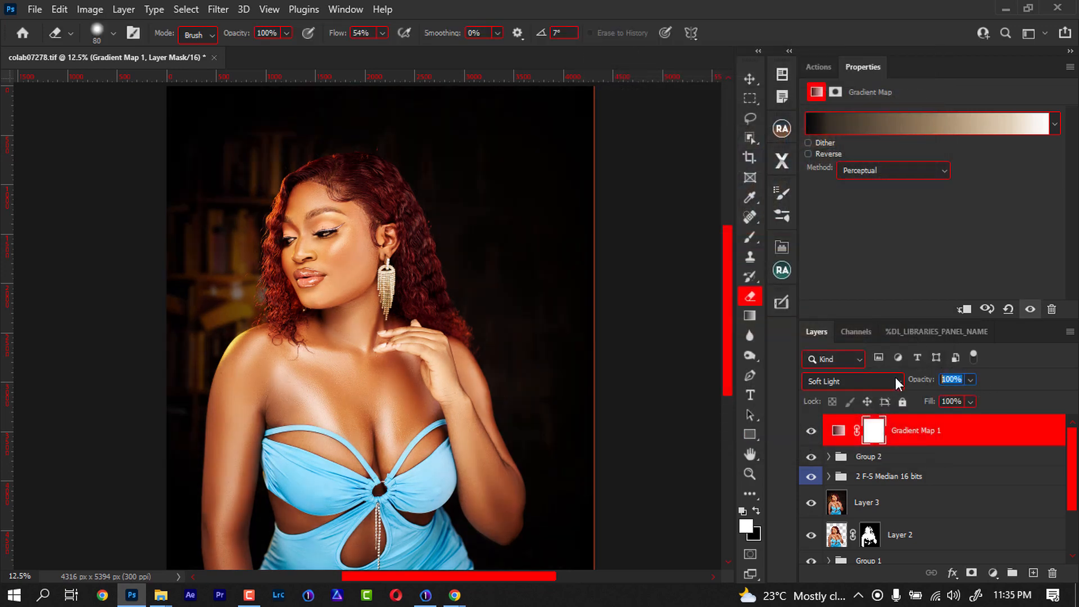
# Step: Set Gradient Map 1 to 30% opacity and paint its mask black over hair, eyes, lips and background
pyautogui.write('30')
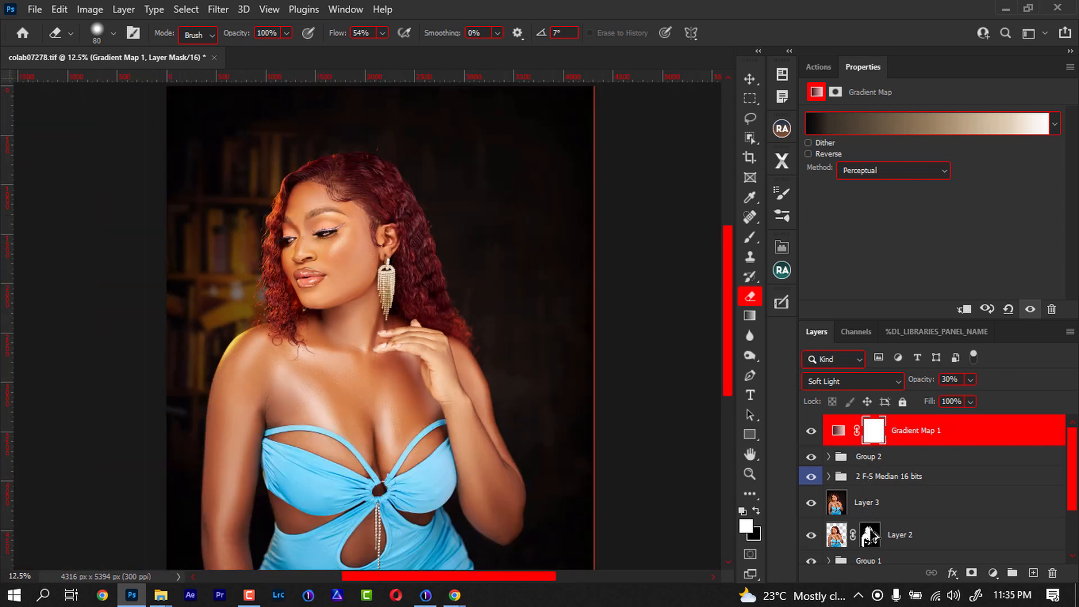
pyautogui.click(873, 429)
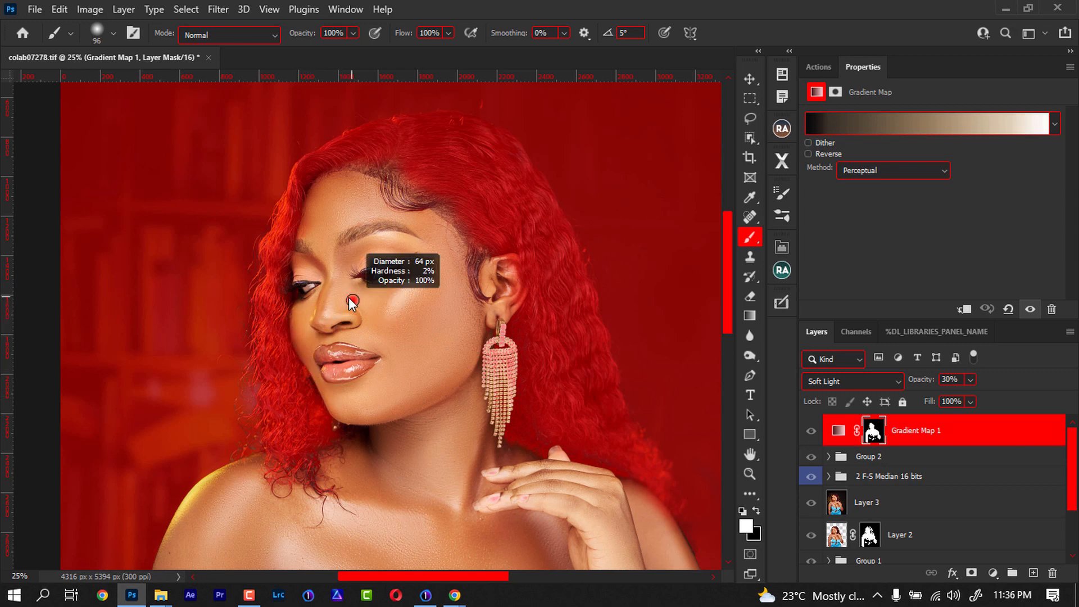
pyautogui.moveTo(347, 240)
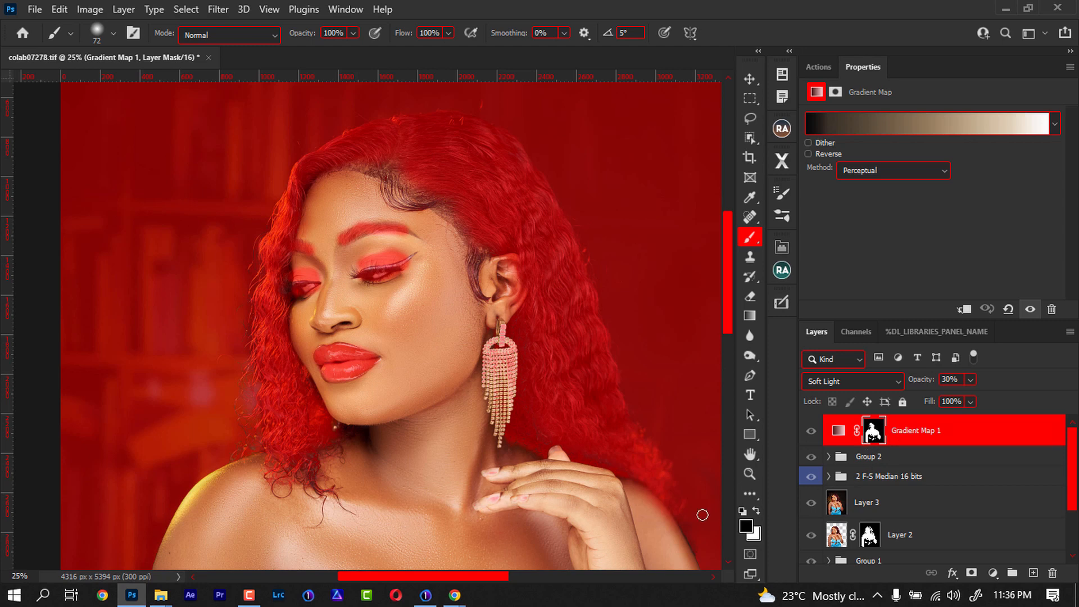
pyautogui.moveTo(638, 495)
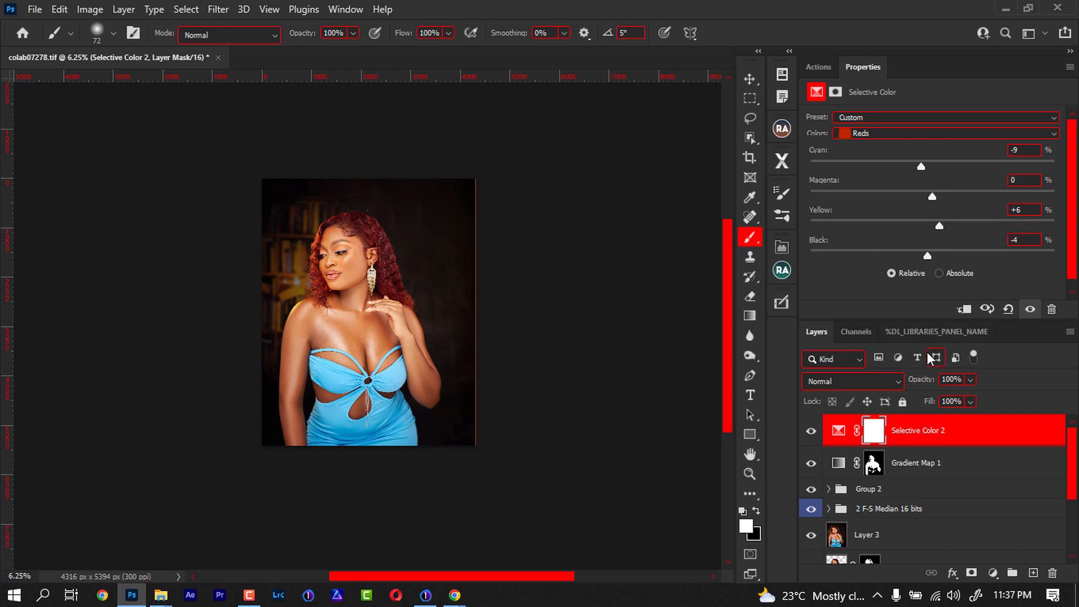
# Step: Set Selective Color 2: Reds Cyan -9, Yellow +6, Black -4; Yellows Cyan -6, Yellow -4; Blacks Black +3
pyautogui.click(946, 132)
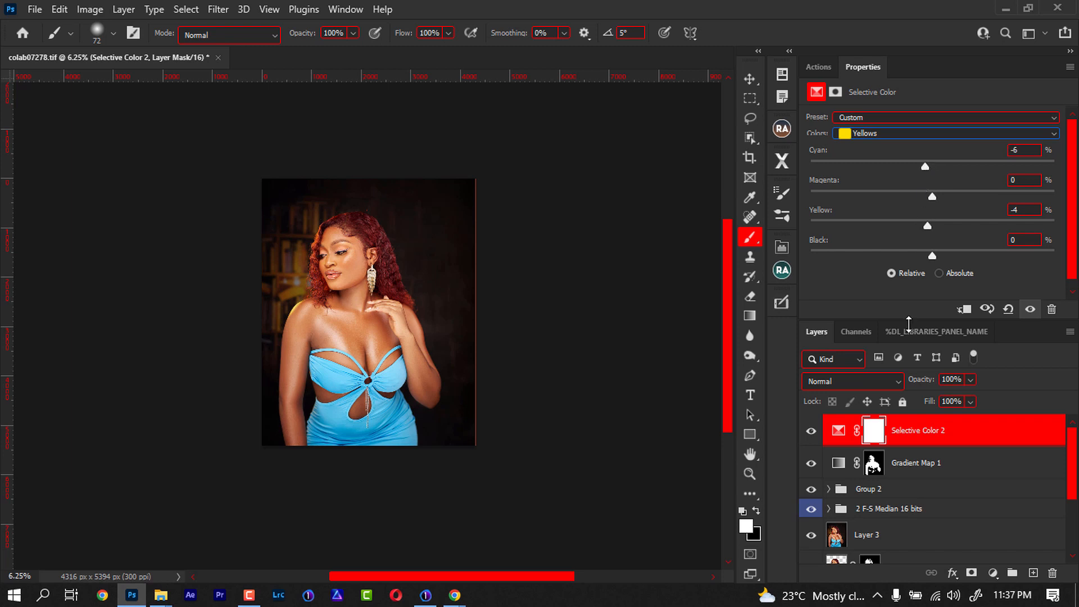
pyautogui.click(945, 133)
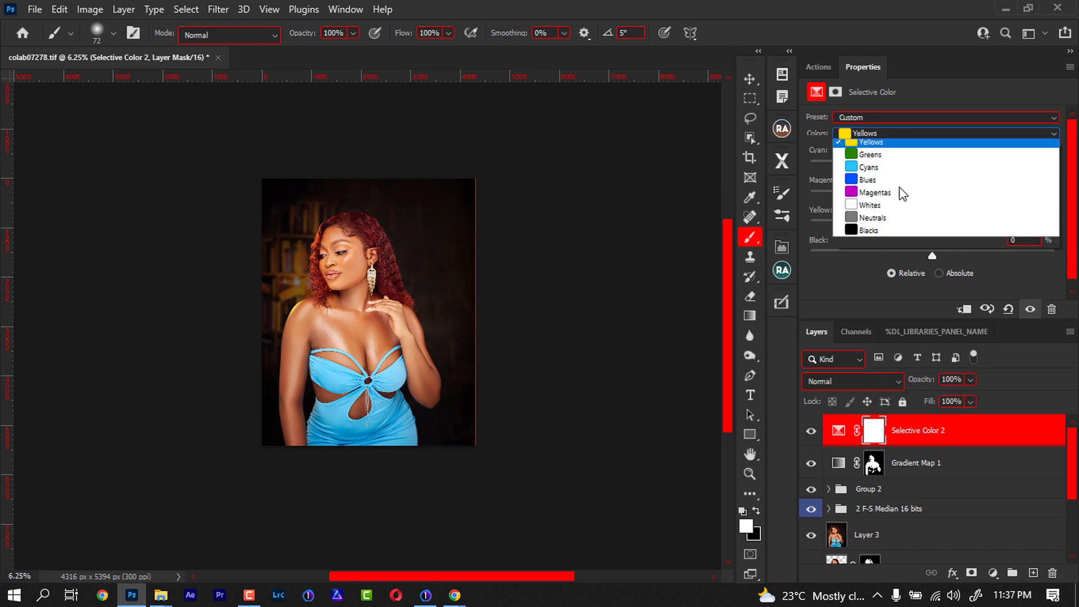
pyautogui.click(869, 229)
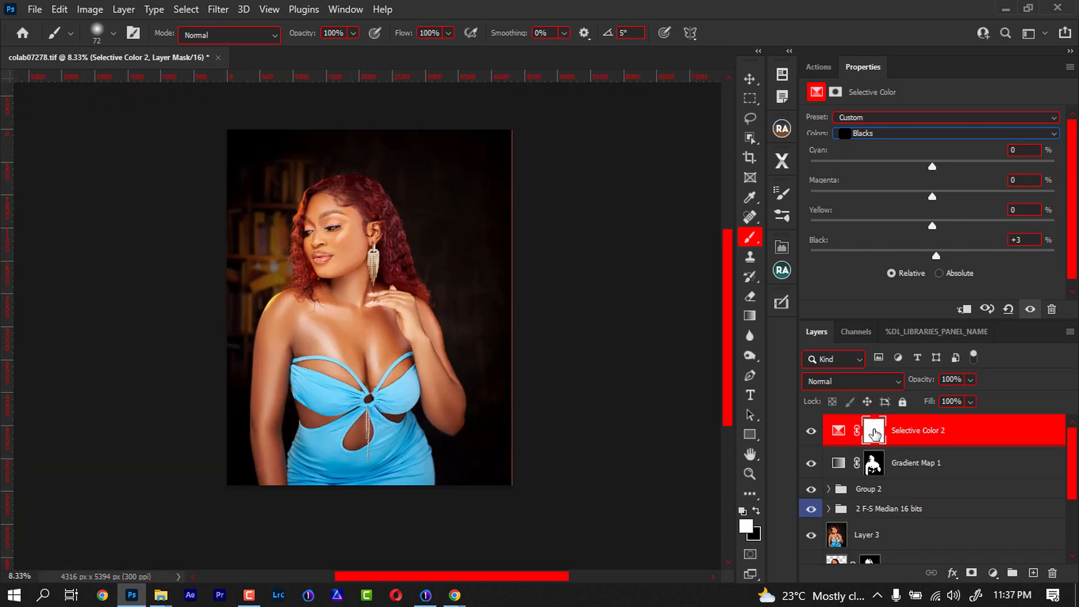
pyautogui.moveTo(832, 401)
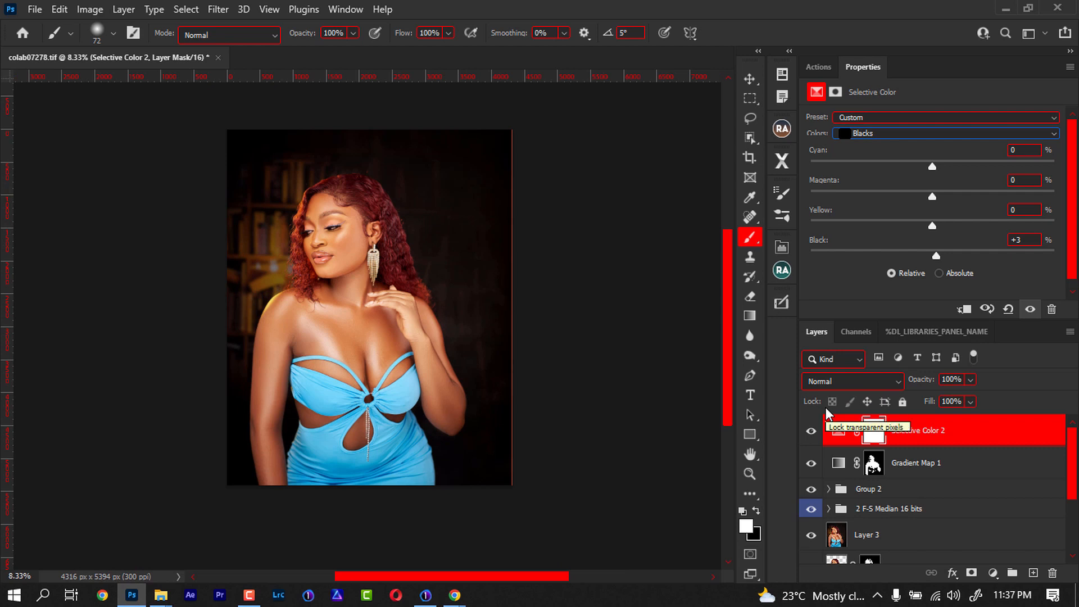